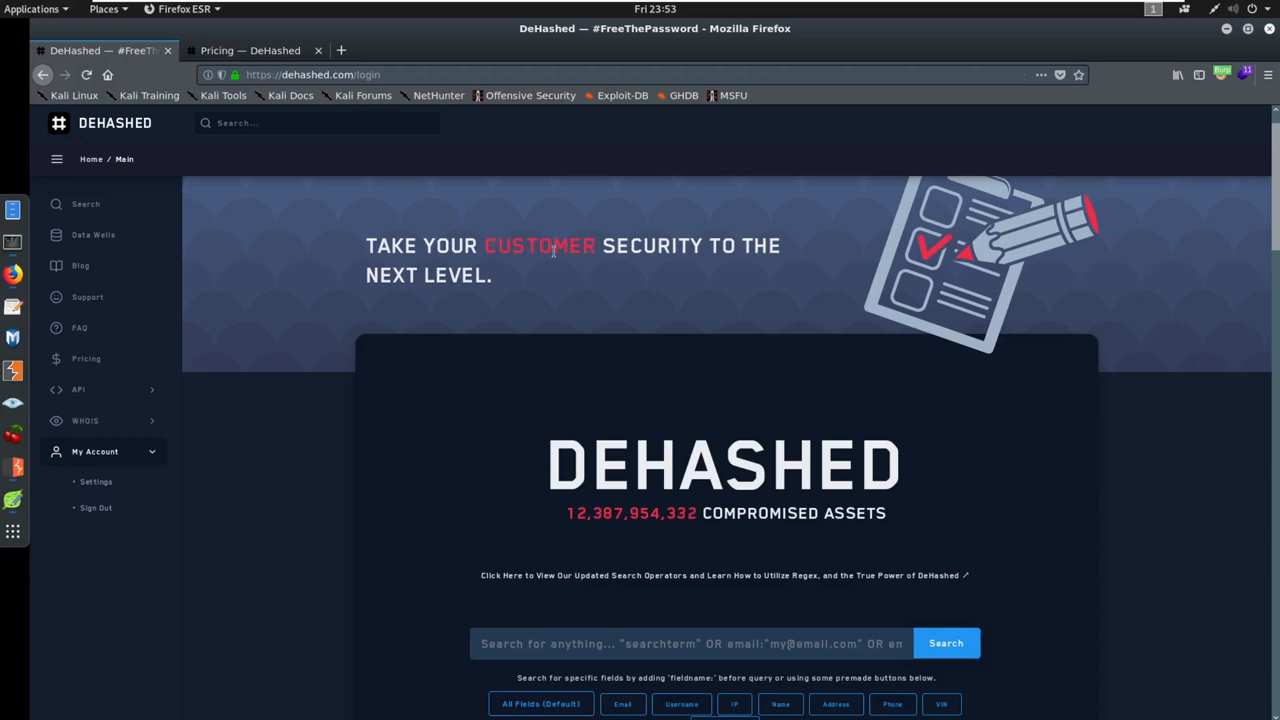
# - View the Pricing page and scroll through the Enthusiast, Monthly and Annually plans
pyautogui.scroll(-3)
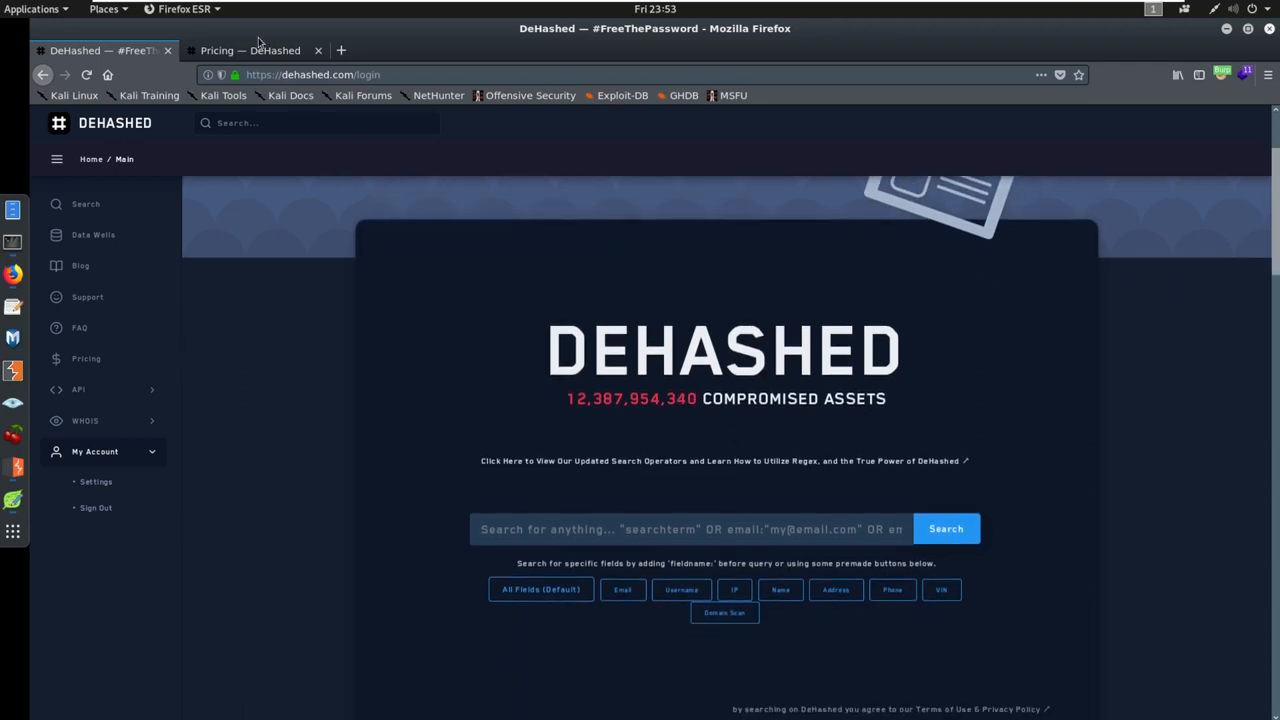
pyautogui.click(250, 50)
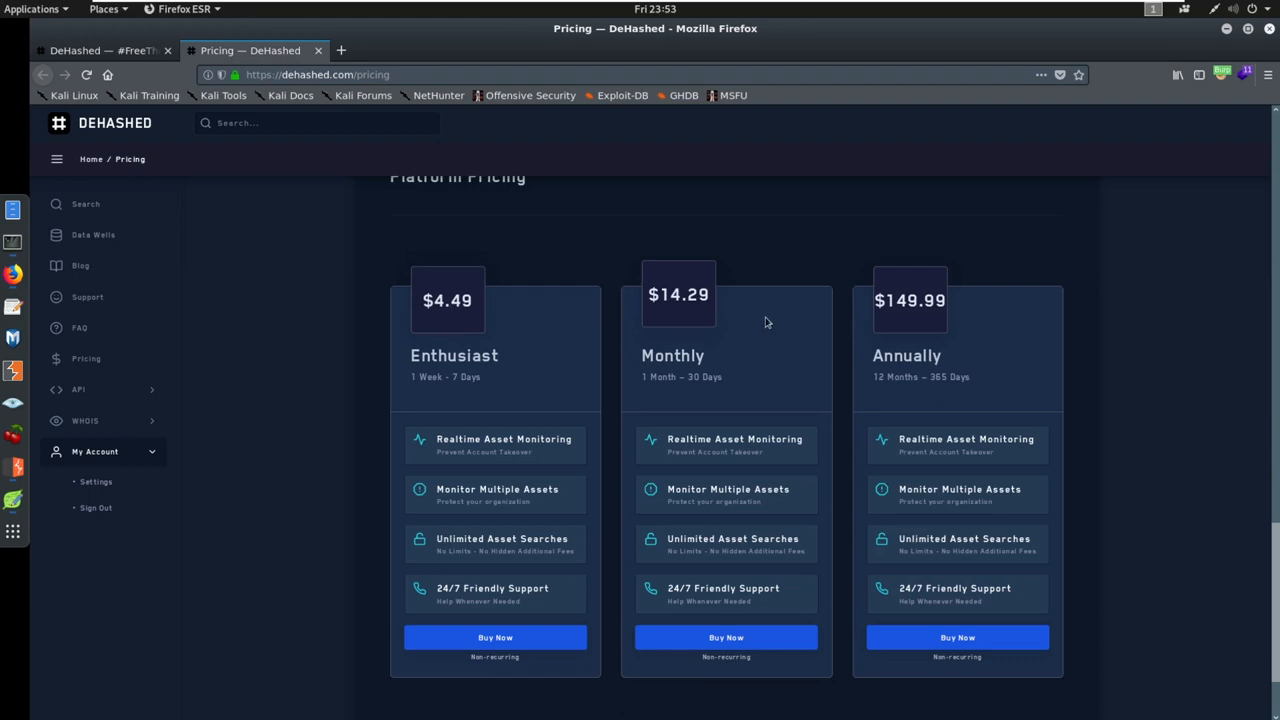
pyautogui.scroll(-3)
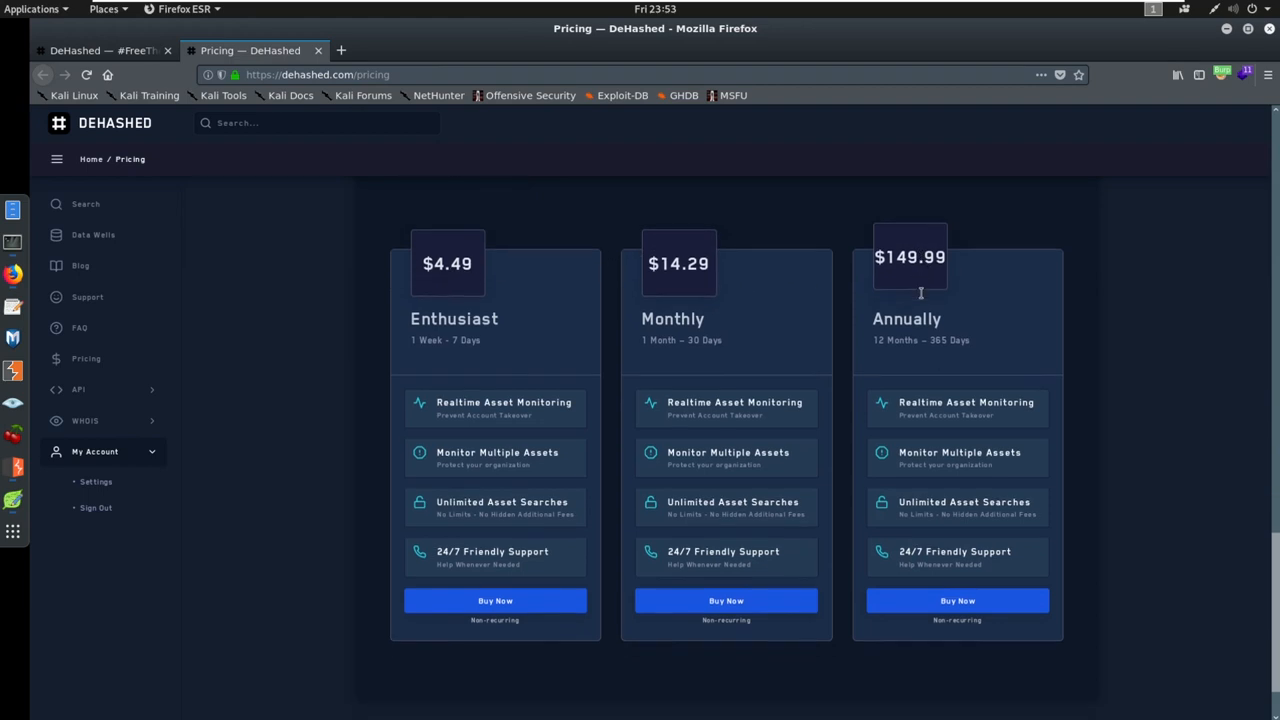
pyautogui.scroll(-3)
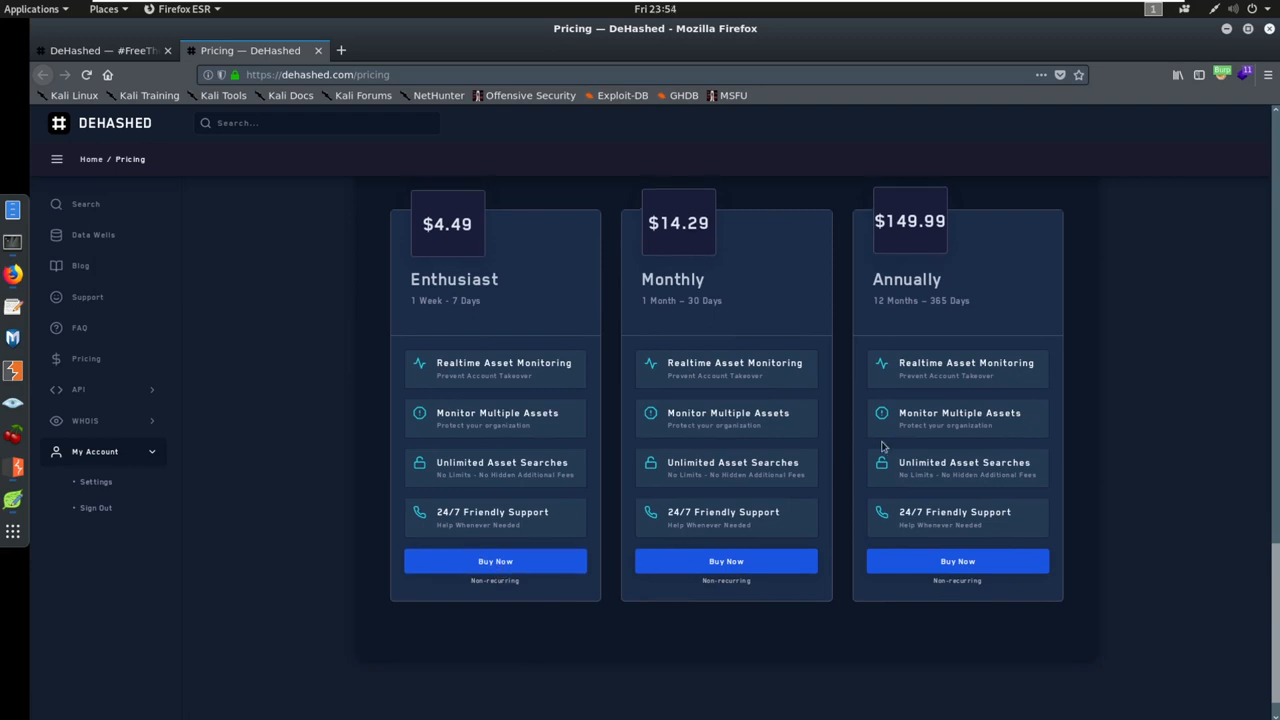
pyautogui.moveTo(912, 332)
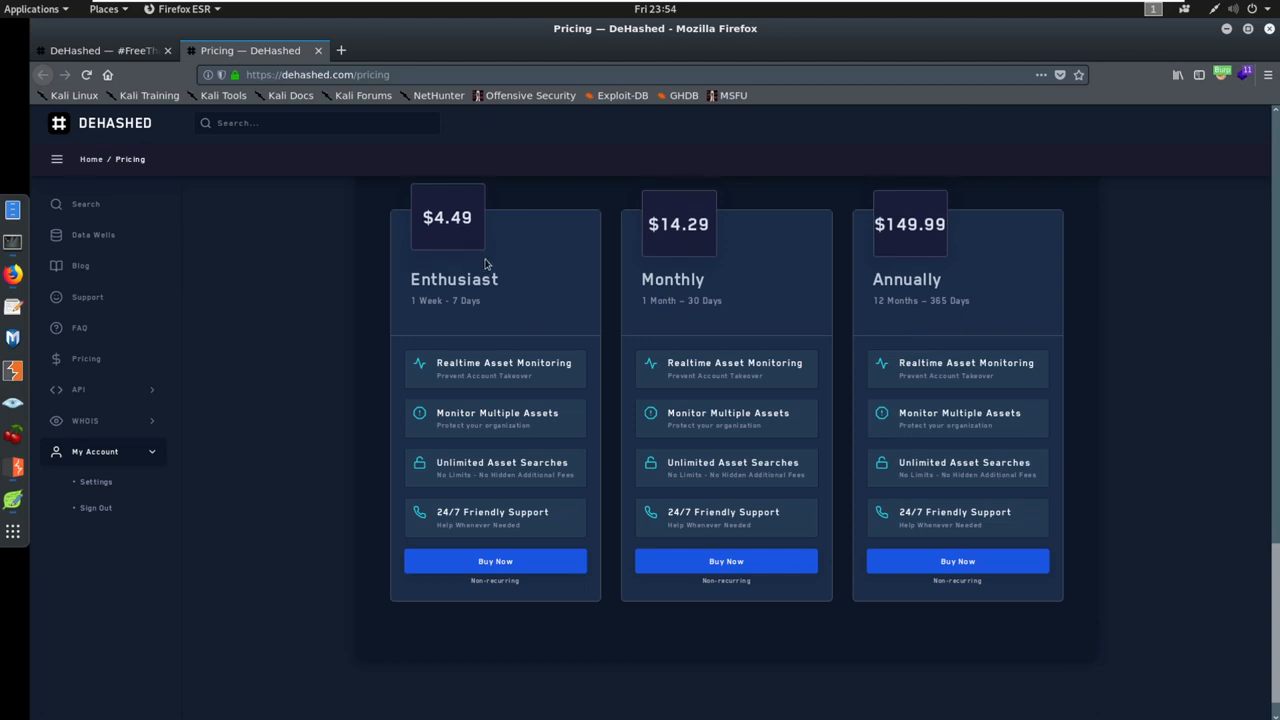
pyautogui.moveTo(488, 218)
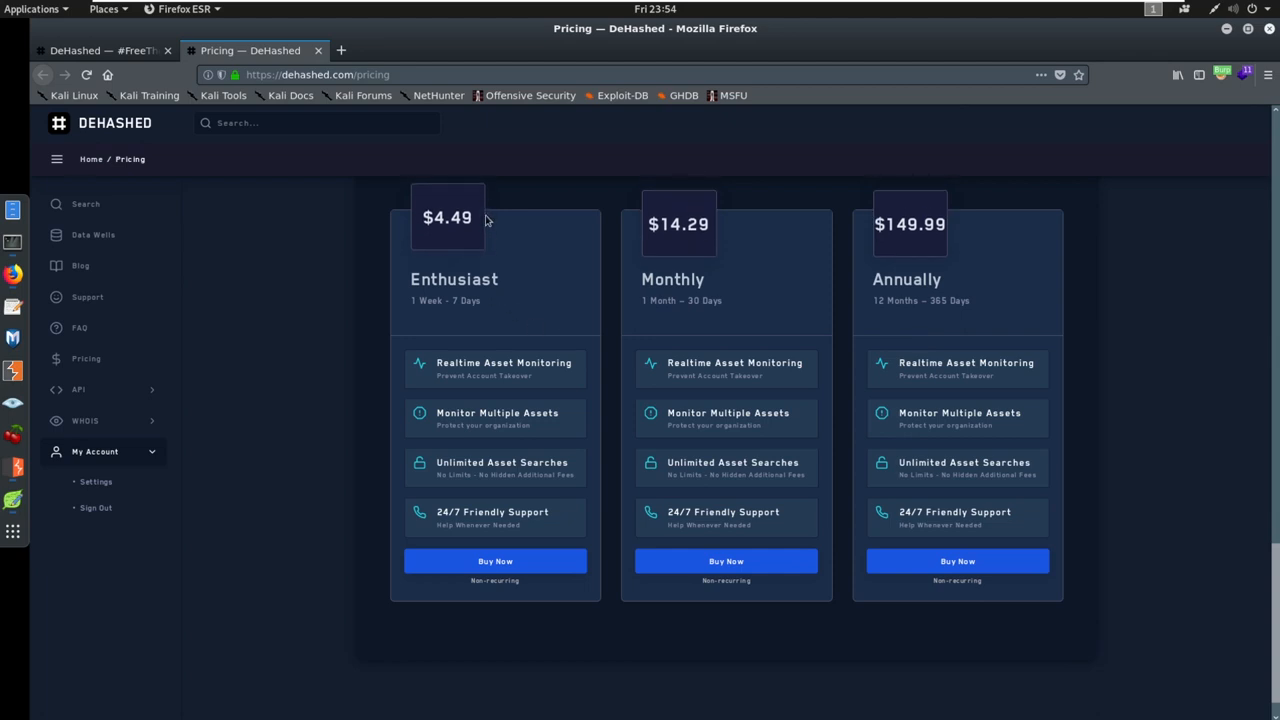
pyautogui.moveTo(496, 232)
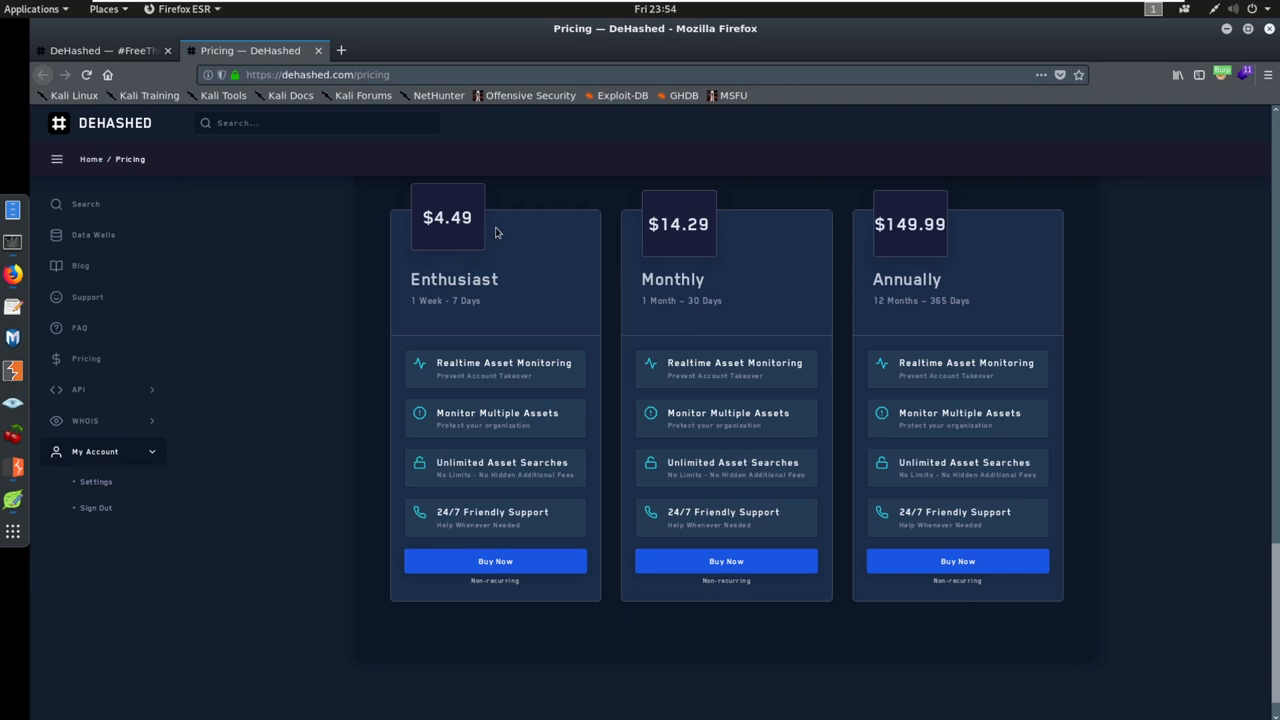
pyautogui.moveTo(530, 236)
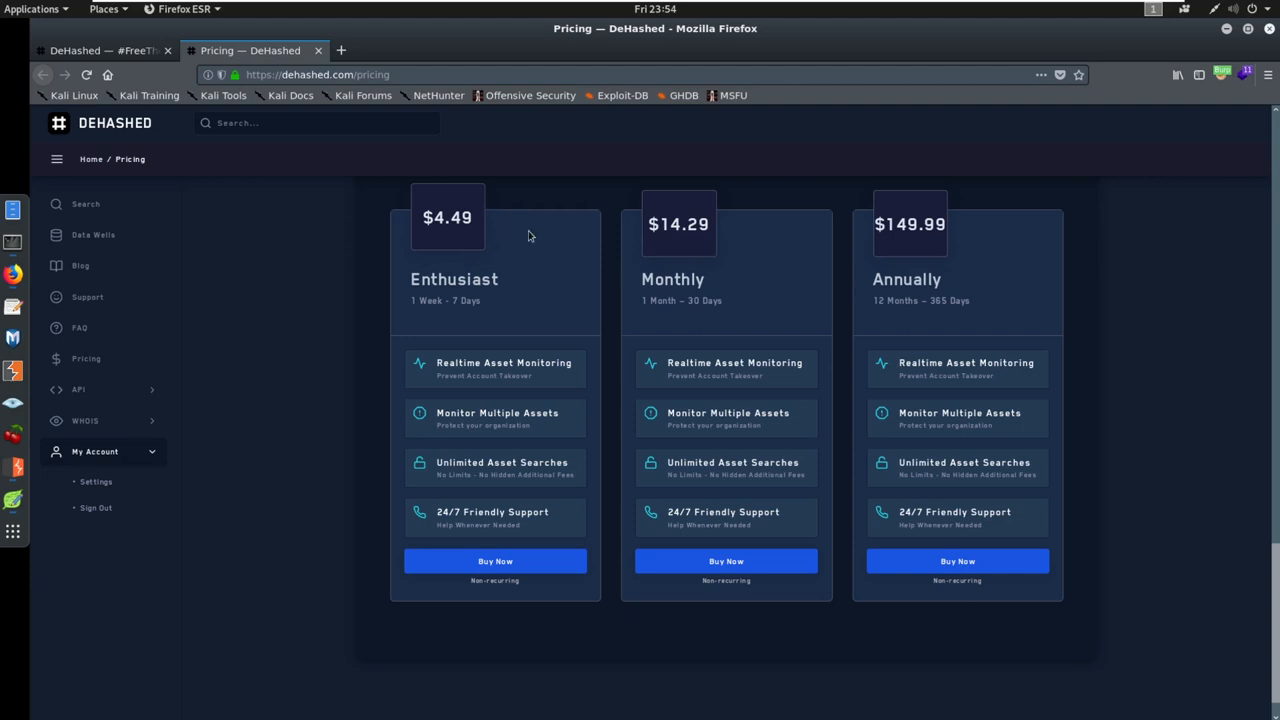
pyautogui.moveTo(14, 242)
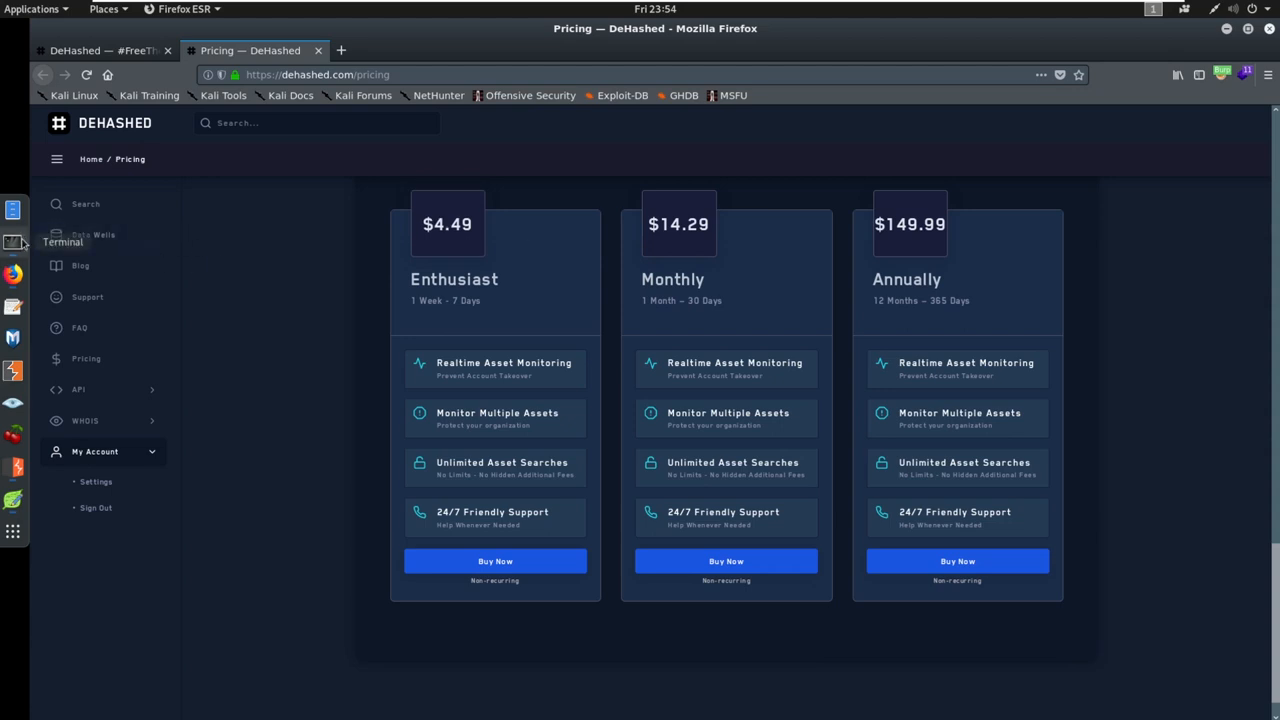
pyautogui.click(12, 242)
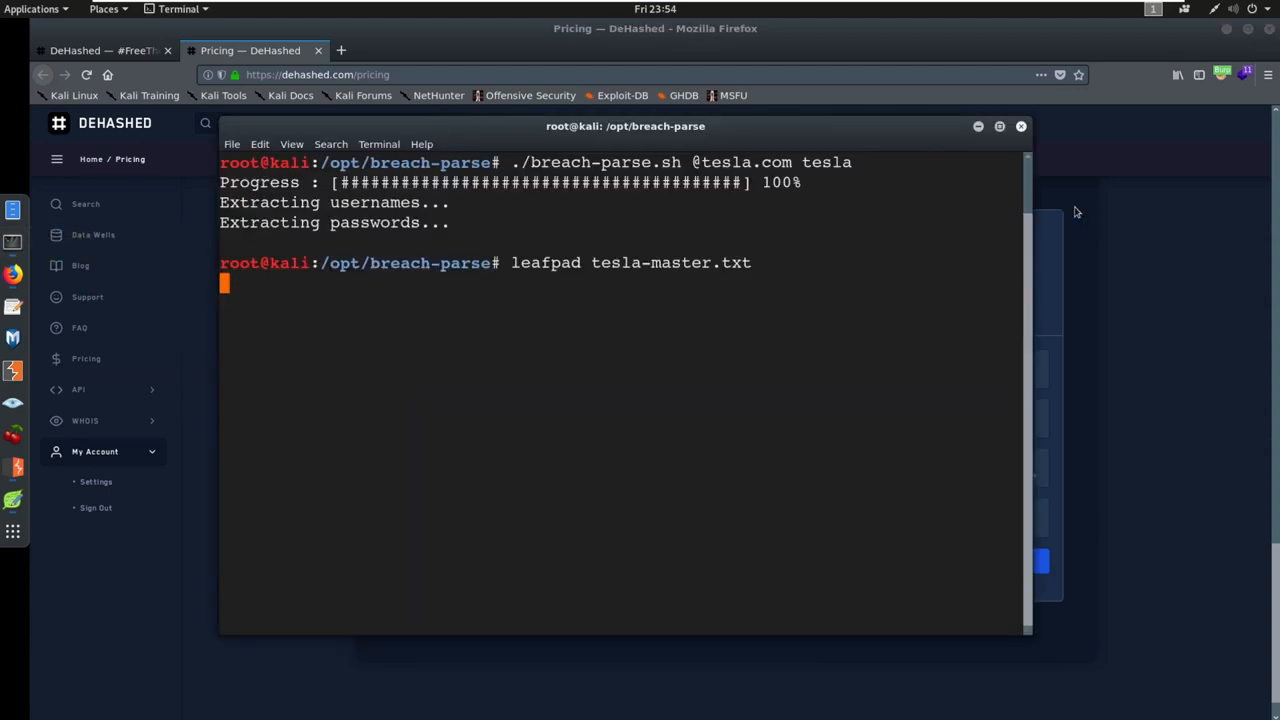
pyautogui.moveTo(1116, 276)
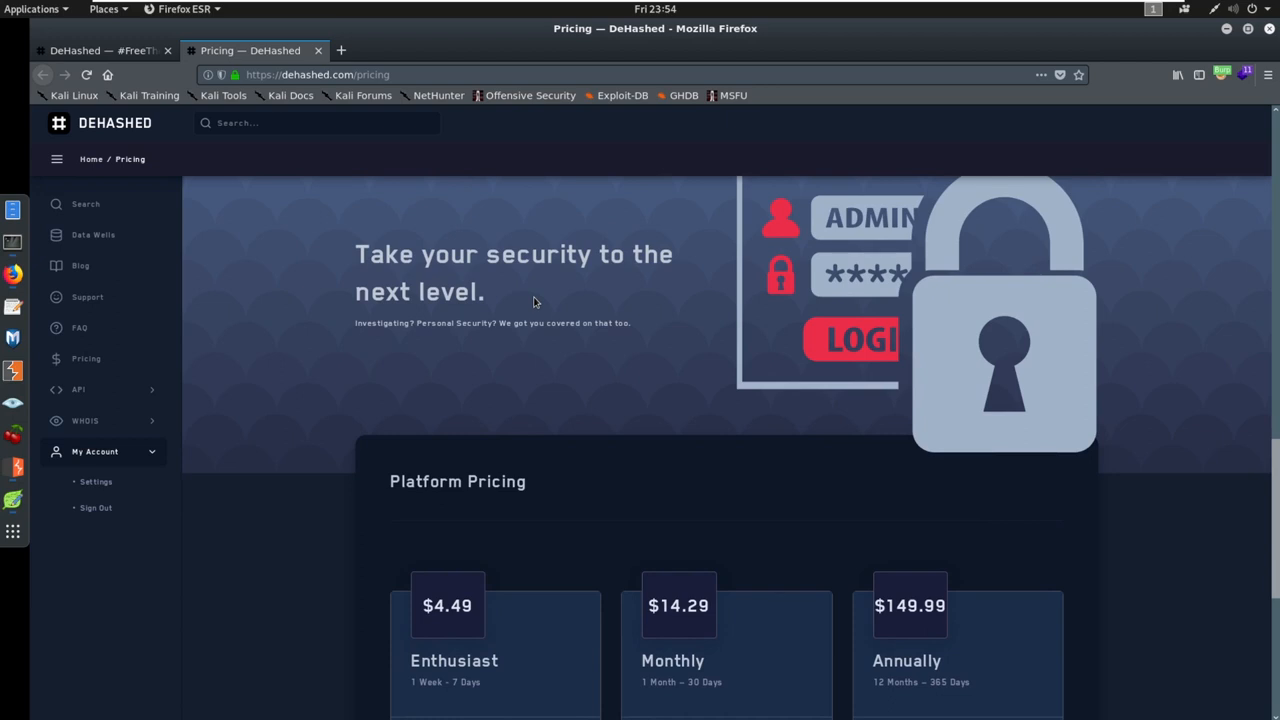
# - Return to the DeHashed main search page and zoom in for readability
pyautogui.scroll(-3)
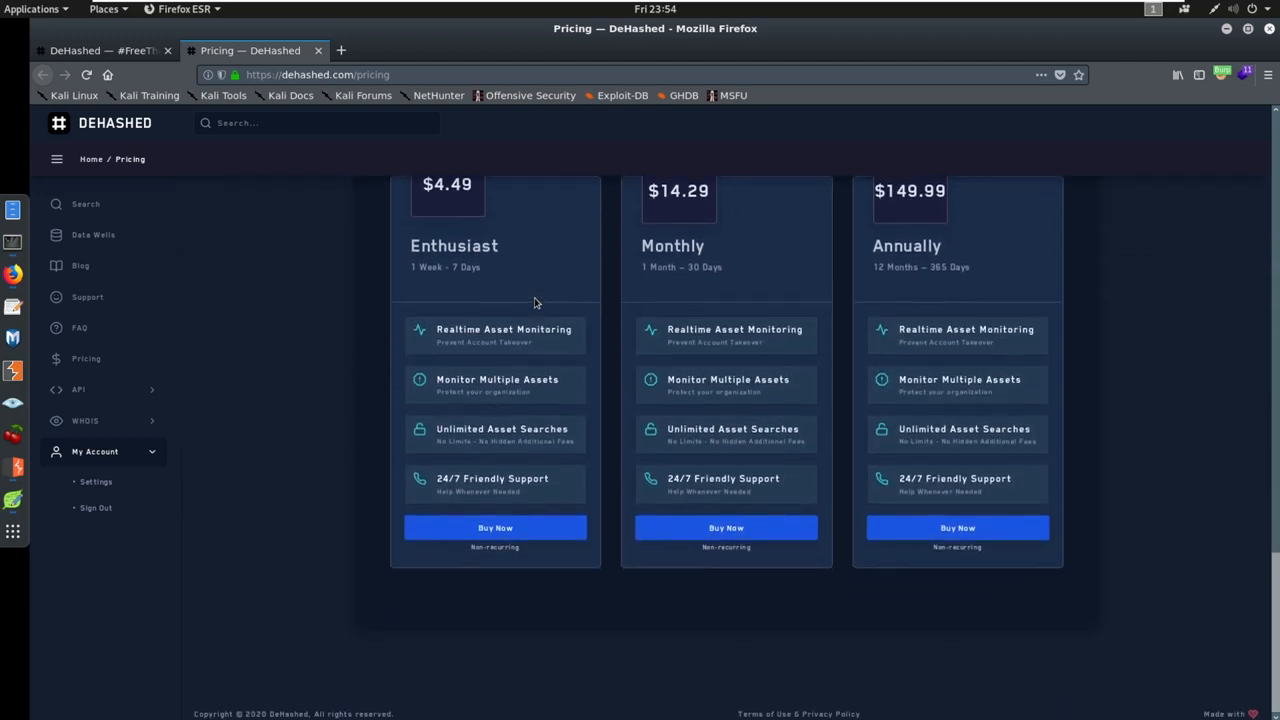
pyautogui.scroll(3)
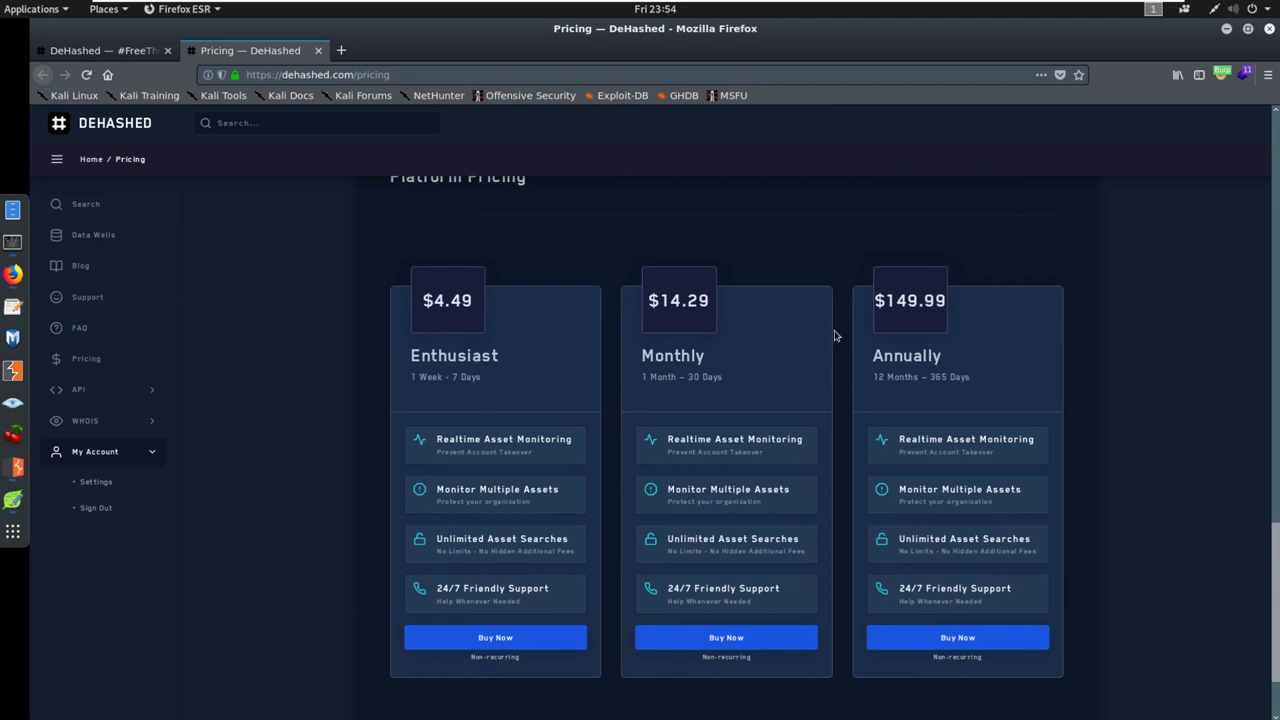
pyautogui.click(100, 50)
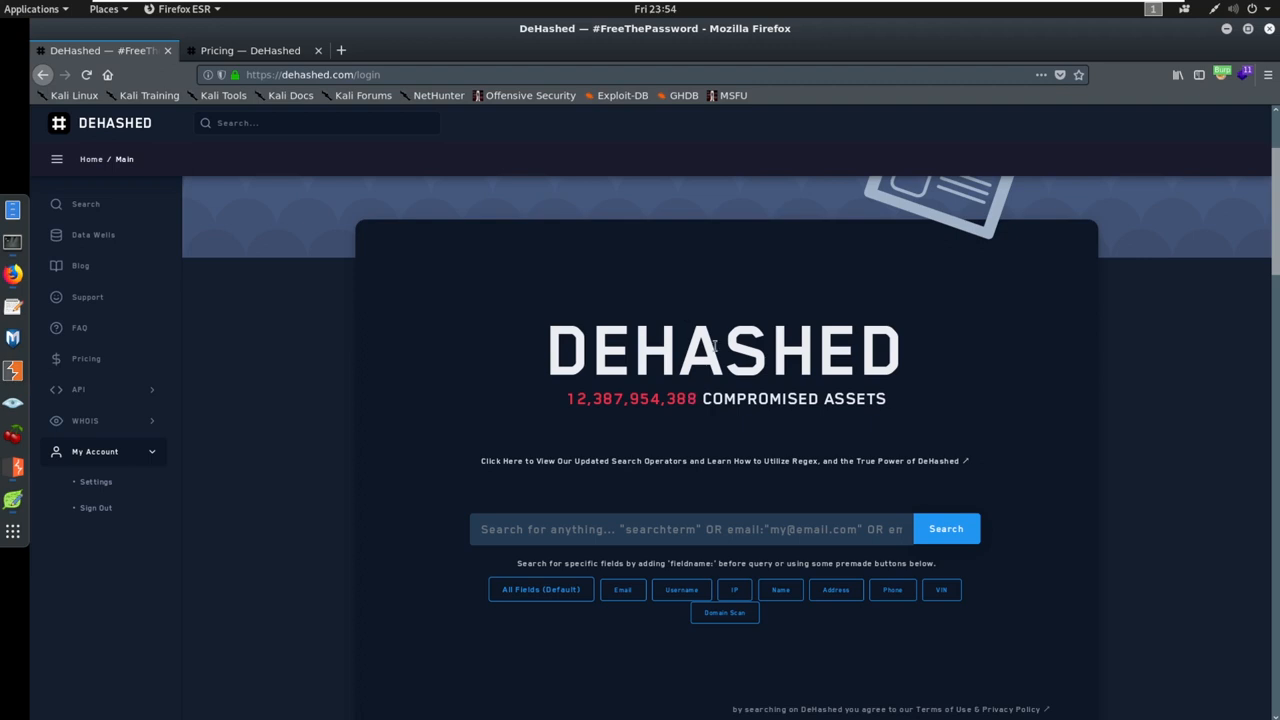
pyautogui.scroll(-3)
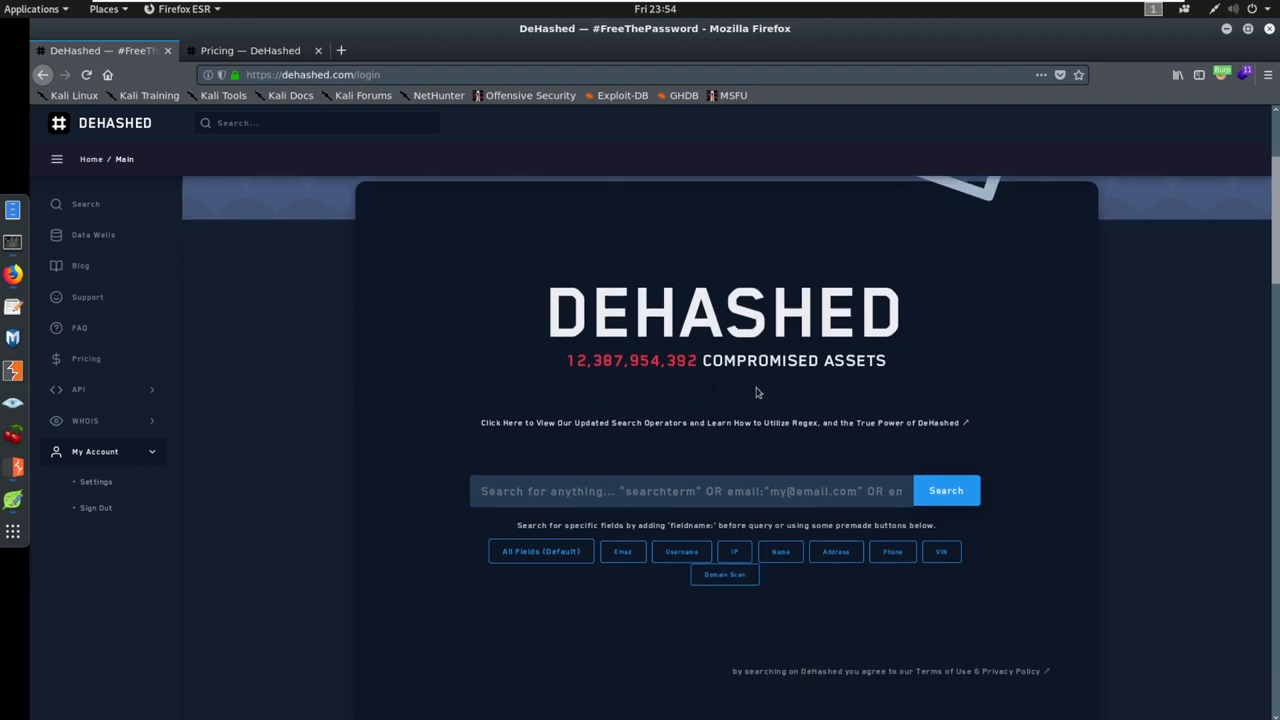
pyautogui.scroll(-3)
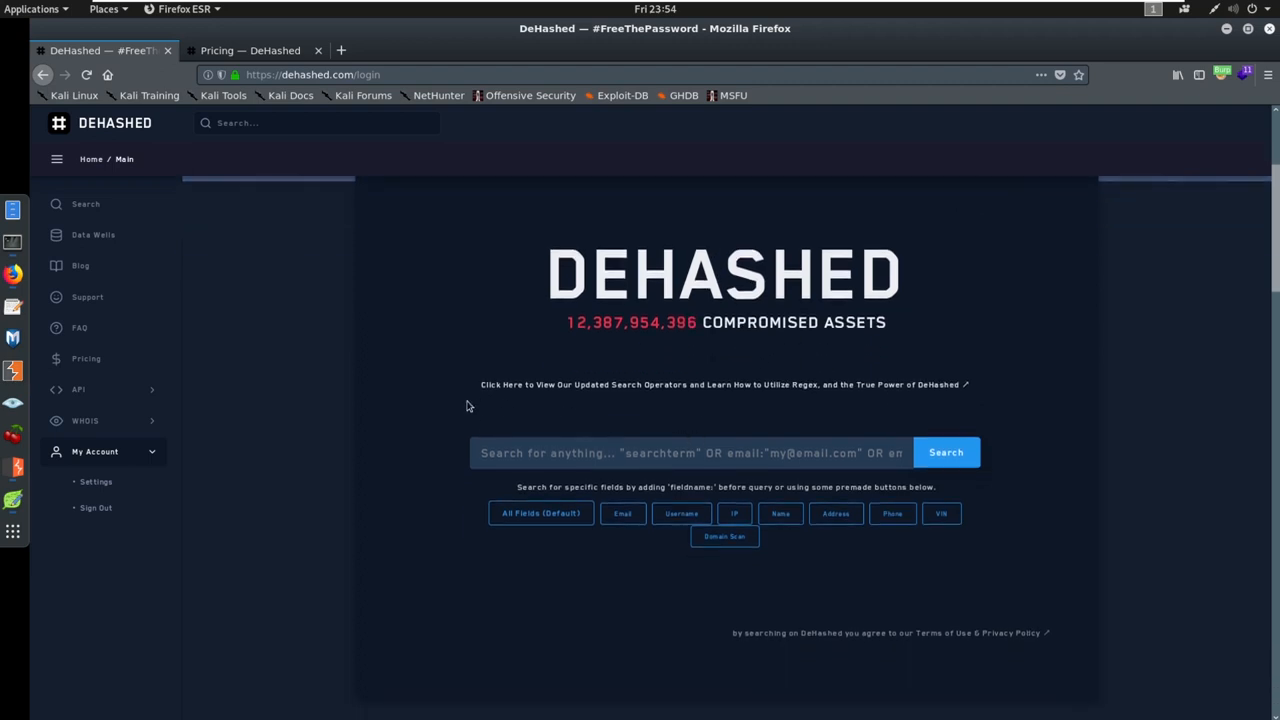
pyautogui.press('ctrl+plus')
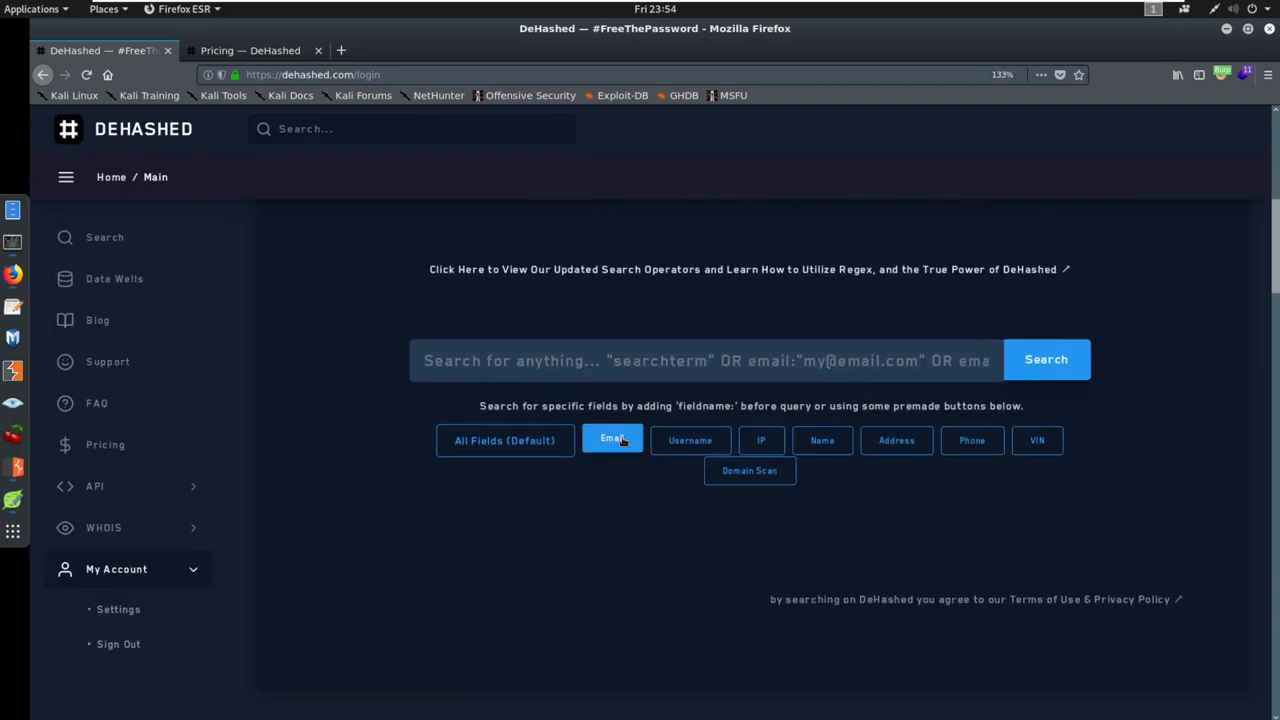
pyautogui.click(760, 440)
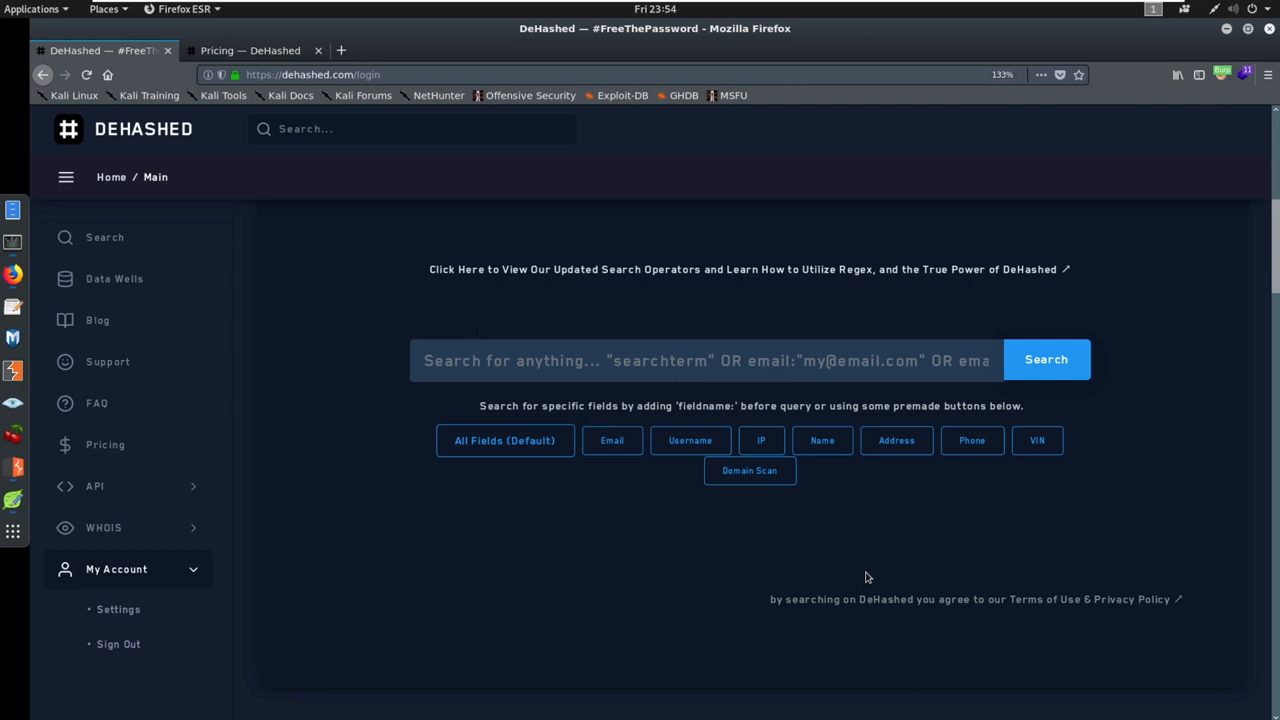
pyautogui.click(660, 360)
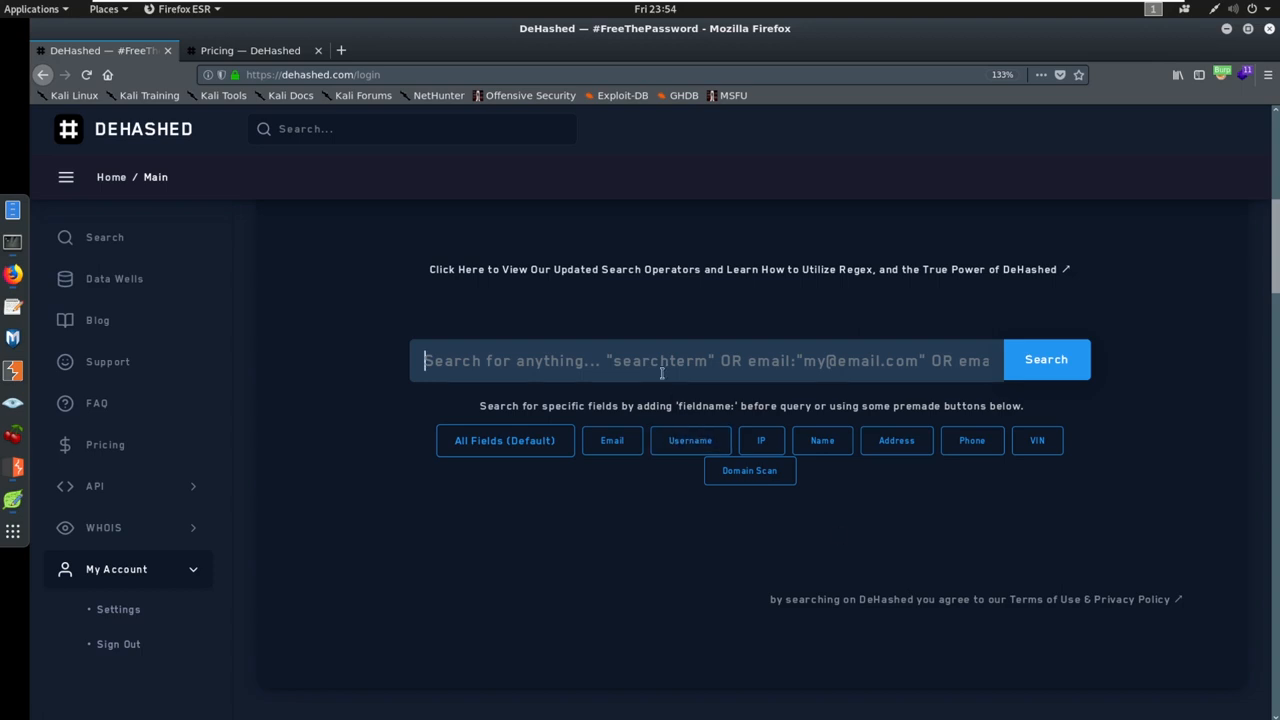
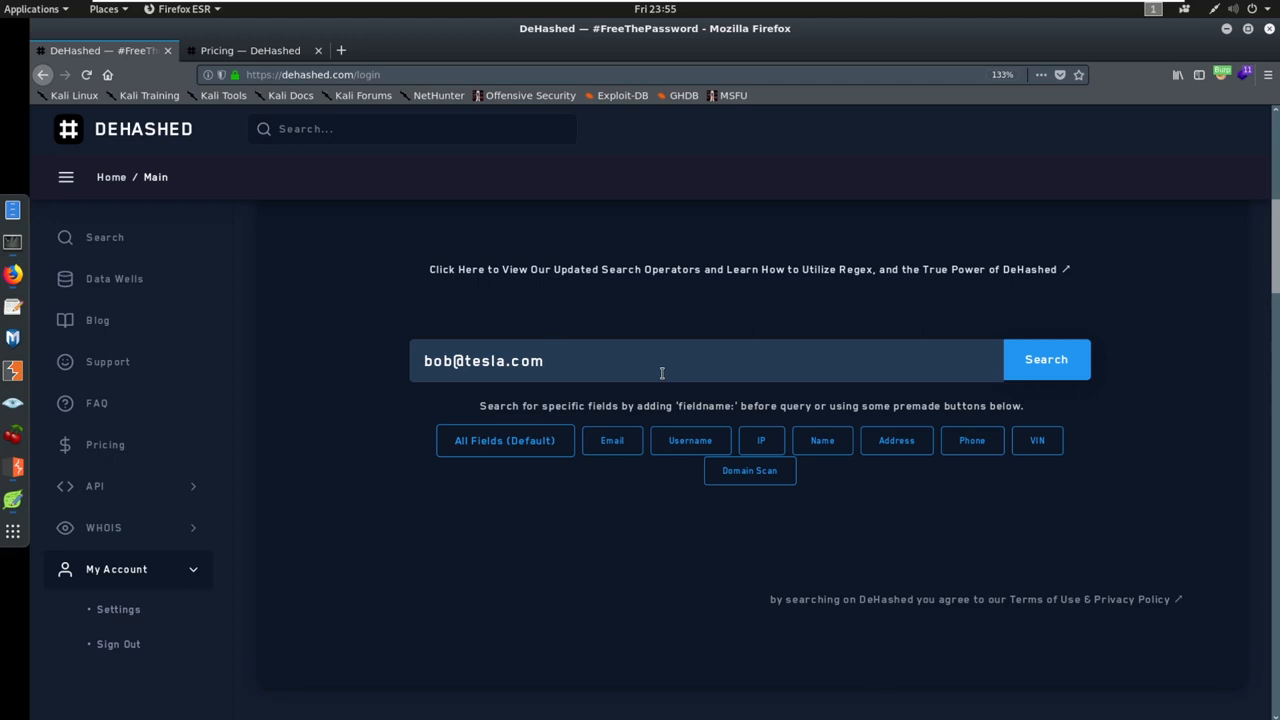
pyautogui.moveTo(536, 340)
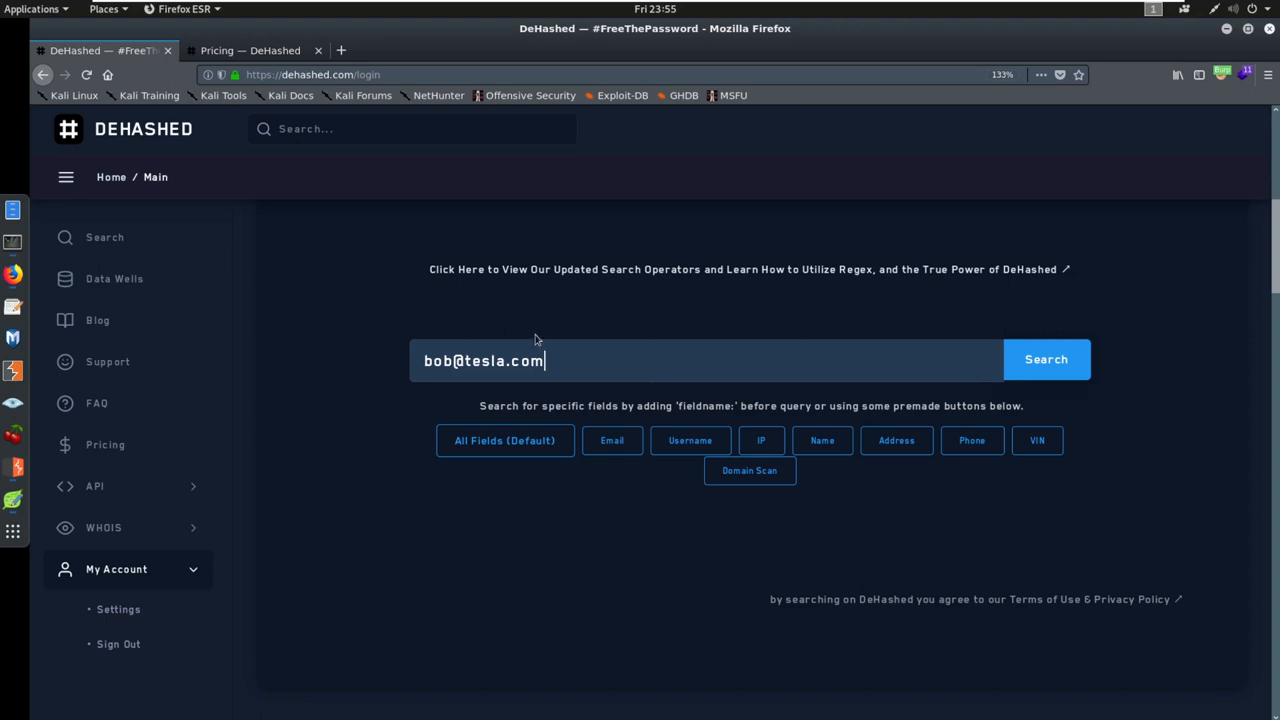
pyautogui.moveTo(596, 360)
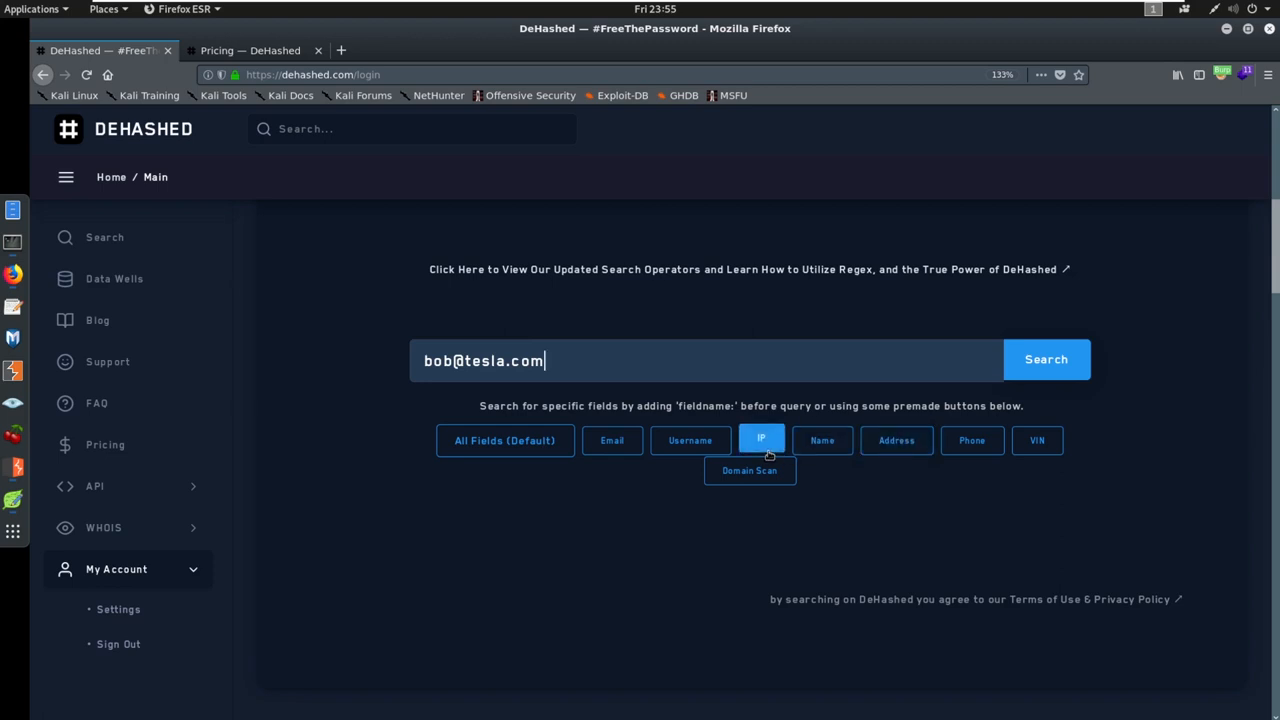
pyautogui.moveTo(748, 428)
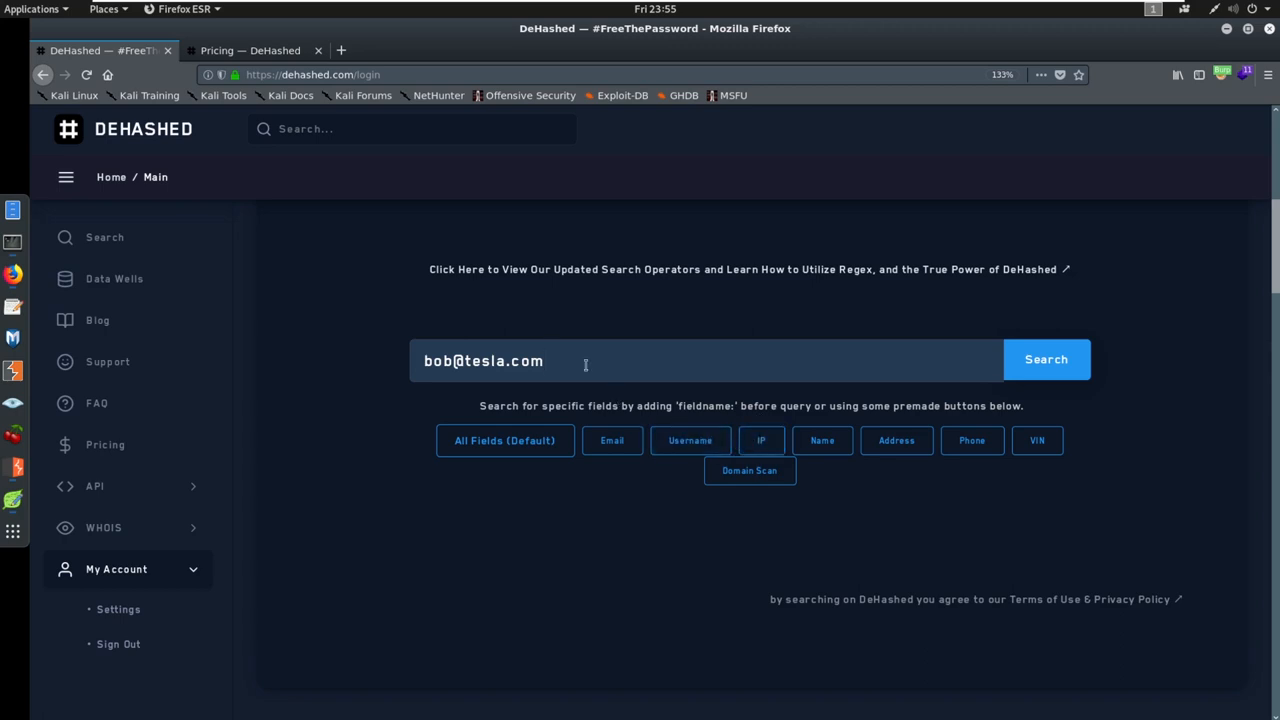
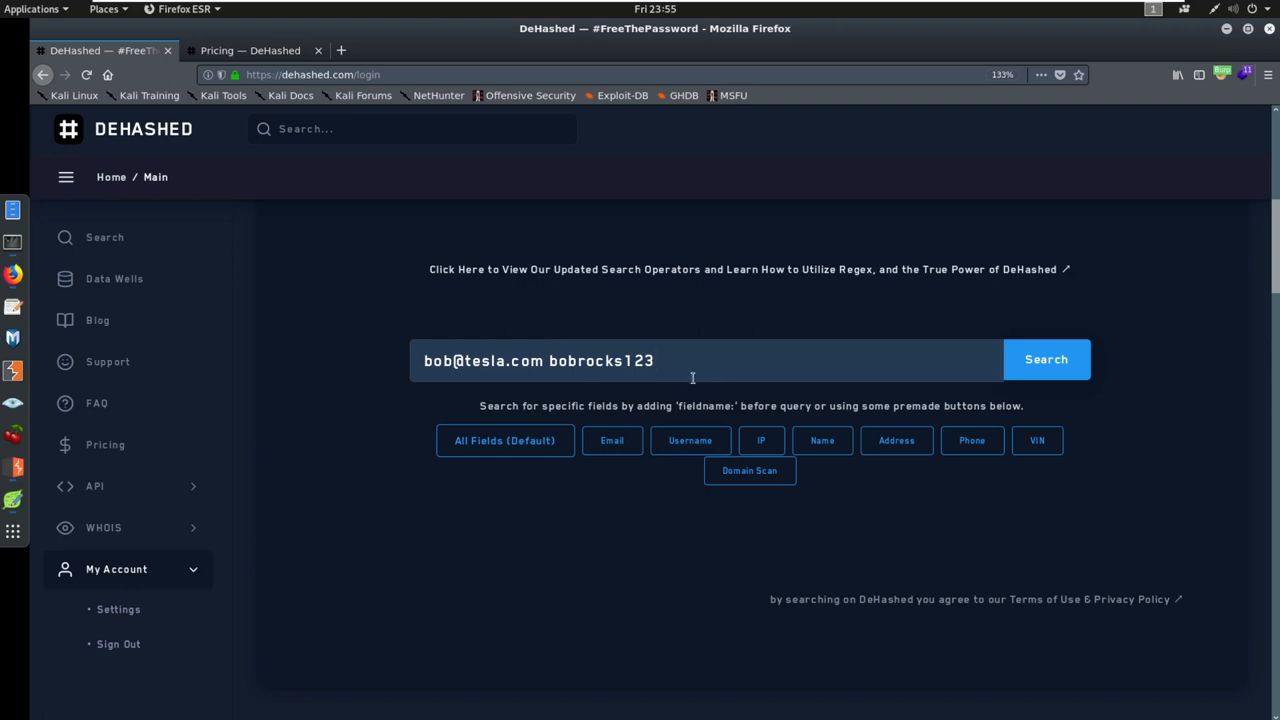
pyautogui.click(550, 360)
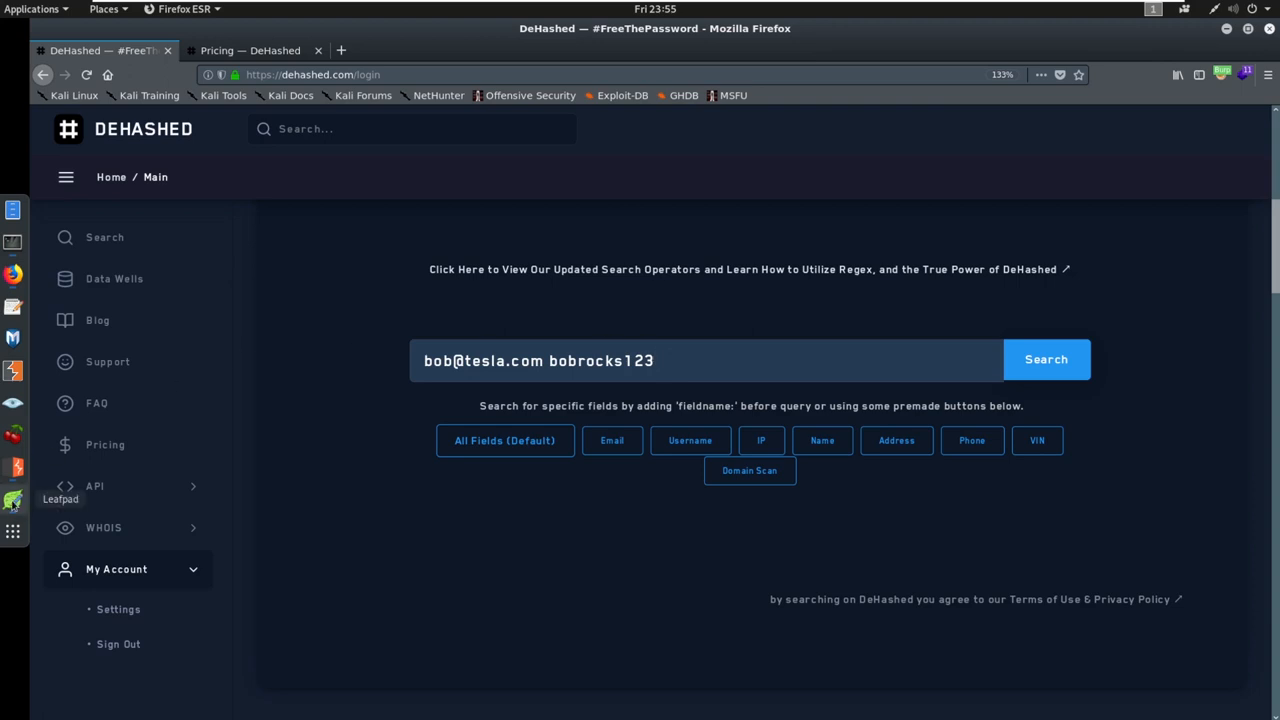
# - Bring up the Leafpad window holding the tesla.com email:password list
pyautogui.click(12, 500)
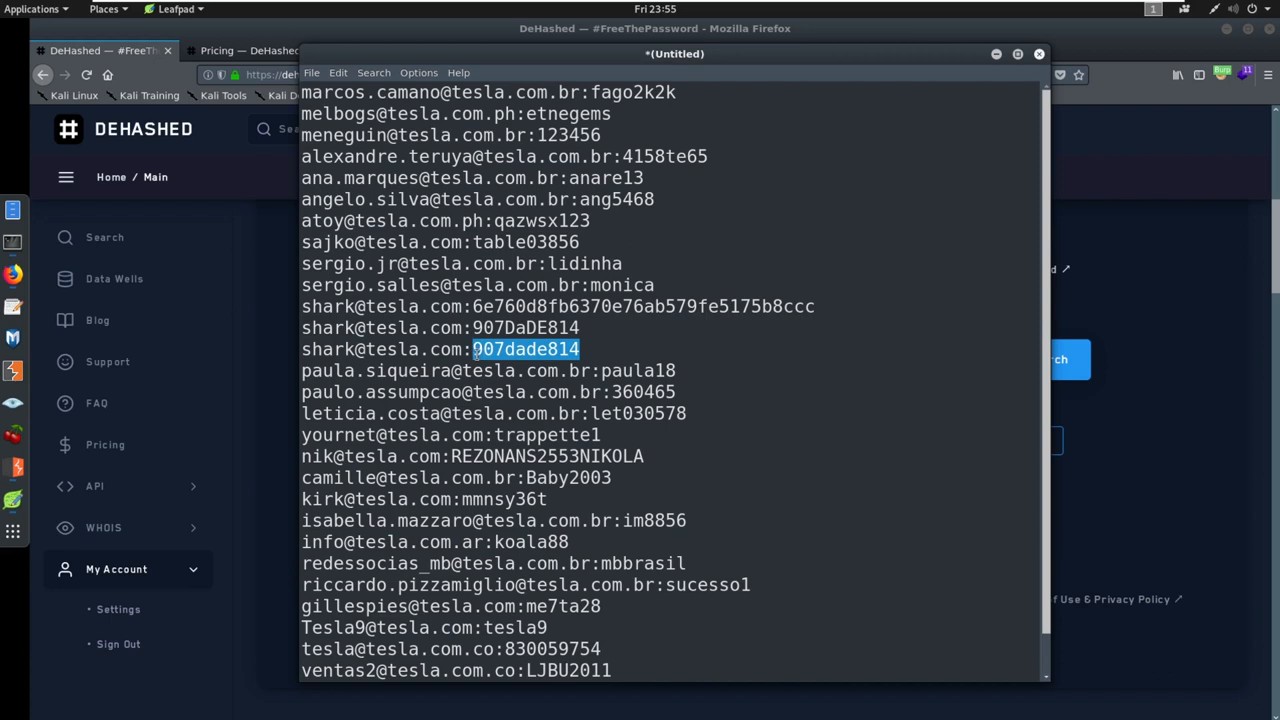
pyautogui.moveTo(1064, 448)
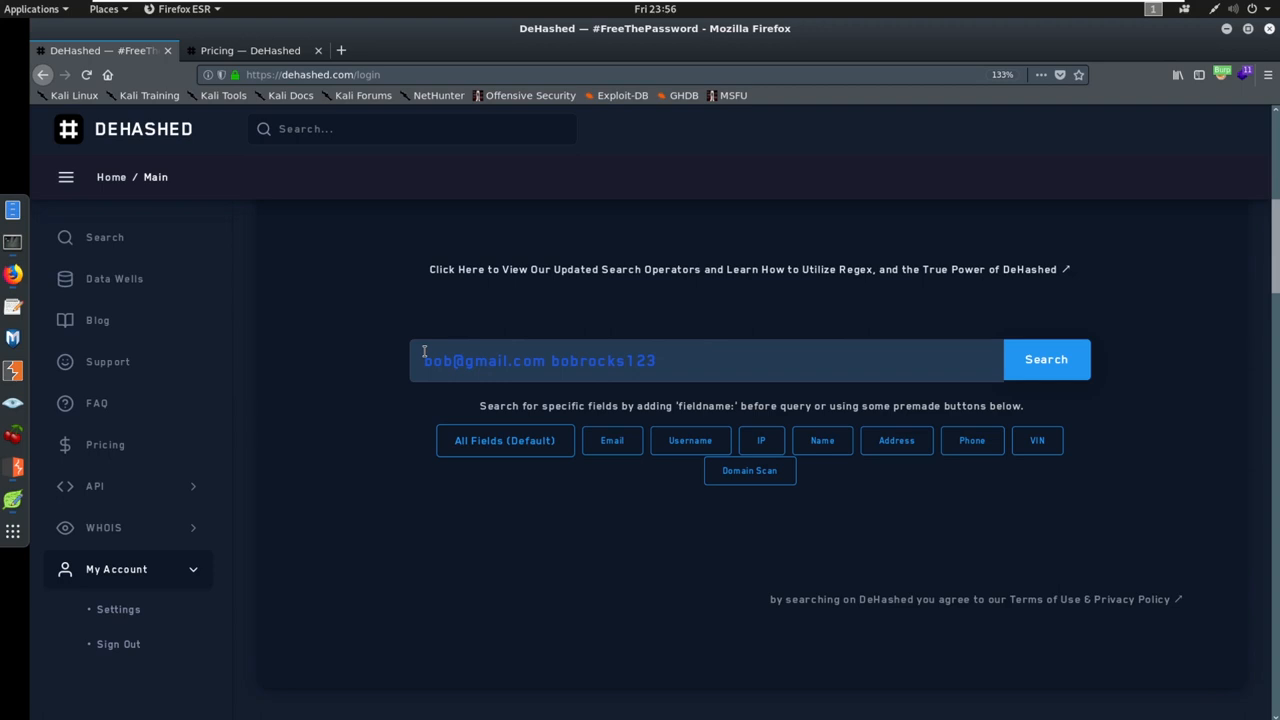
pyautogui.write('@tesla')
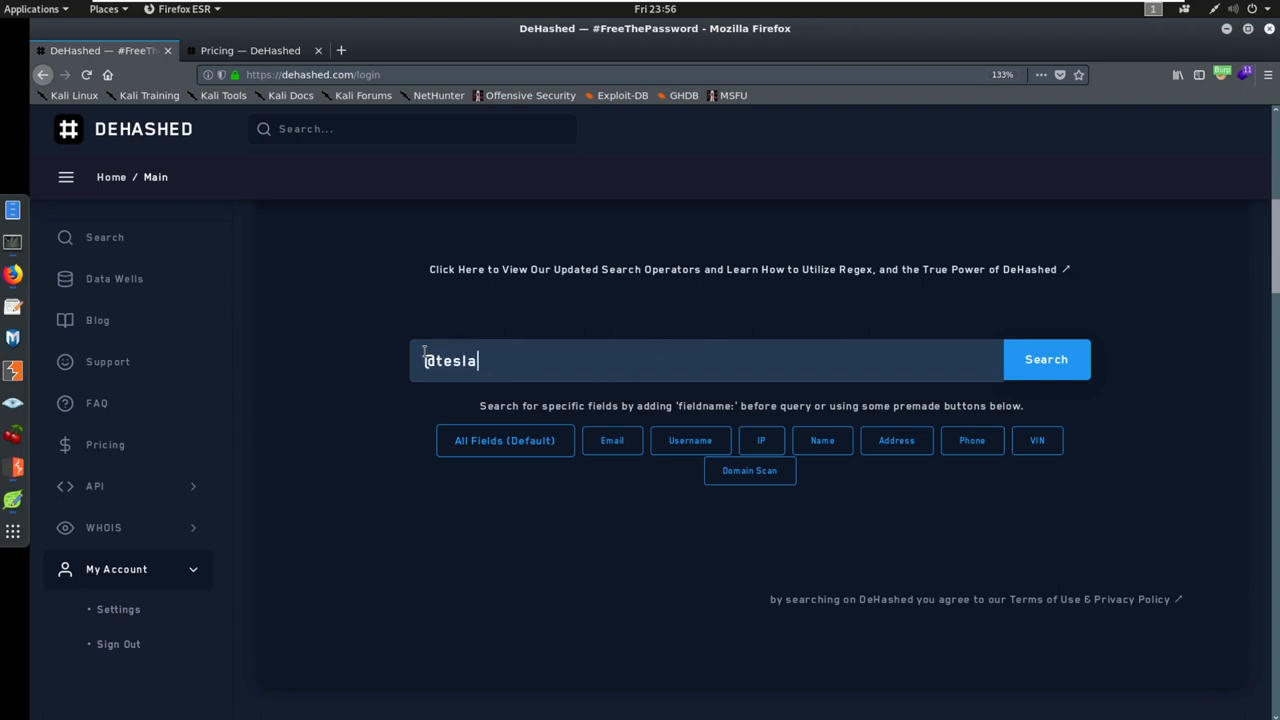
pyautogui.write('.com')
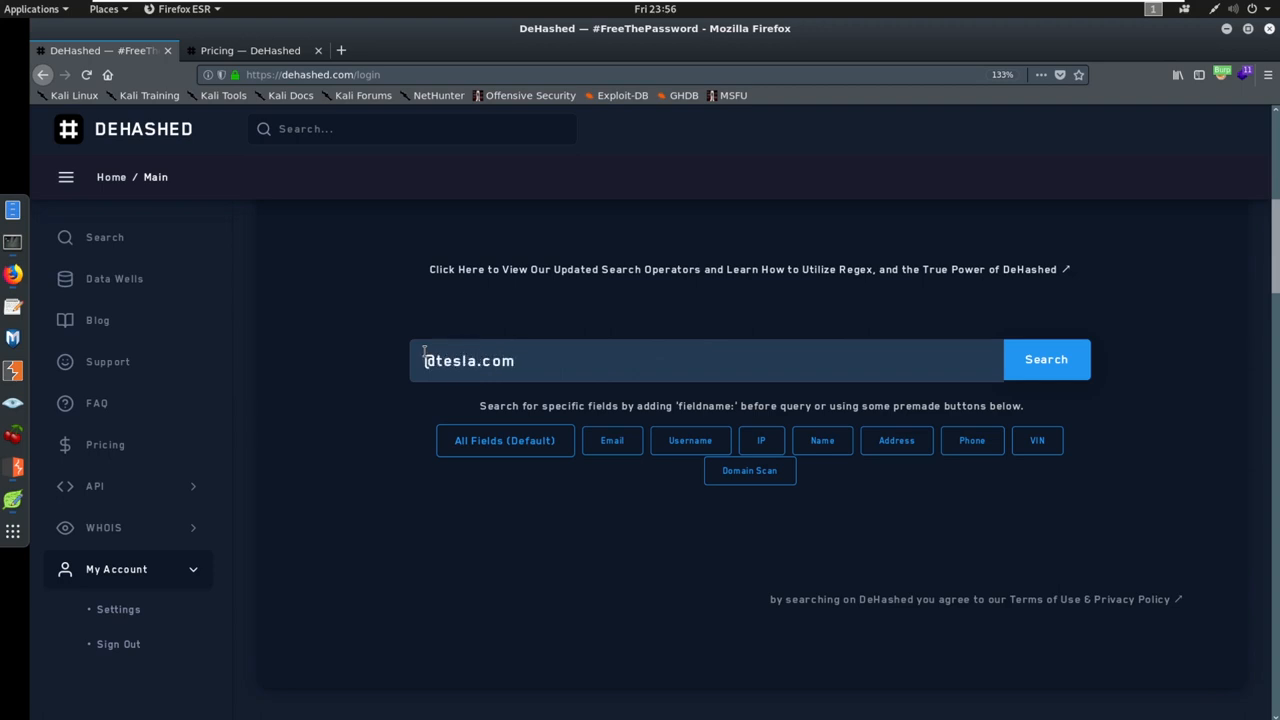
pyautogui.click(1046, 360)
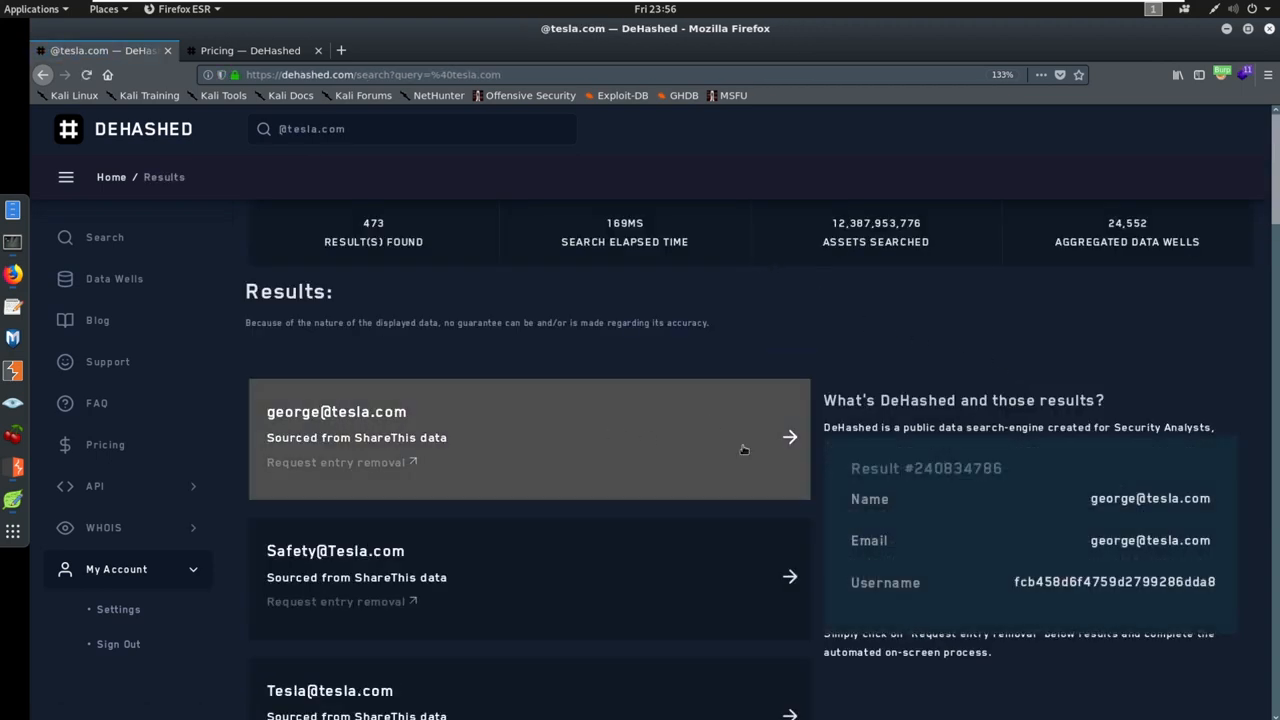
pyautogui.scroll(-3)
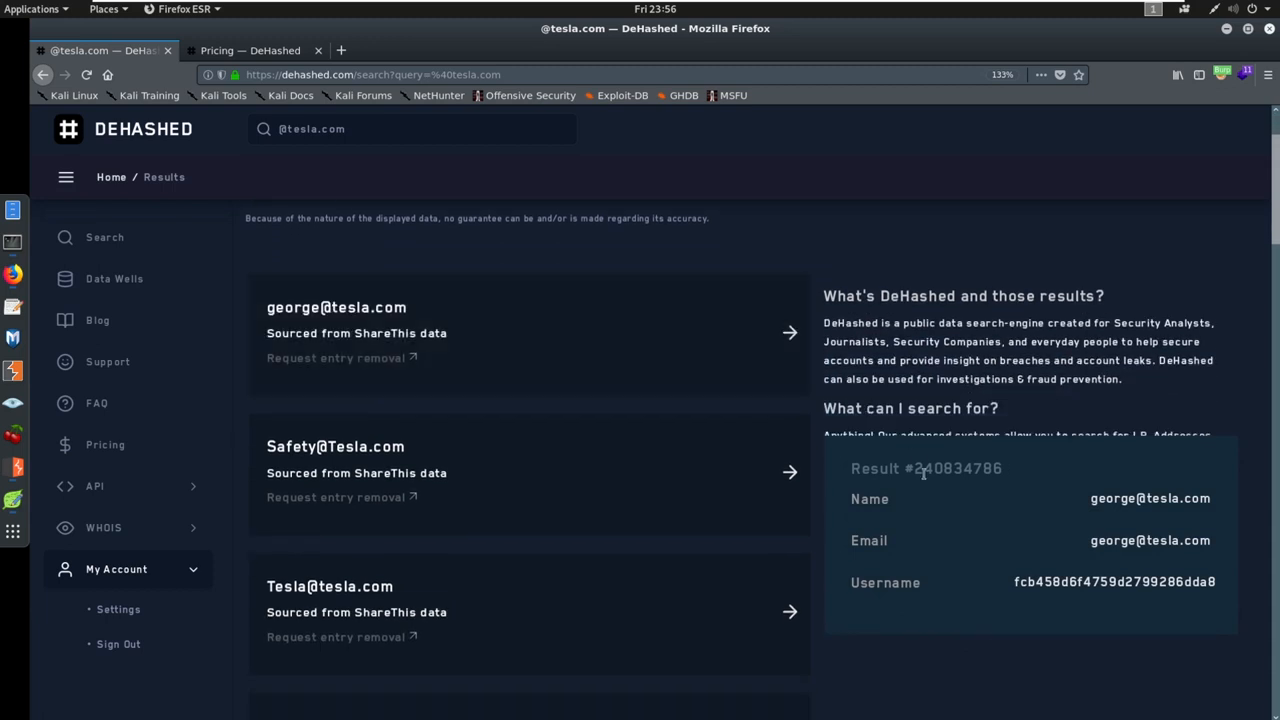
pyautogui.moveTo(1032, 576)
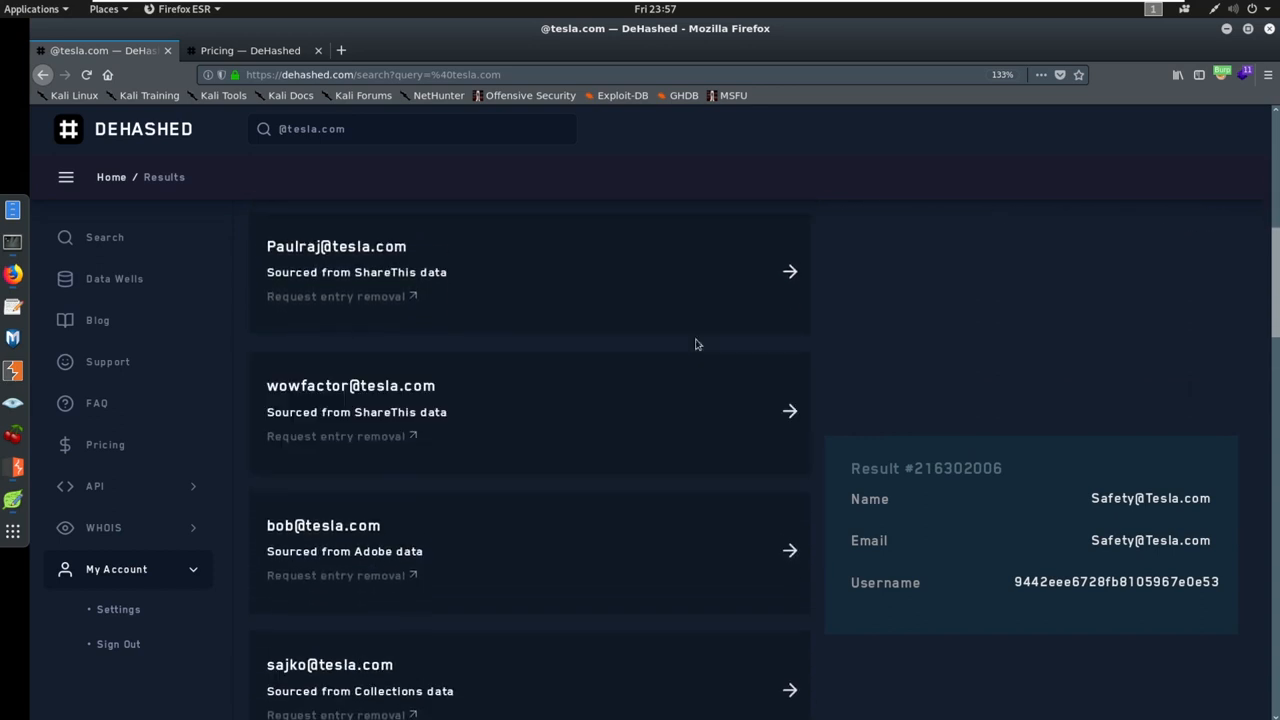
pyautogui.scroll(-3)
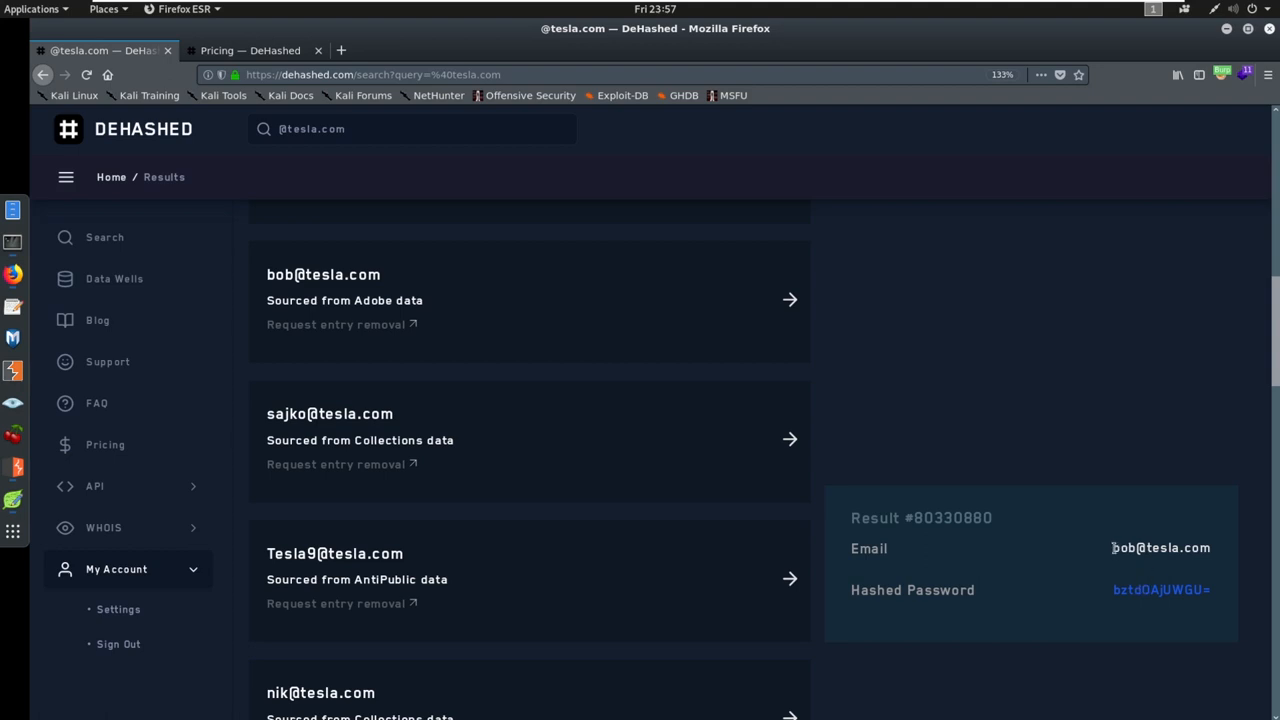
pyautogui.moveTo(594, 260)
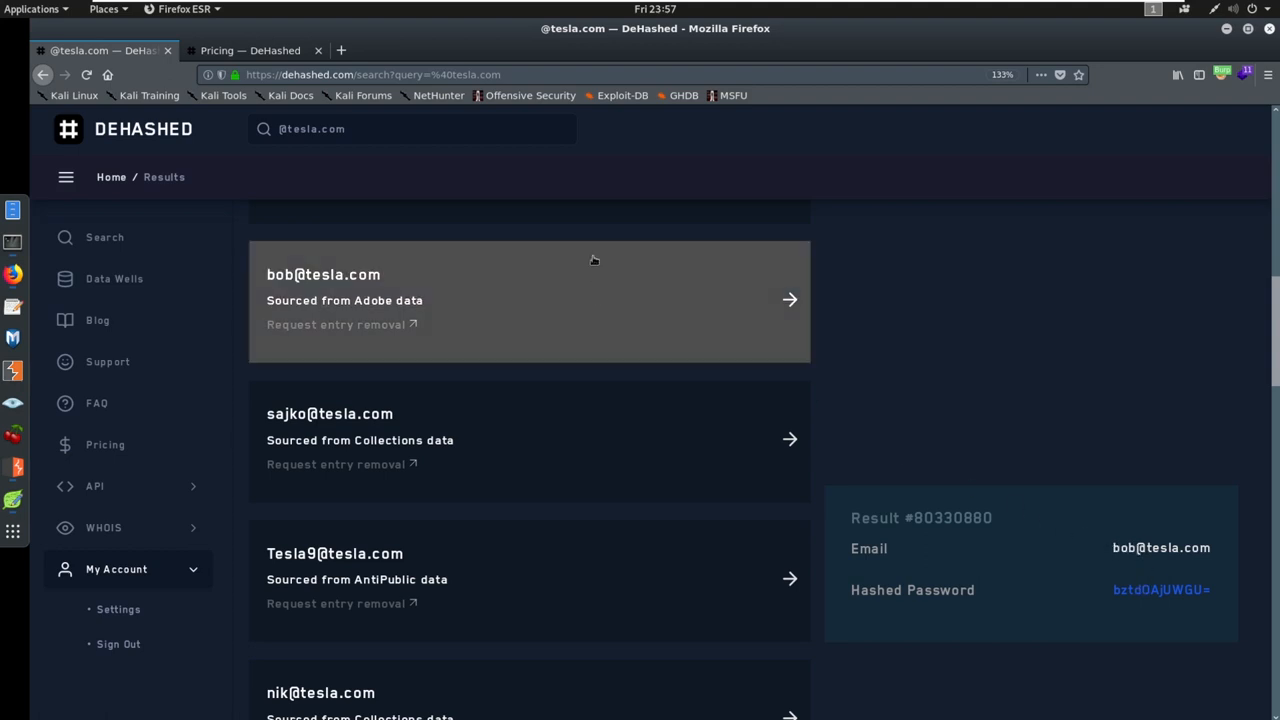
pyautogui.moveTo(378, 124)
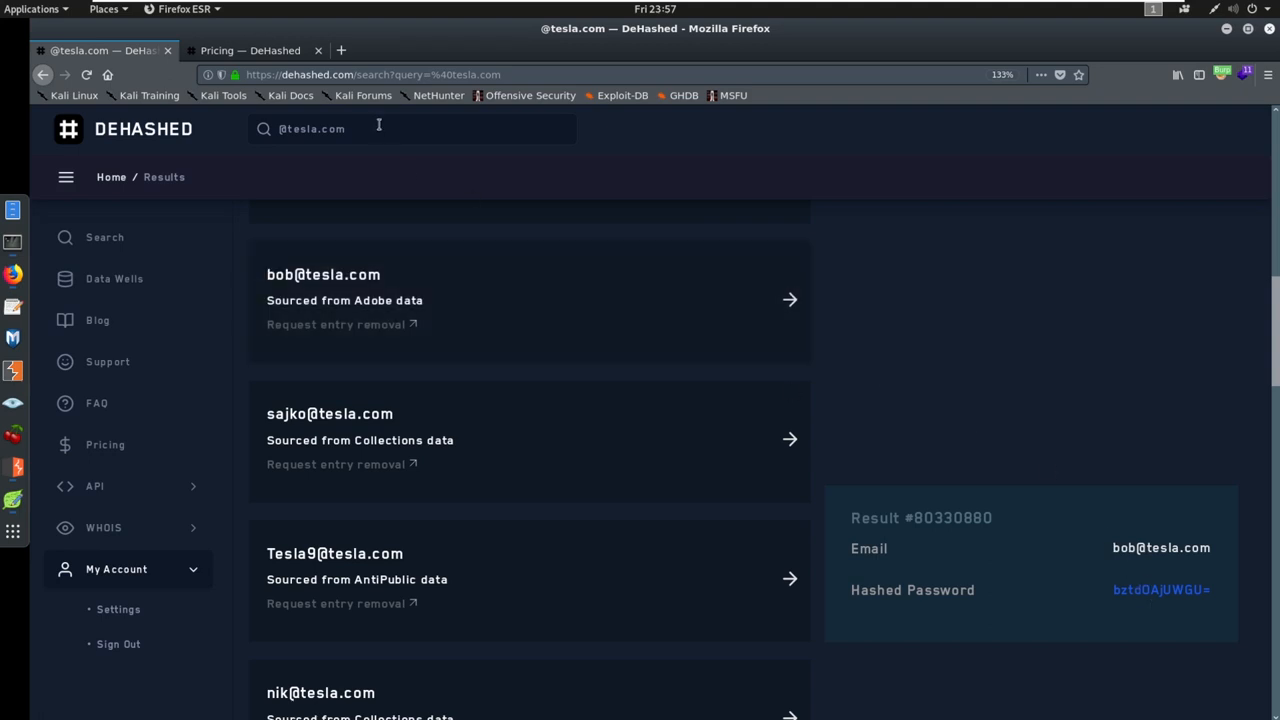
pyautogui.moveTo(632, 206)
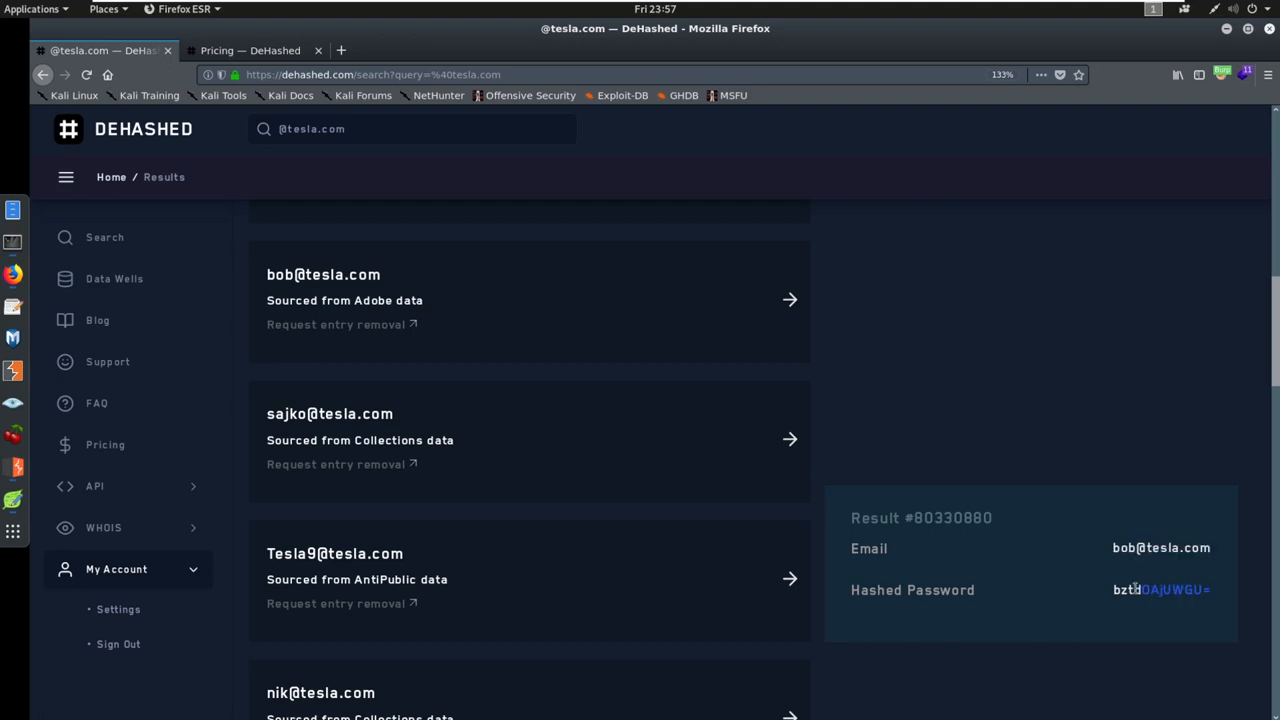
pyautogui.rightClick(1136, 588)
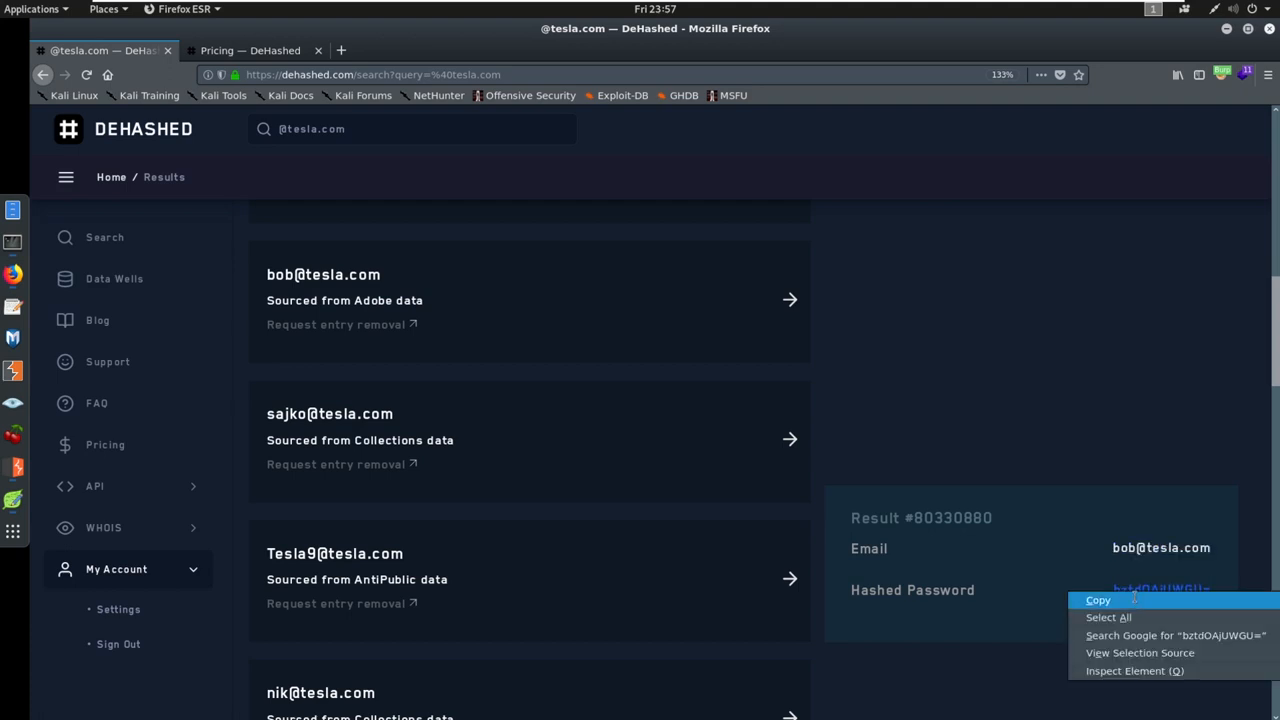
pyautogui.click(1096, 600)
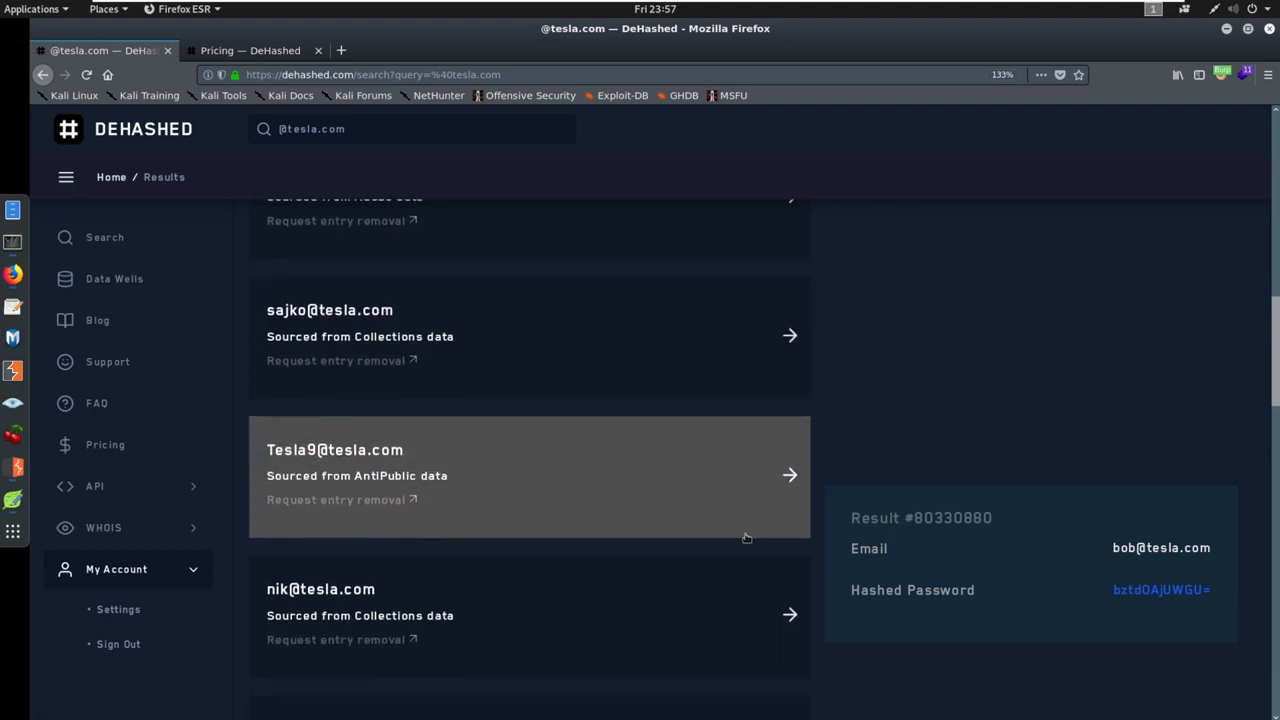
pyautogui.scroll(-3)
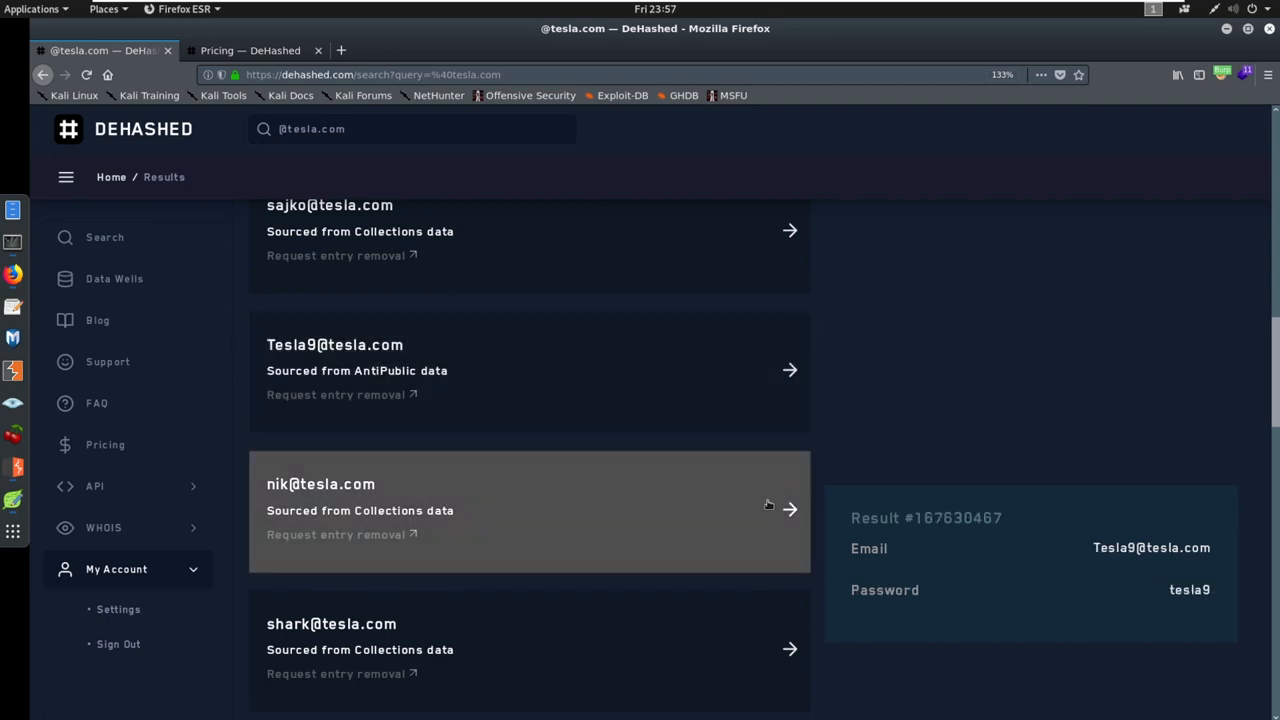
pyautogui.moveTo(736, 516)
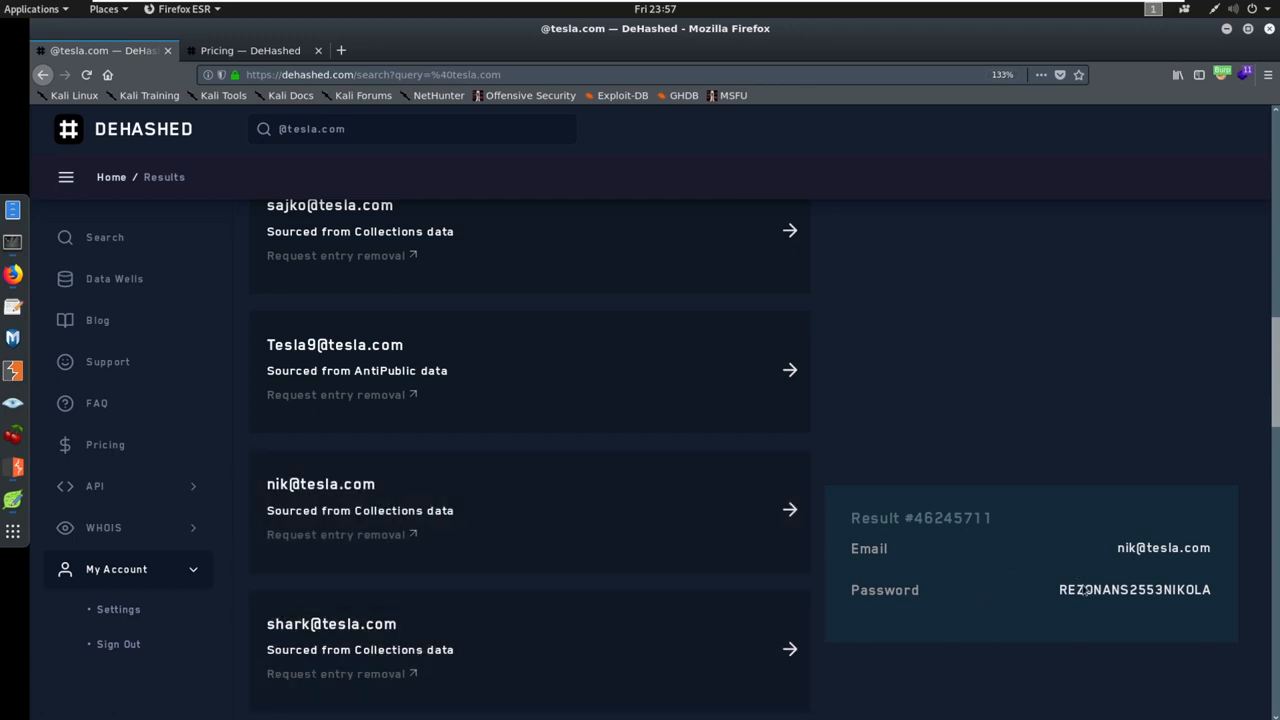
pyautogui.moveTo(964, 430)
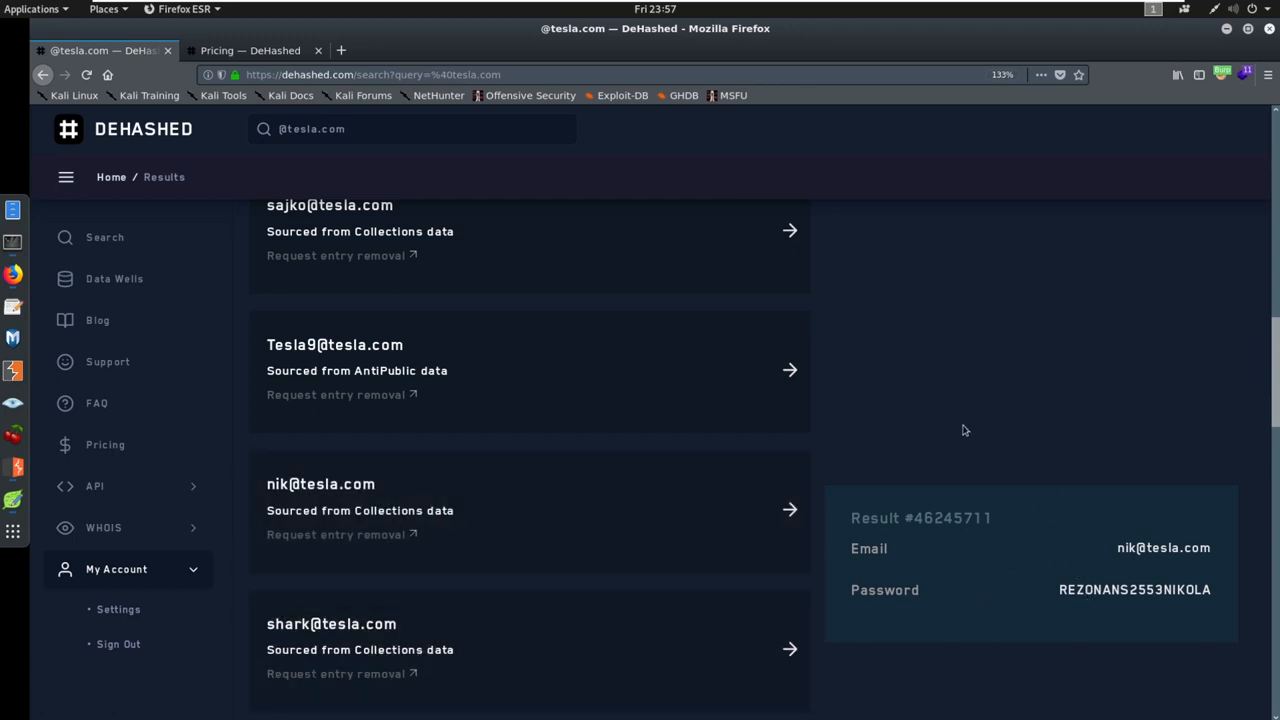
pyautogui.moveTo(880, 344)
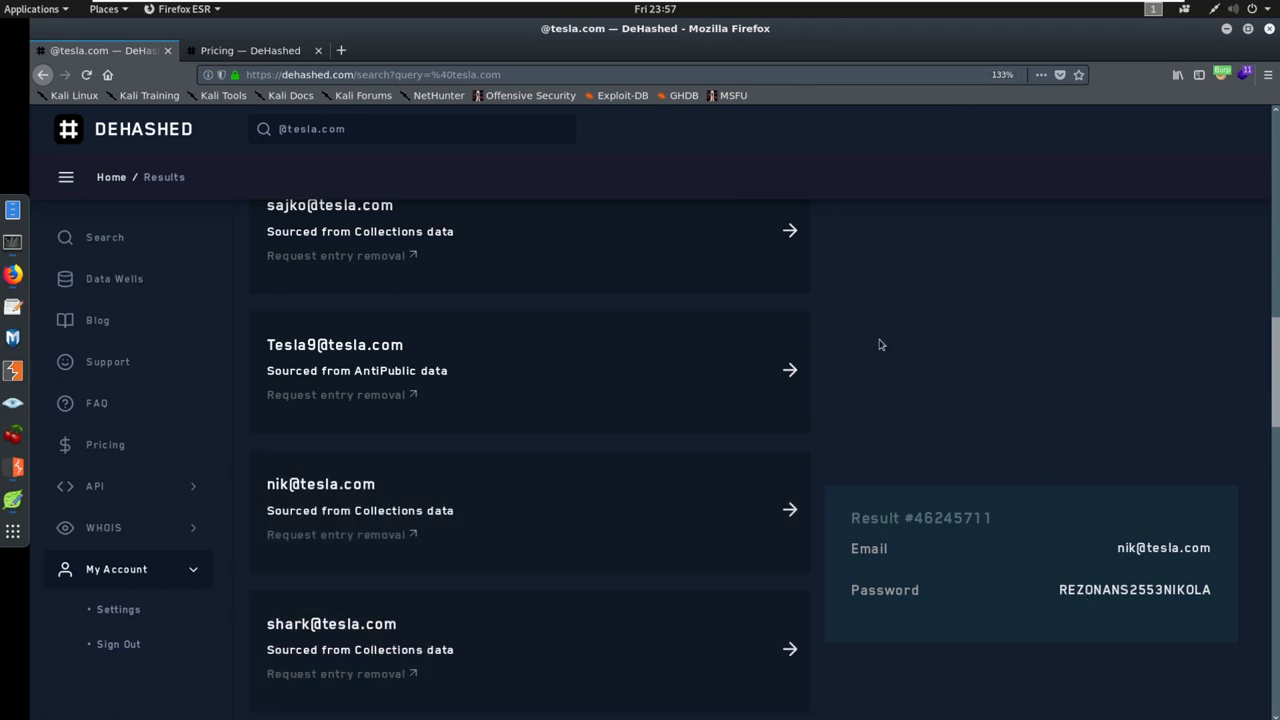
pyautogui.moveTo(884, 366)
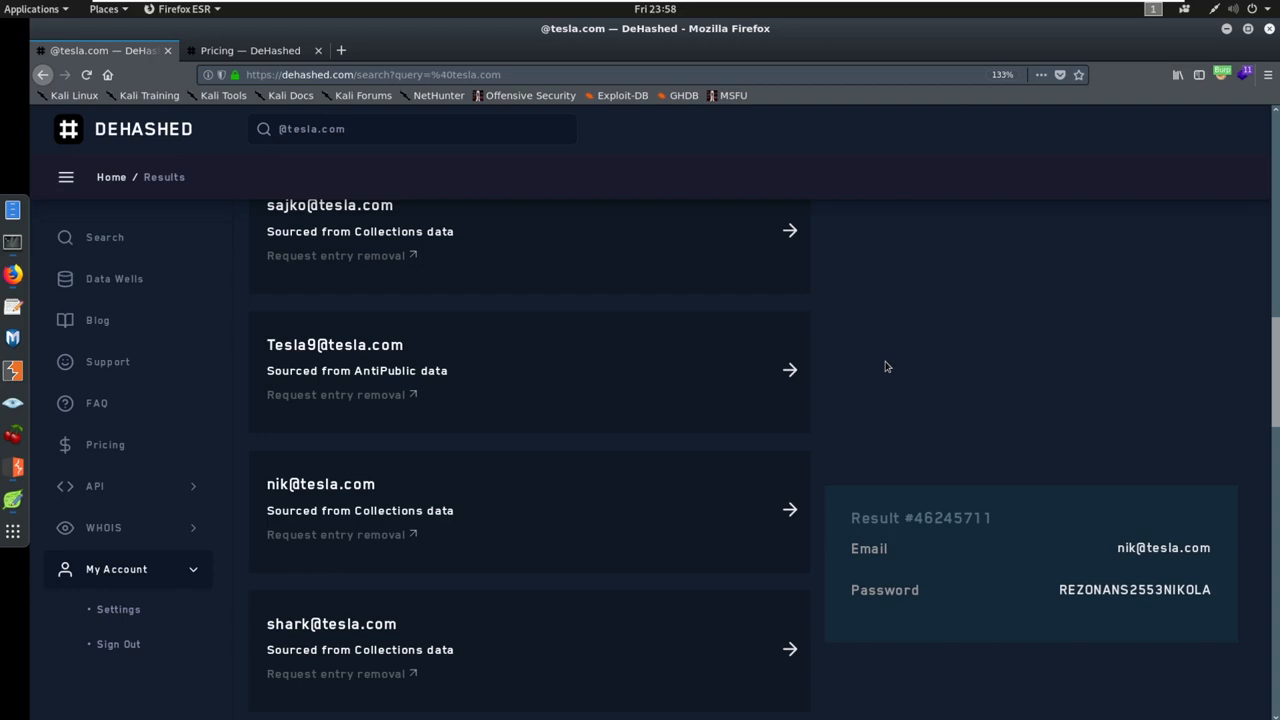
pyautogui.moveTo(614, 500)
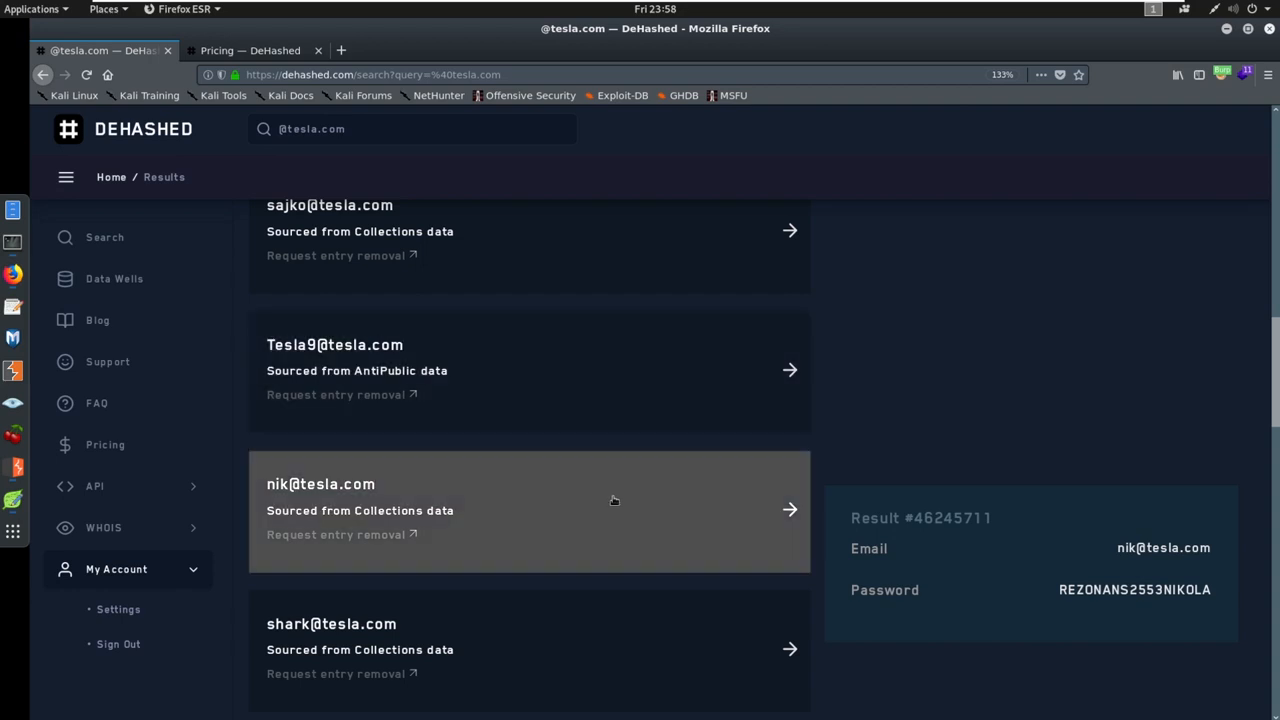
pyautogui.moveTo(660, 492)
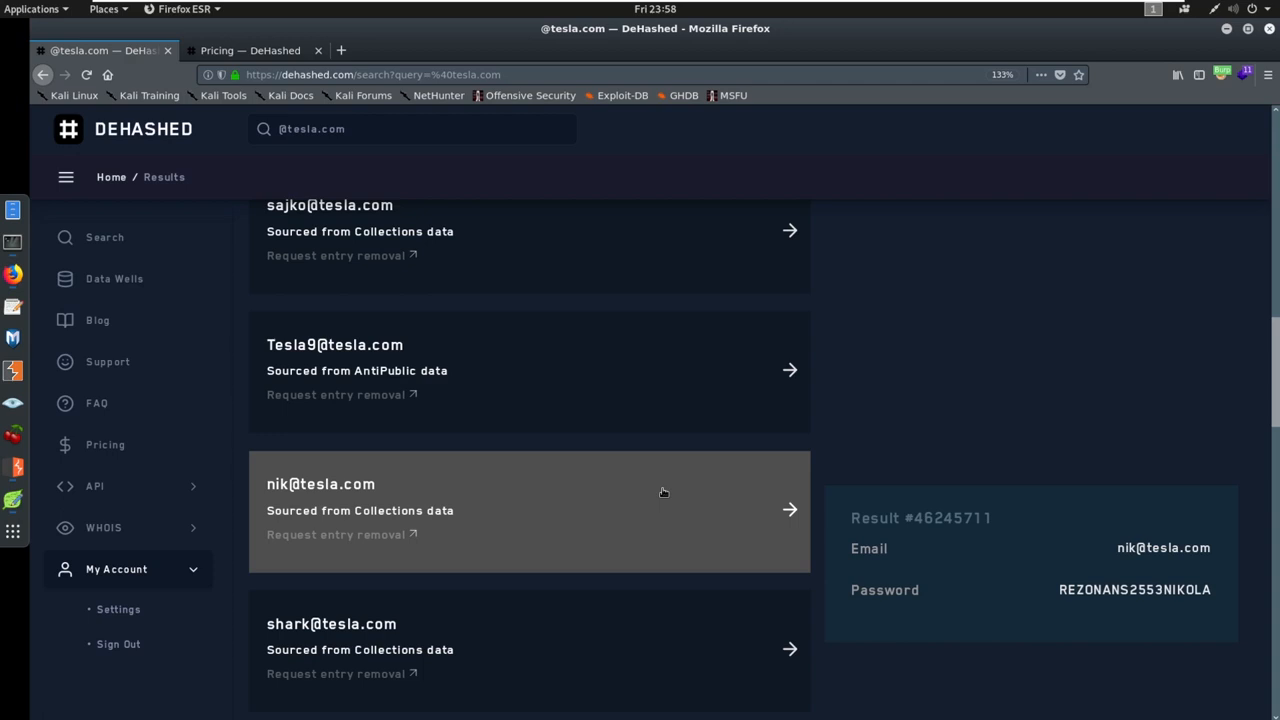
pyautogui.scroll(-3)
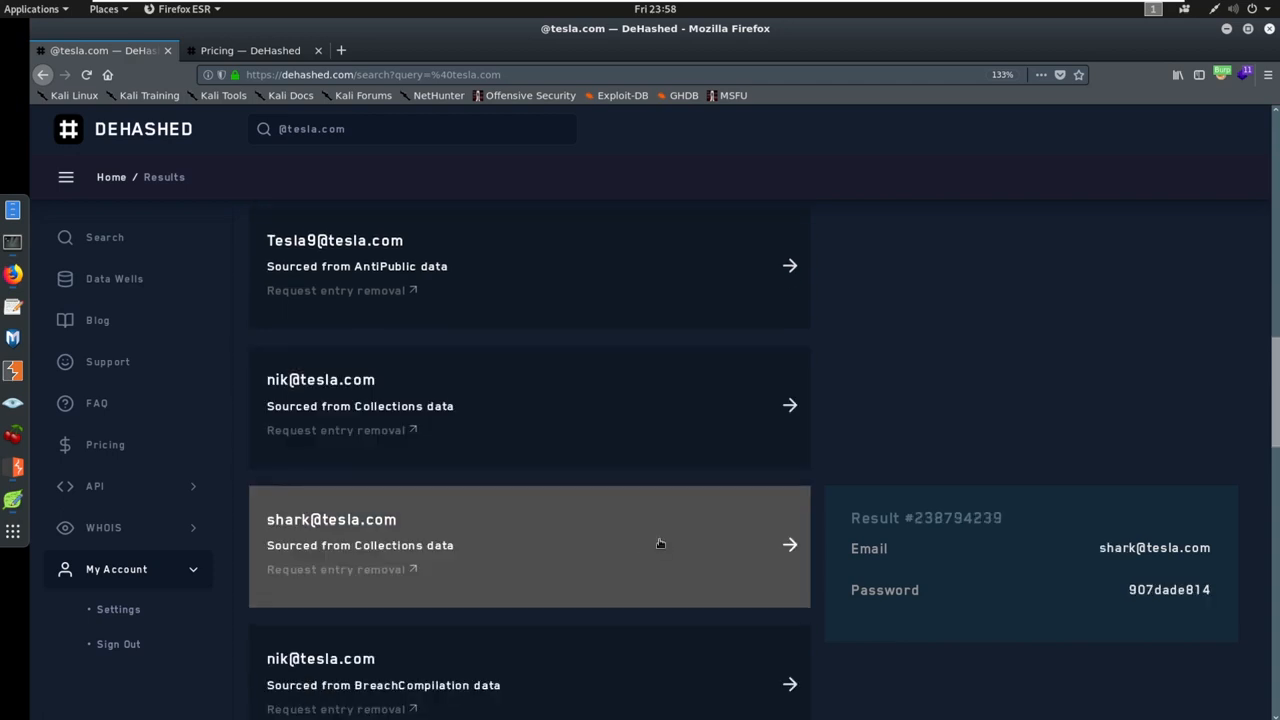
pyautogui.scroll(-3)
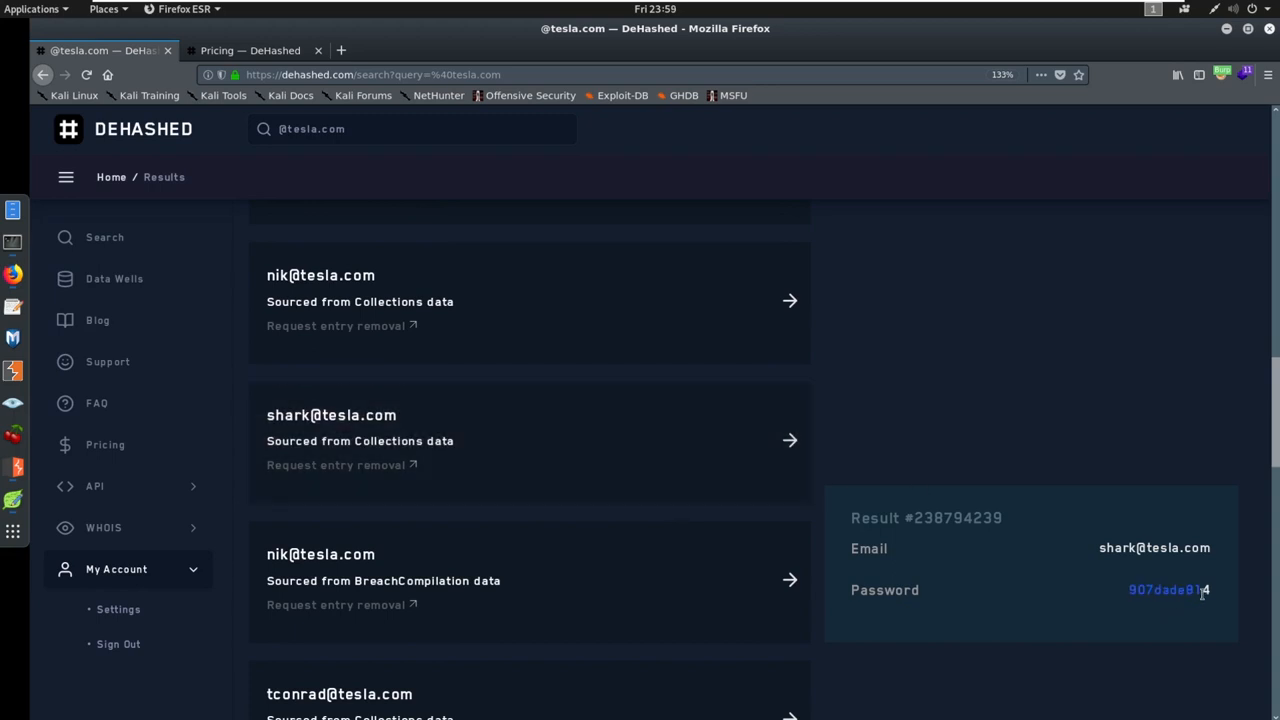
pyautogui.rightClick(1168, 588)
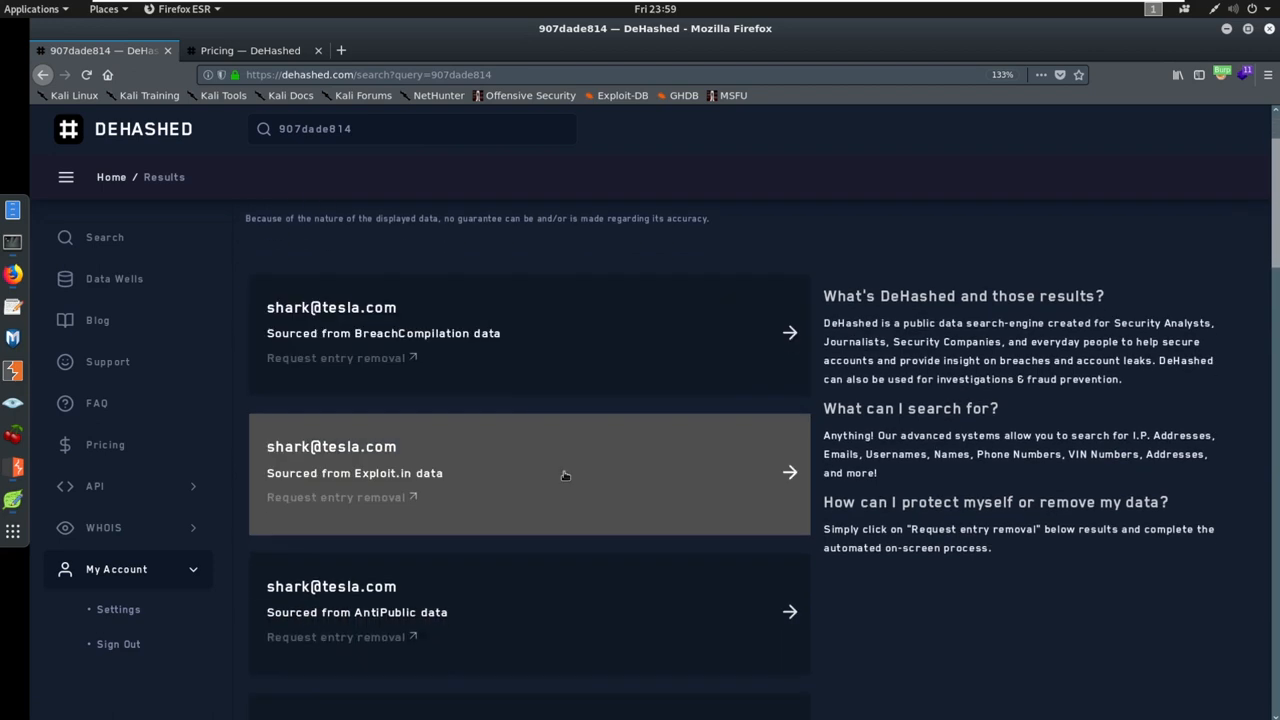
pyautogui.scroll(-3)
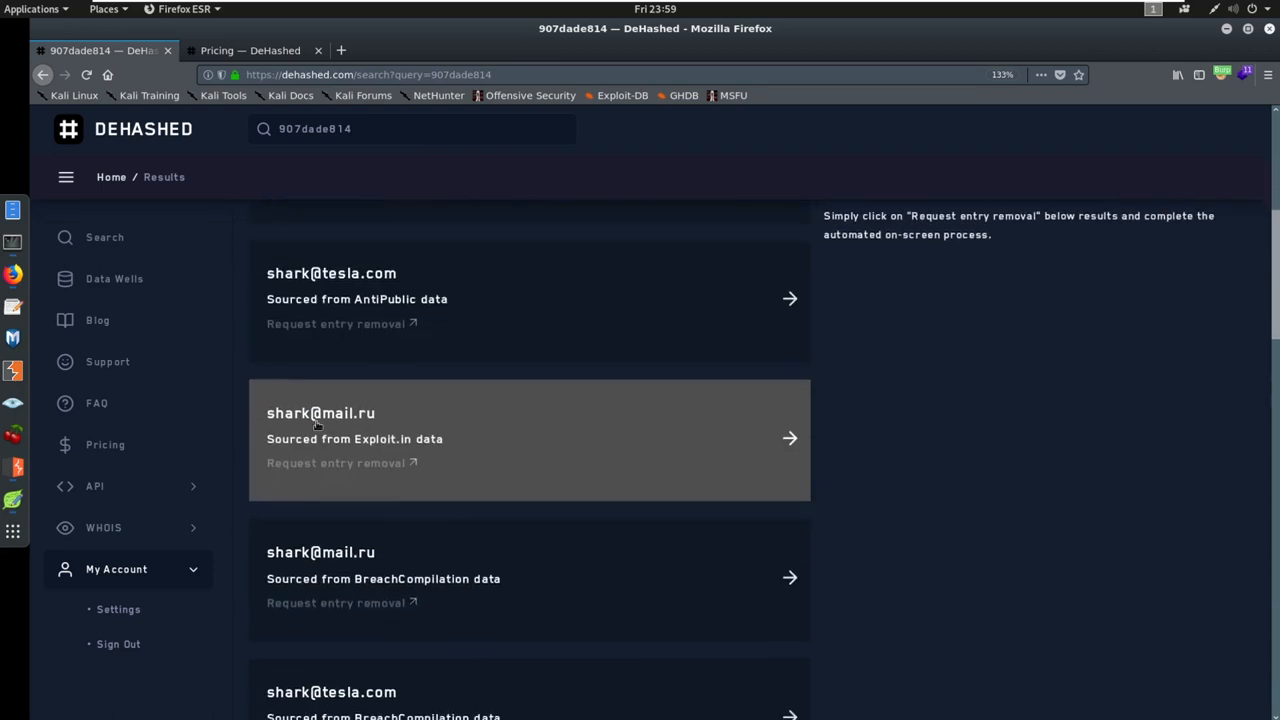
pyautogui.moveTo(468, 400)
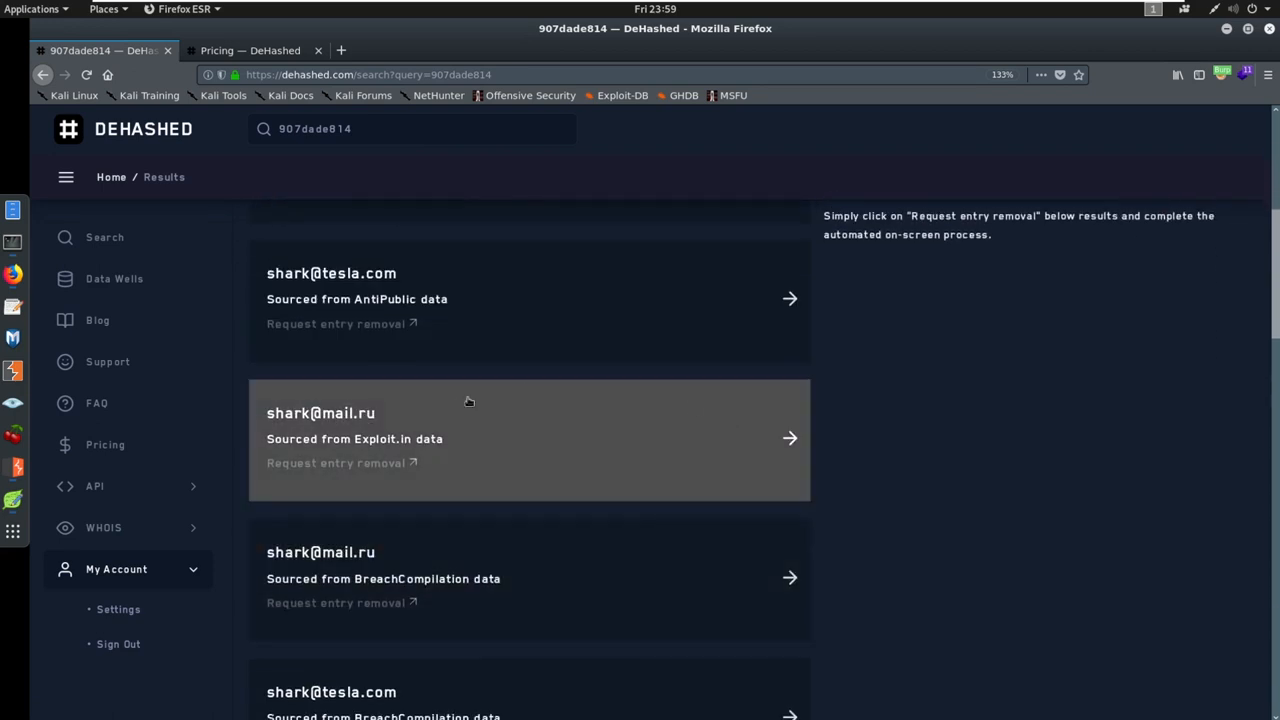
pyautogui.moveTo(596, 452)
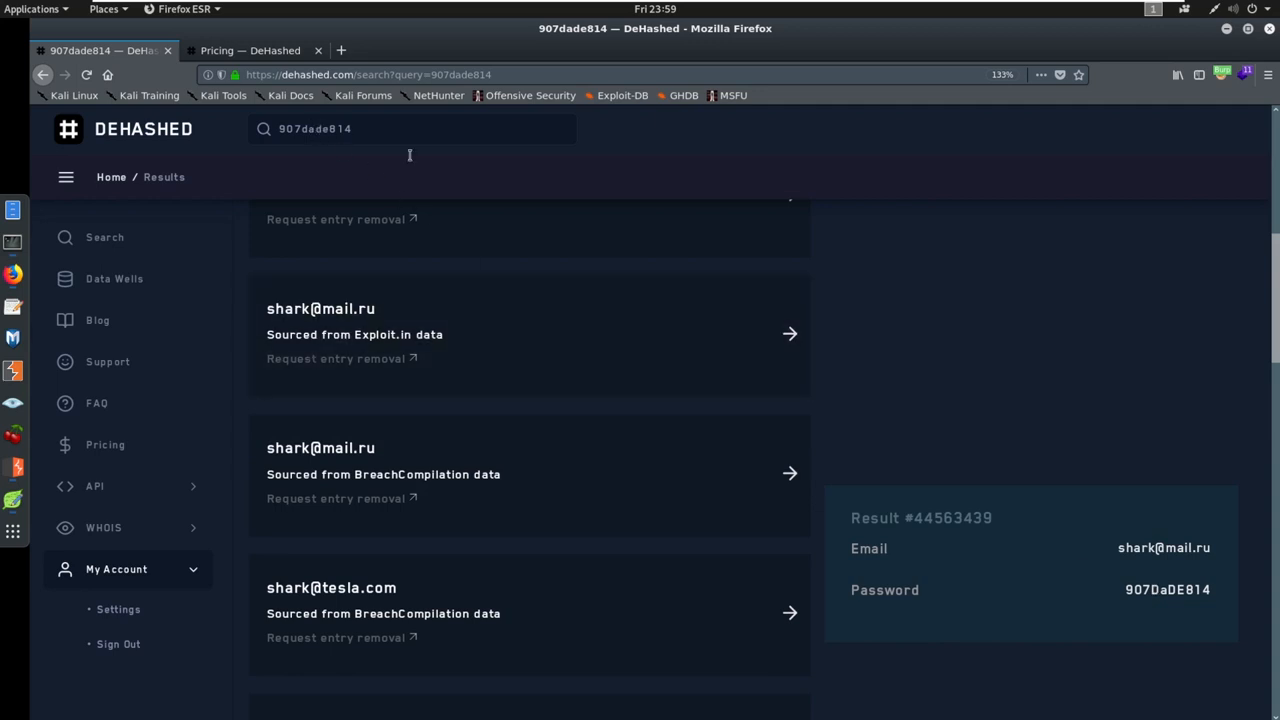
pyautogui.doubleClick(1168, 588)
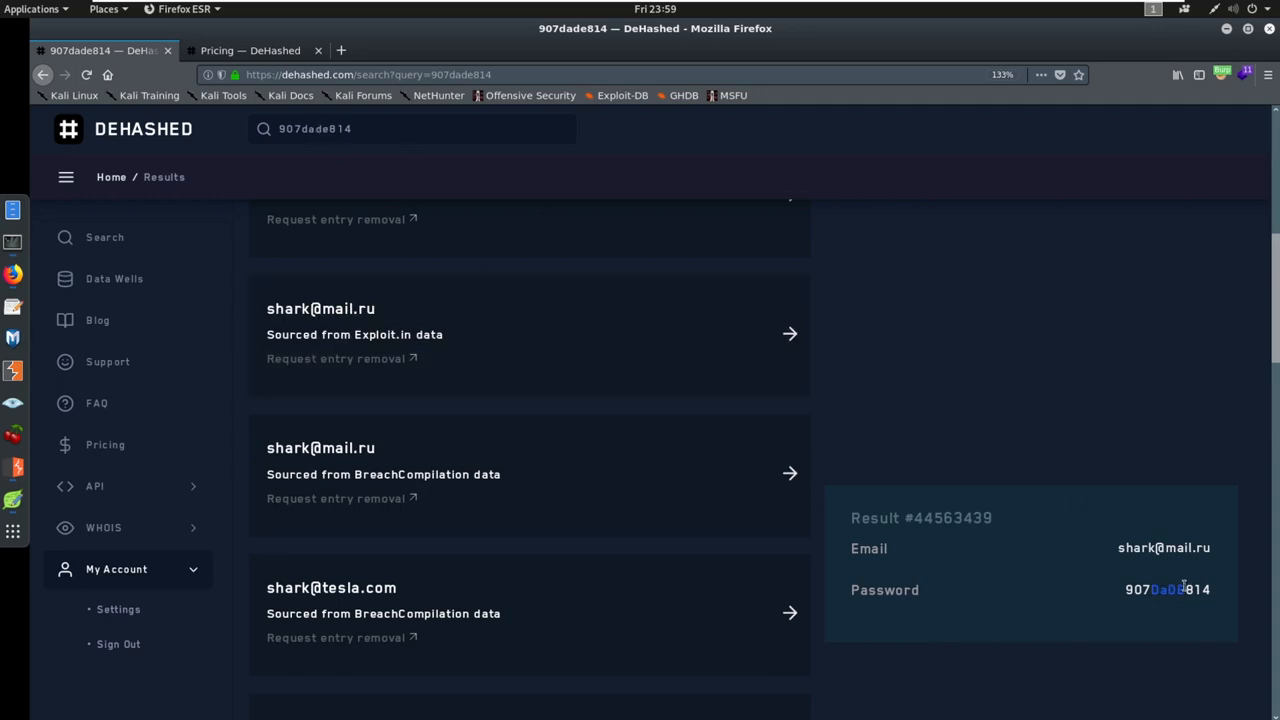
pyautogui.scroll(-3)
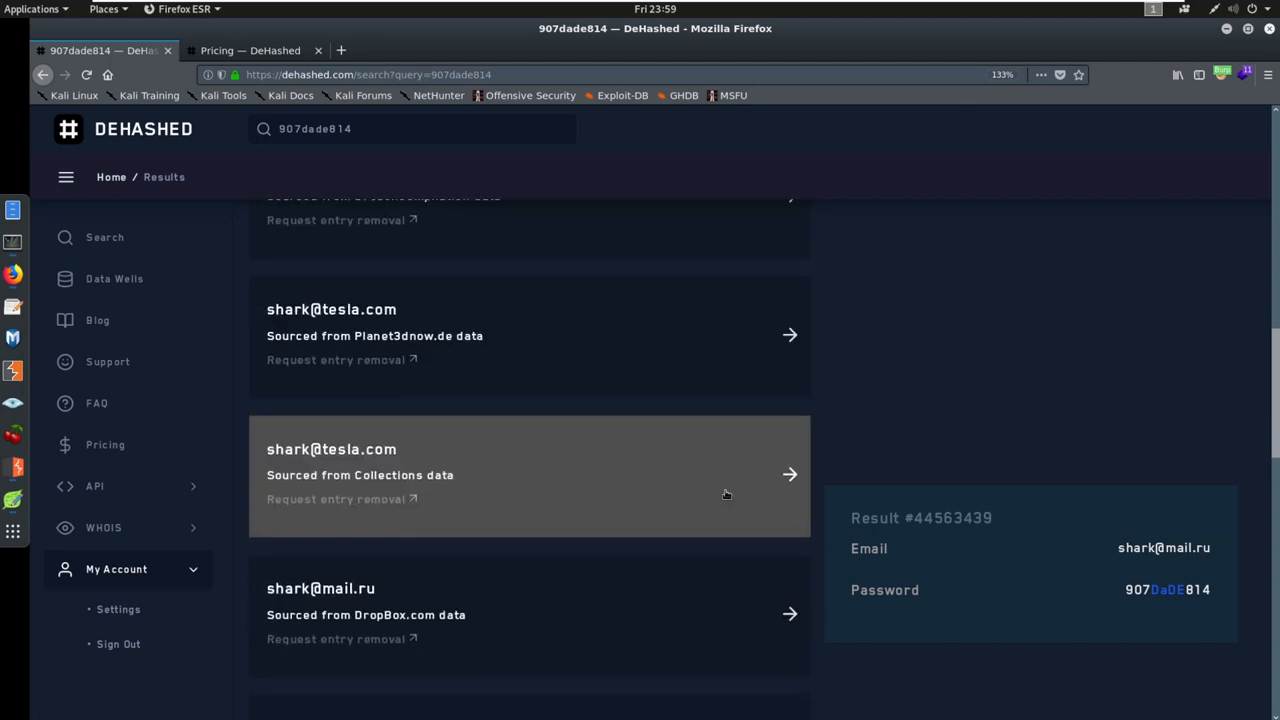
pyautogui.scroll(-3)
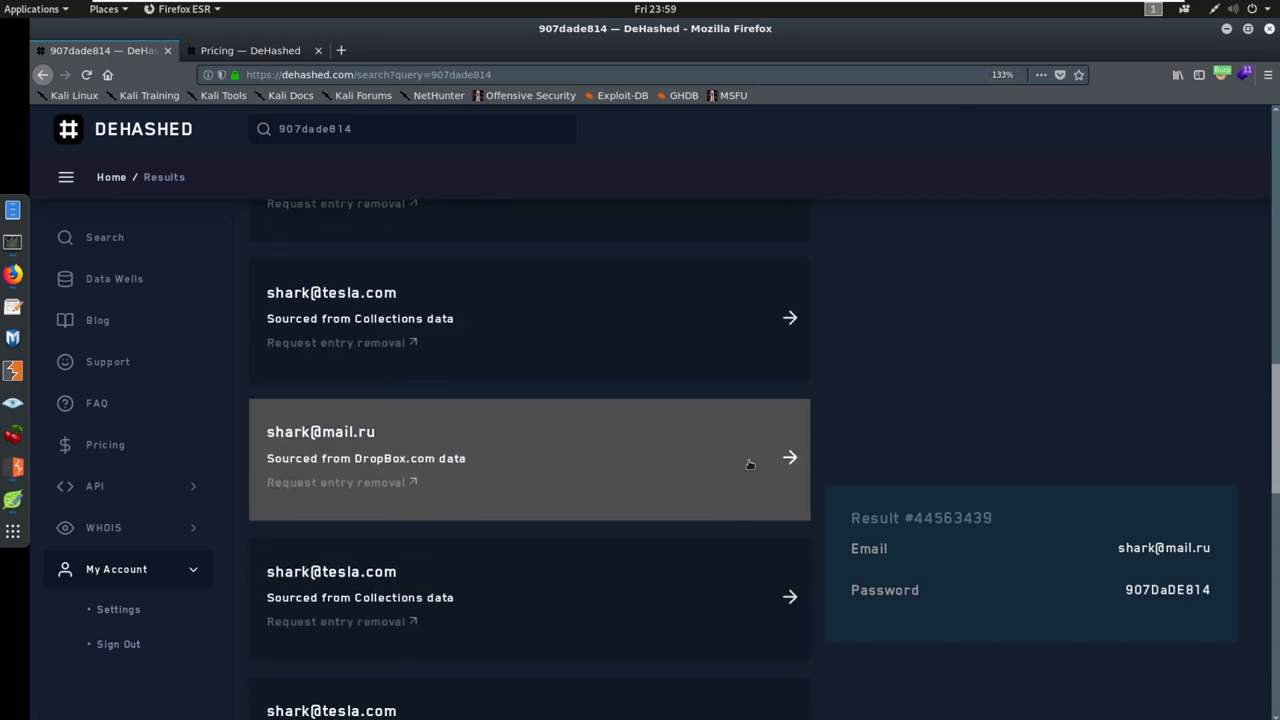
pyautogui.scroll(-3)
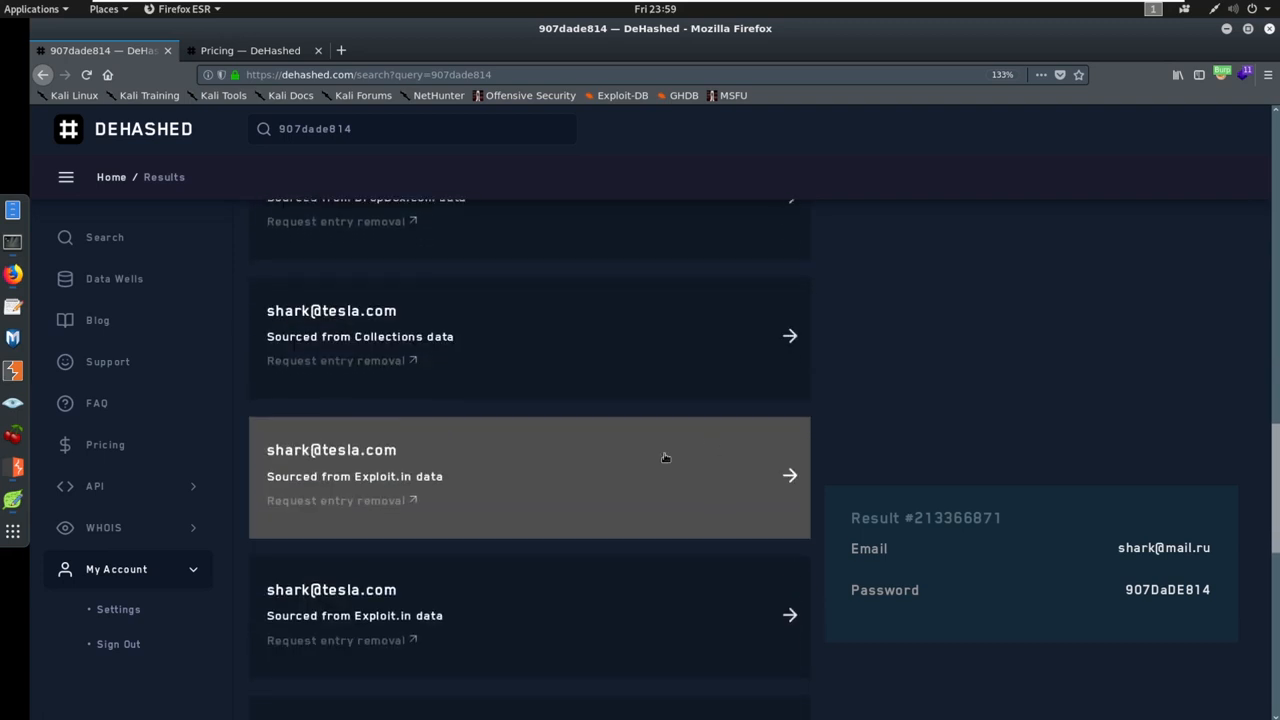
pyautogui.scroll(-3)
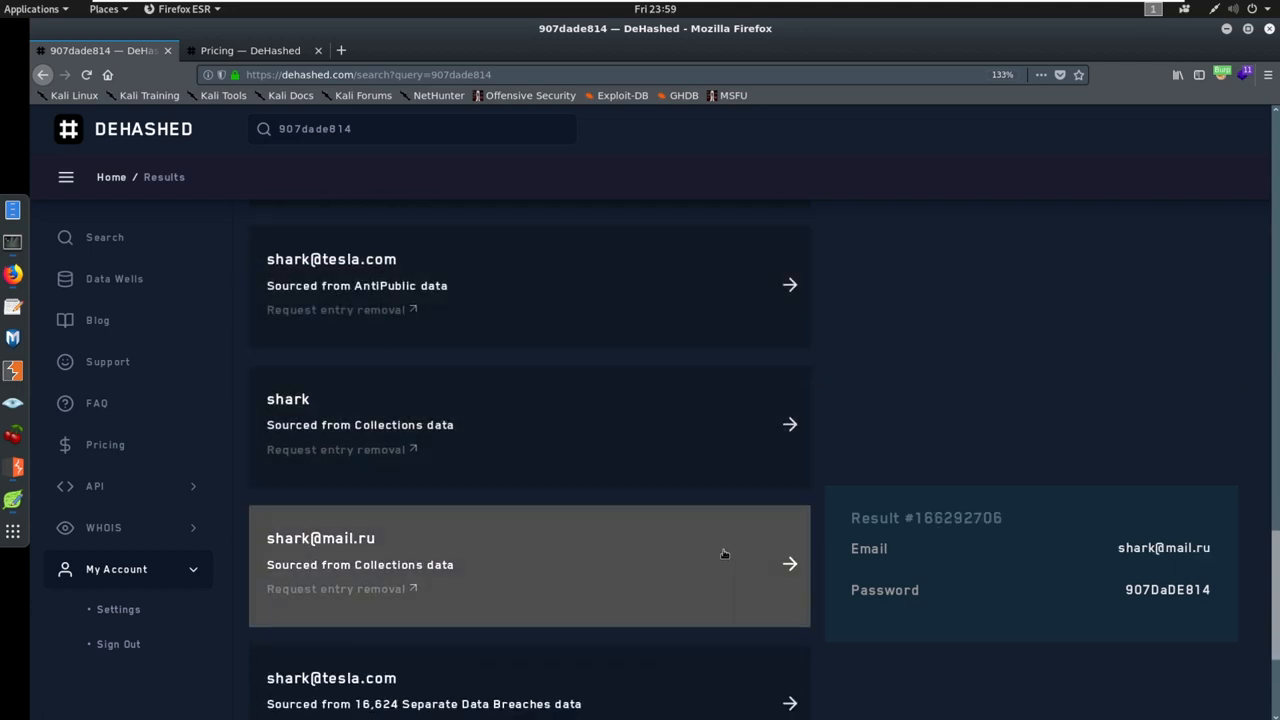
pyautogui.scroll(-3)
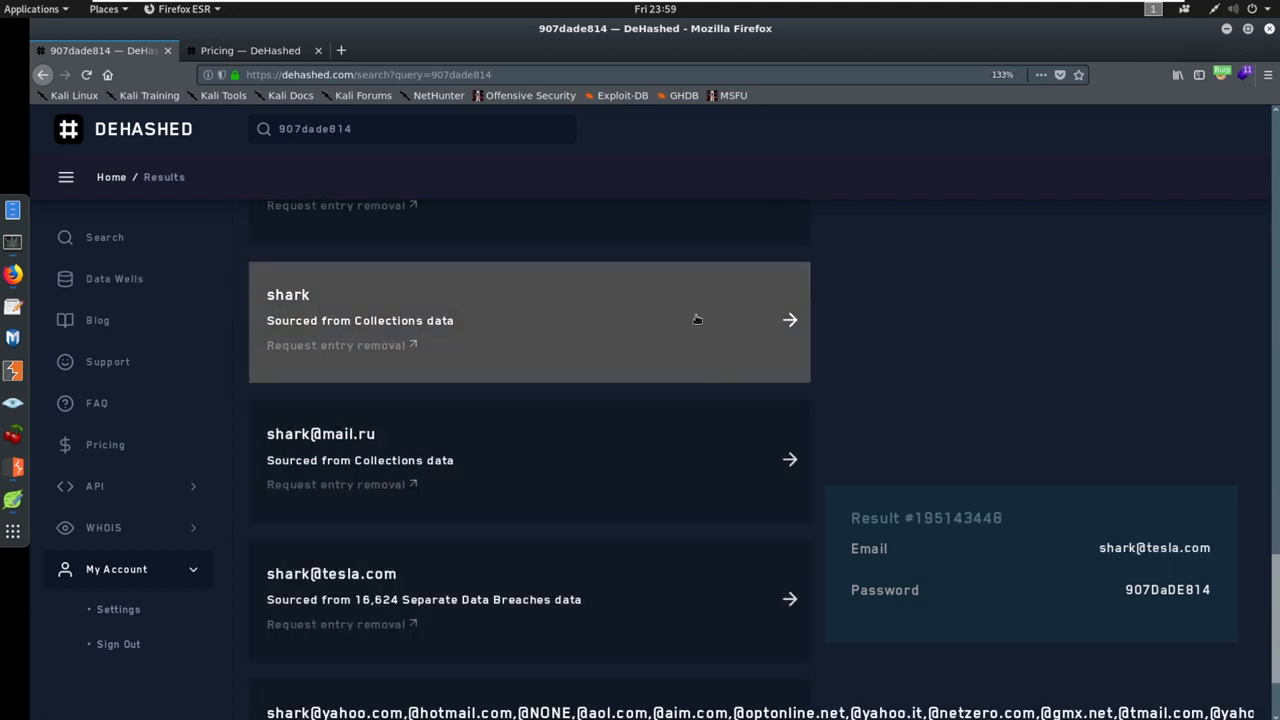
pyautogui.scroll(-3)
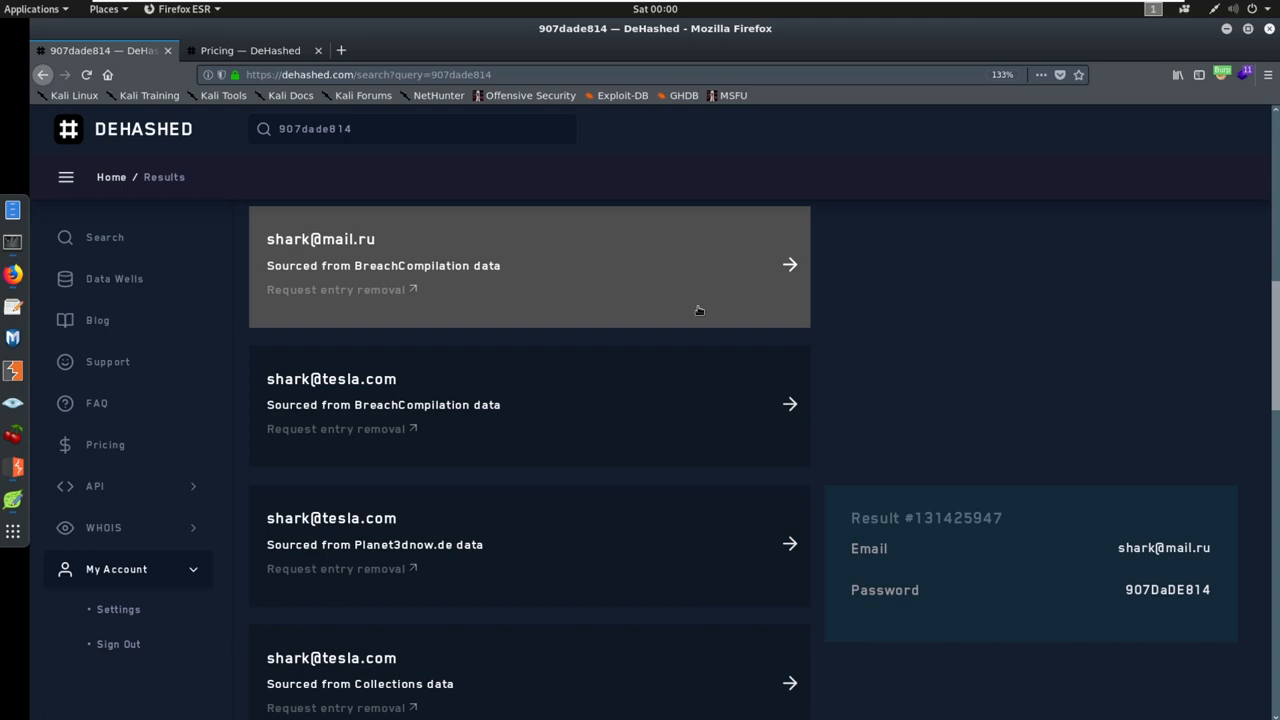
pyautogui.scroll(-3)
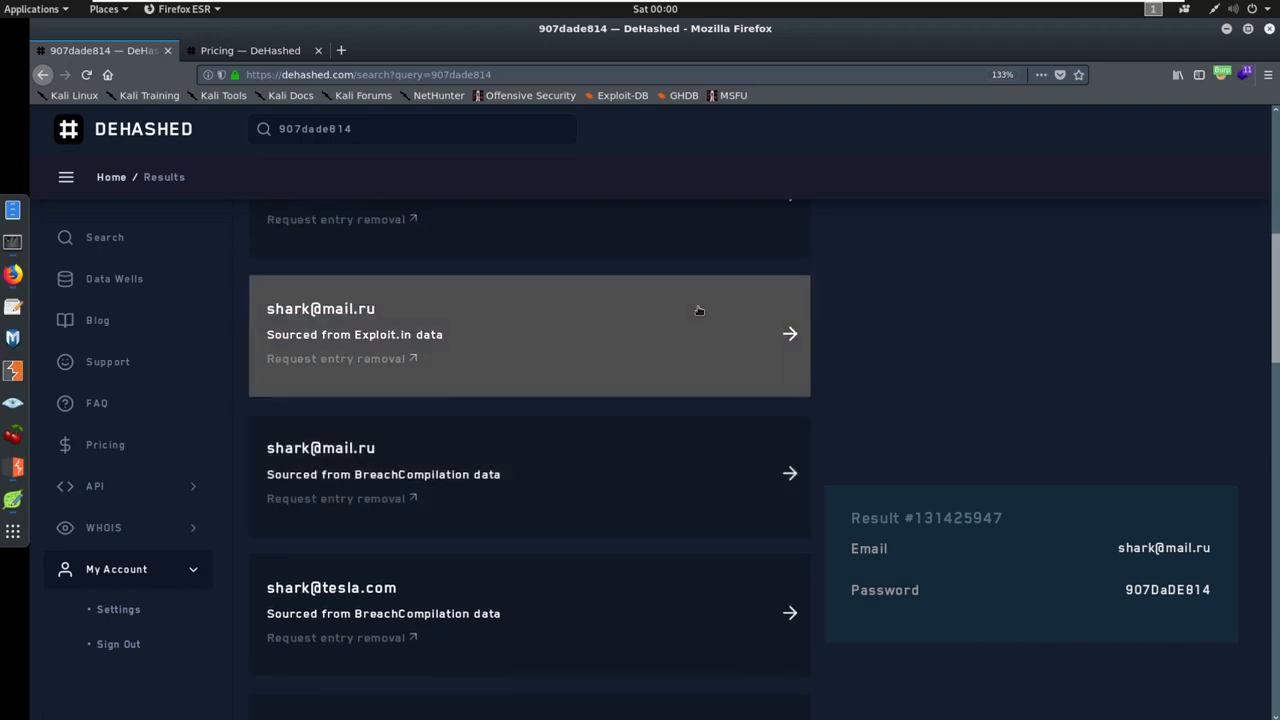
pyautogui.scroll(-3)
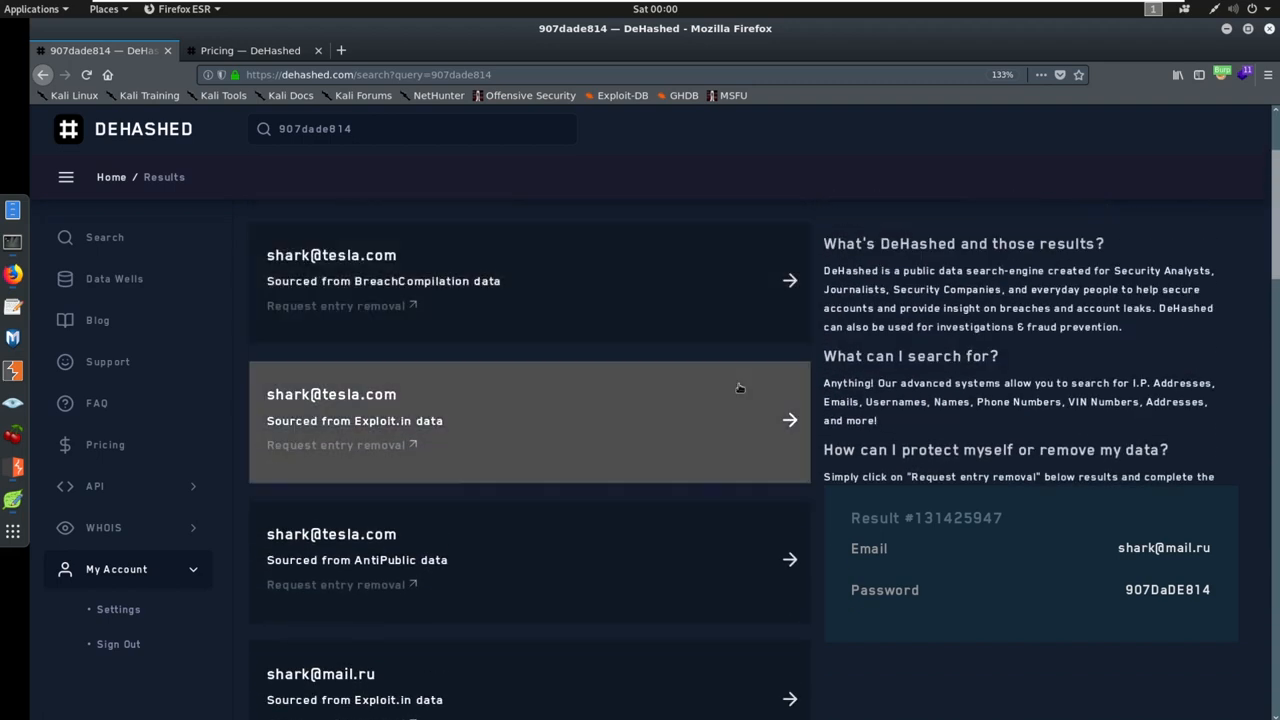
pyautogui.moveTo(758, 344)
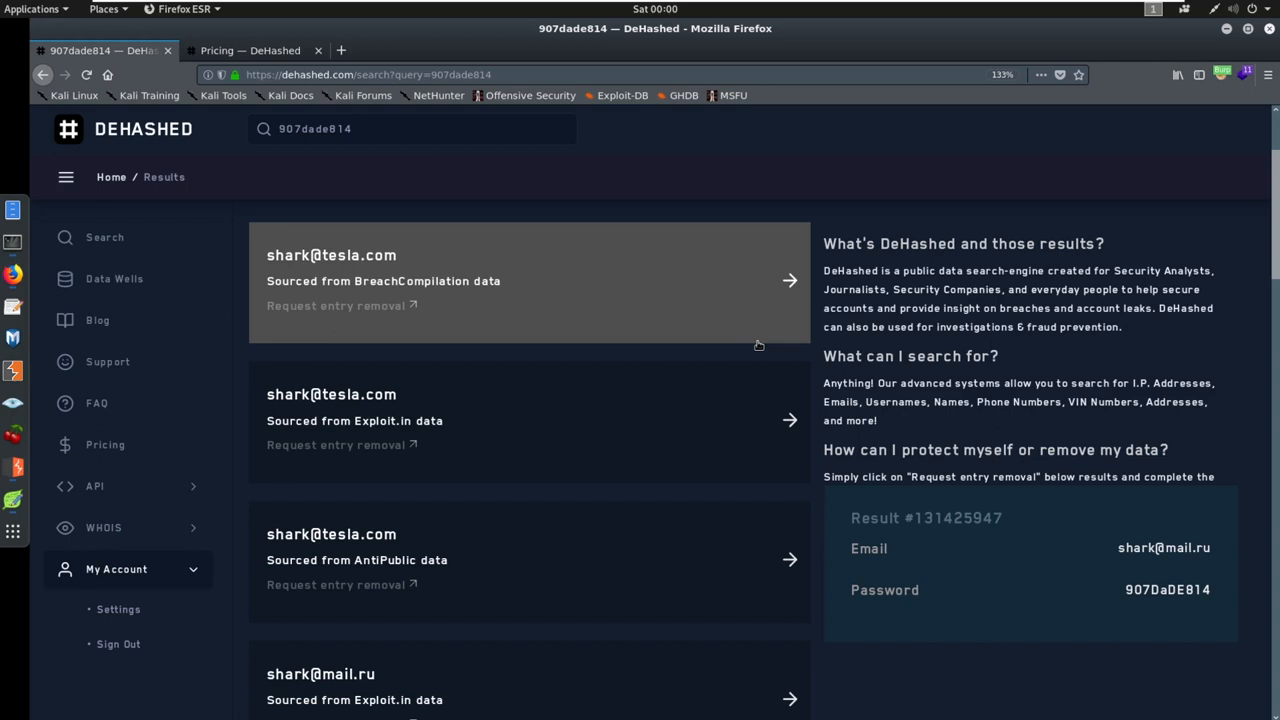
pyautogui.moveTo(636, 292)
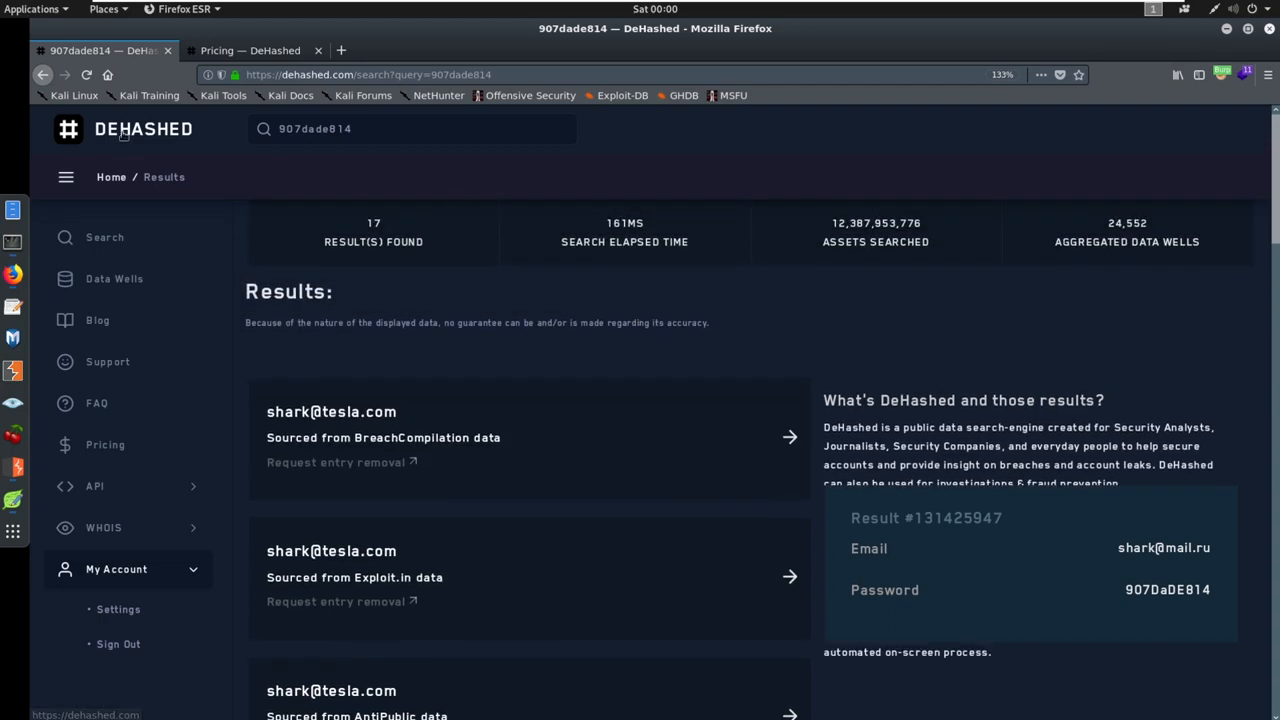
# - Run a fresh DeHashed search for tesla.com from the main page
pyautogui.click(144, 128)
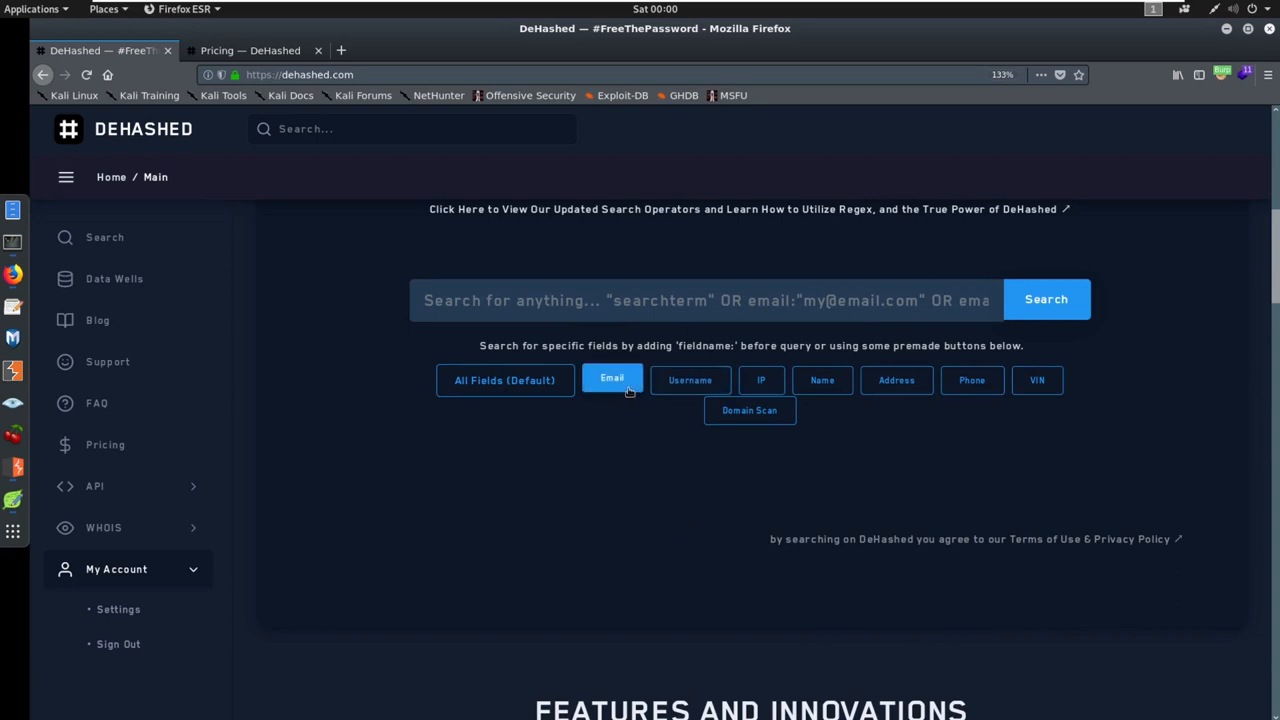
pyautogui.click(822, 380)
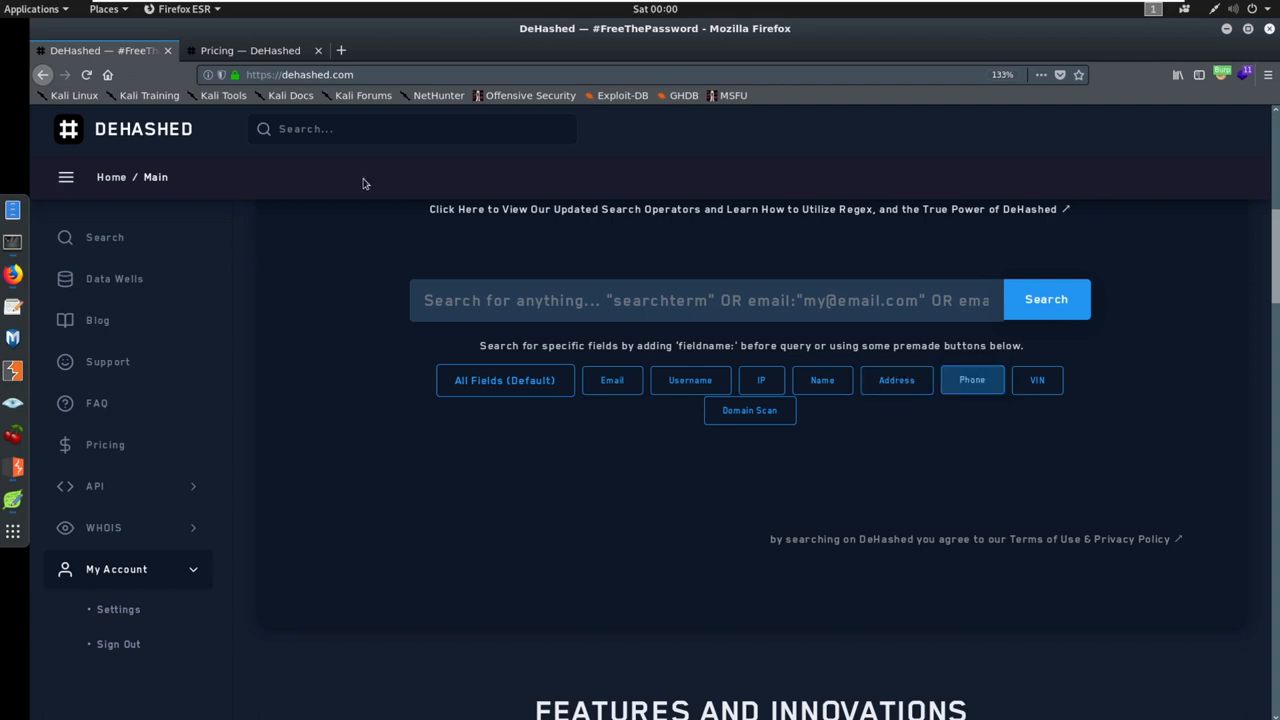
pyautogui.click(668, 300)
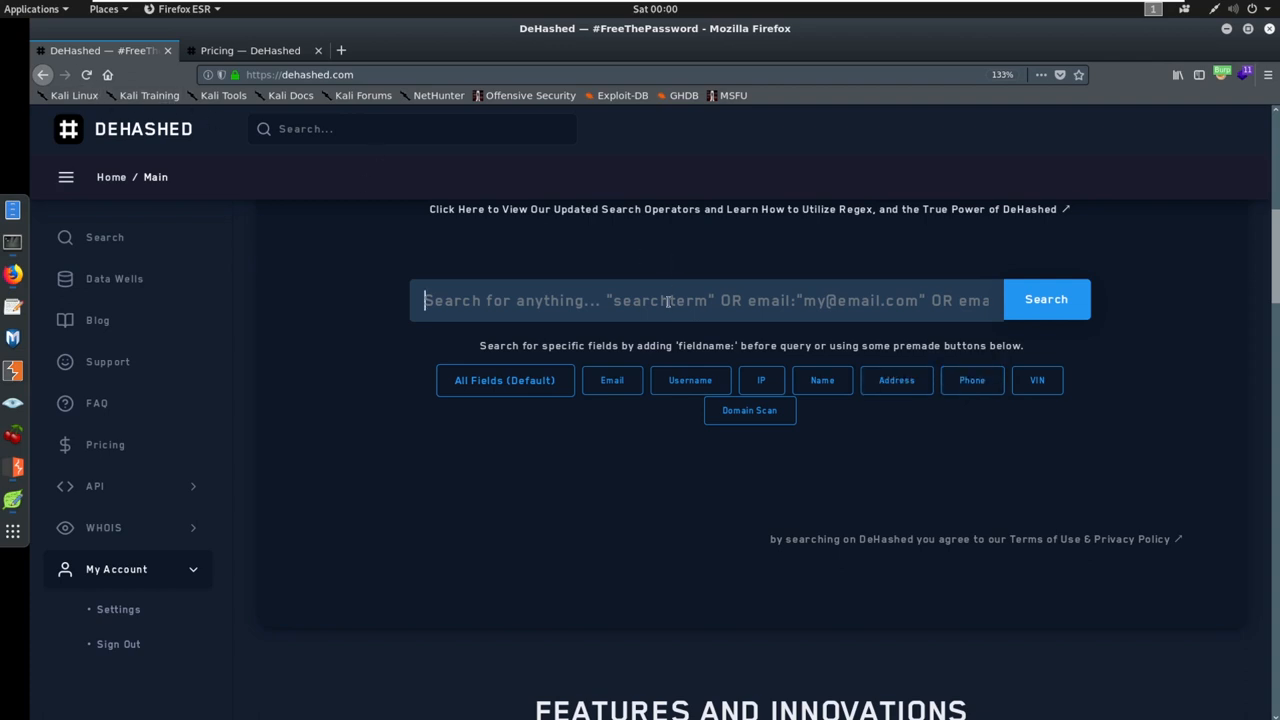
pyautogui.write('tesla.co')
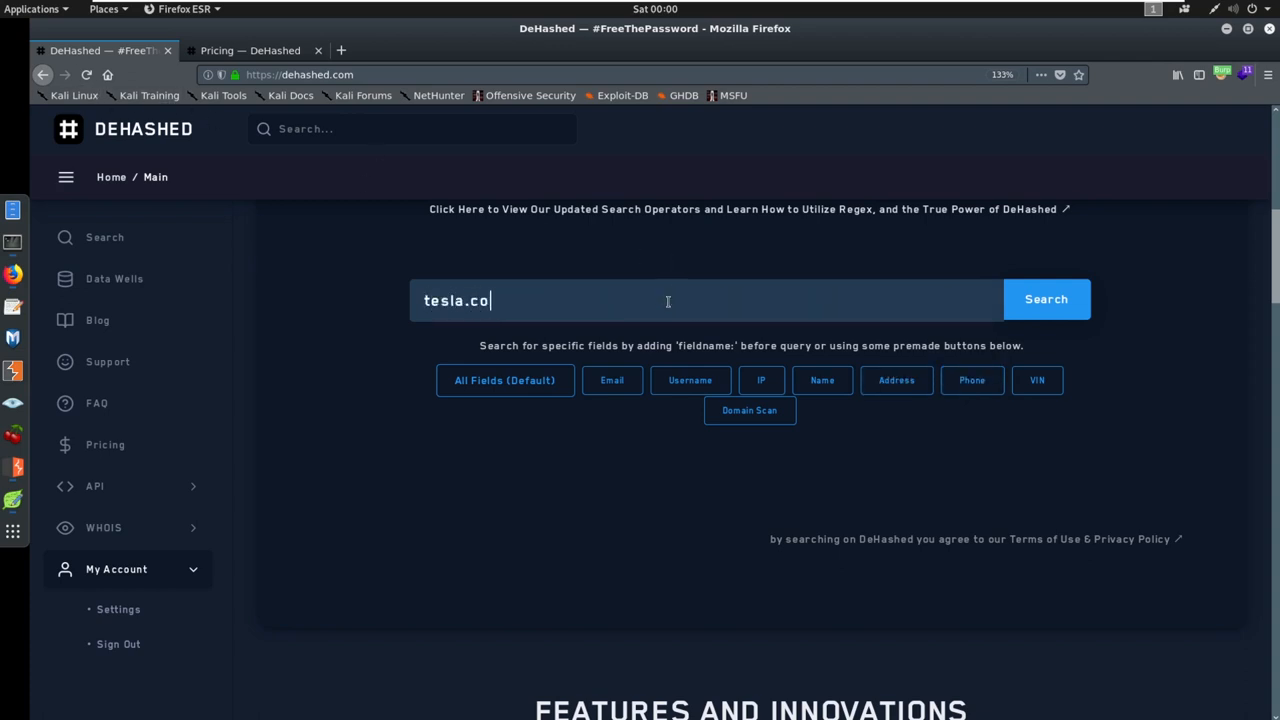
pyautogui.click(1046, 300)
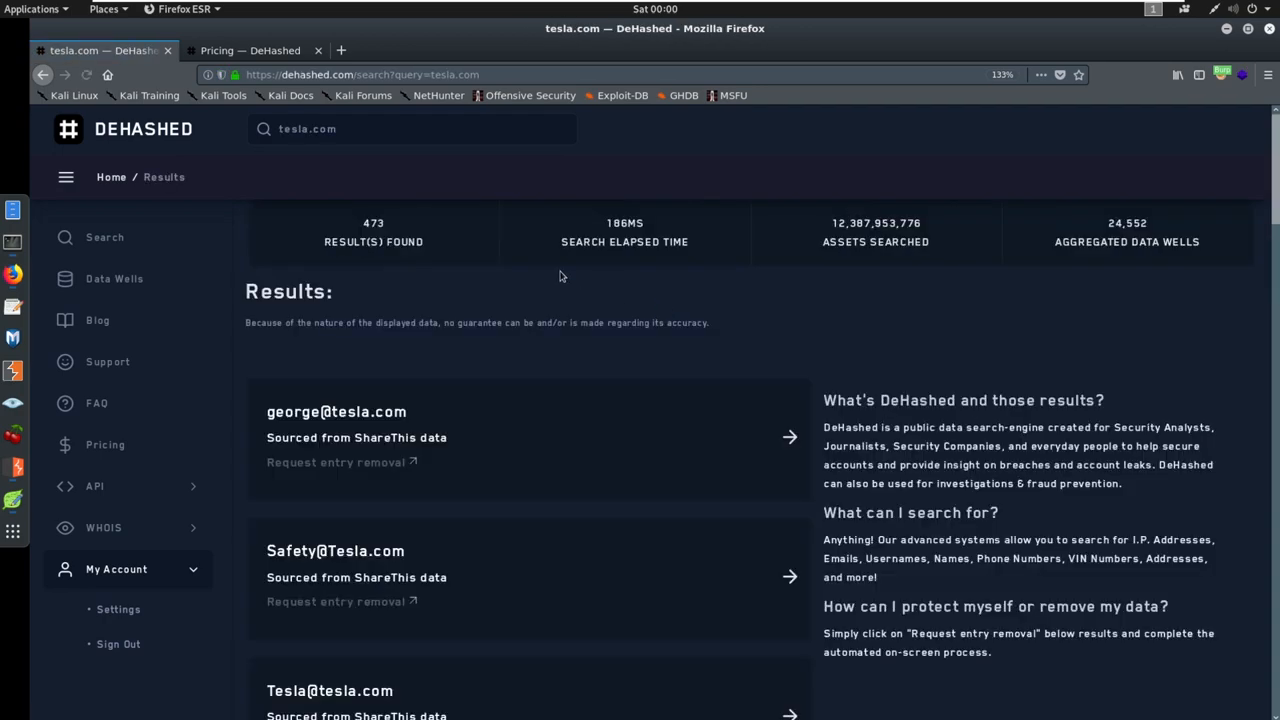
pyautogui.scroll(-3)
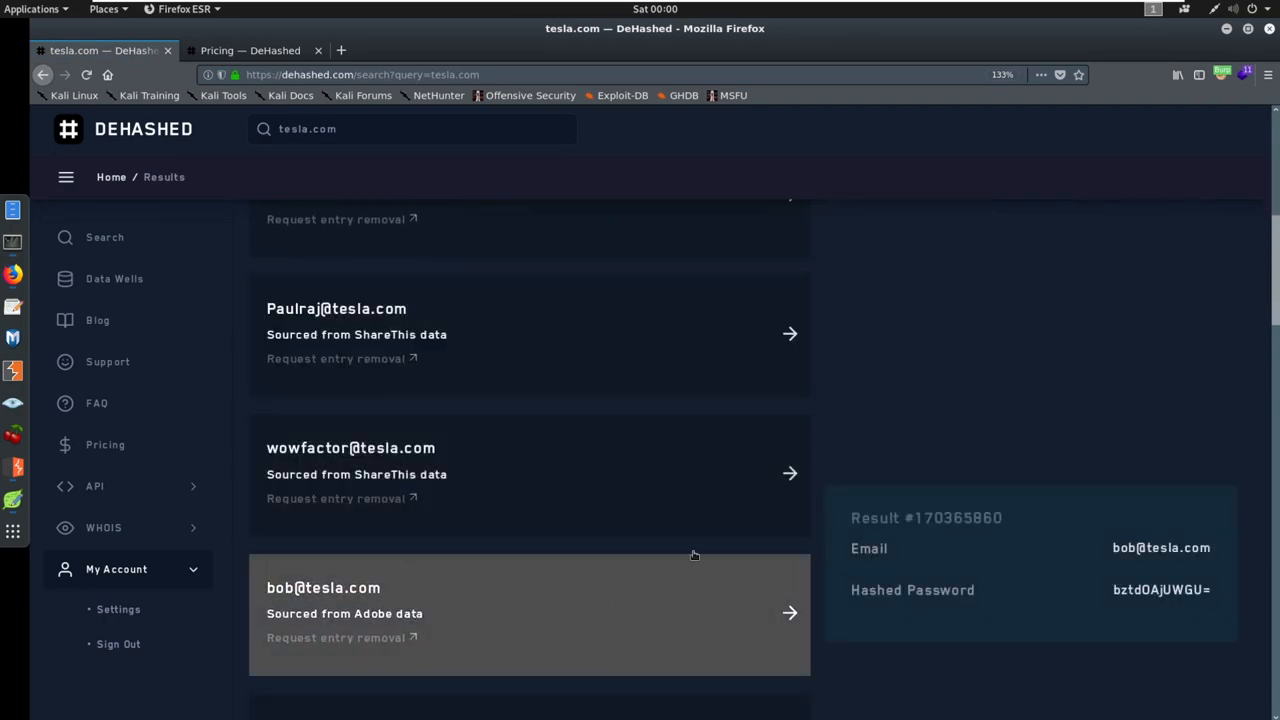
pyautogui.moveTo(1096, 516)
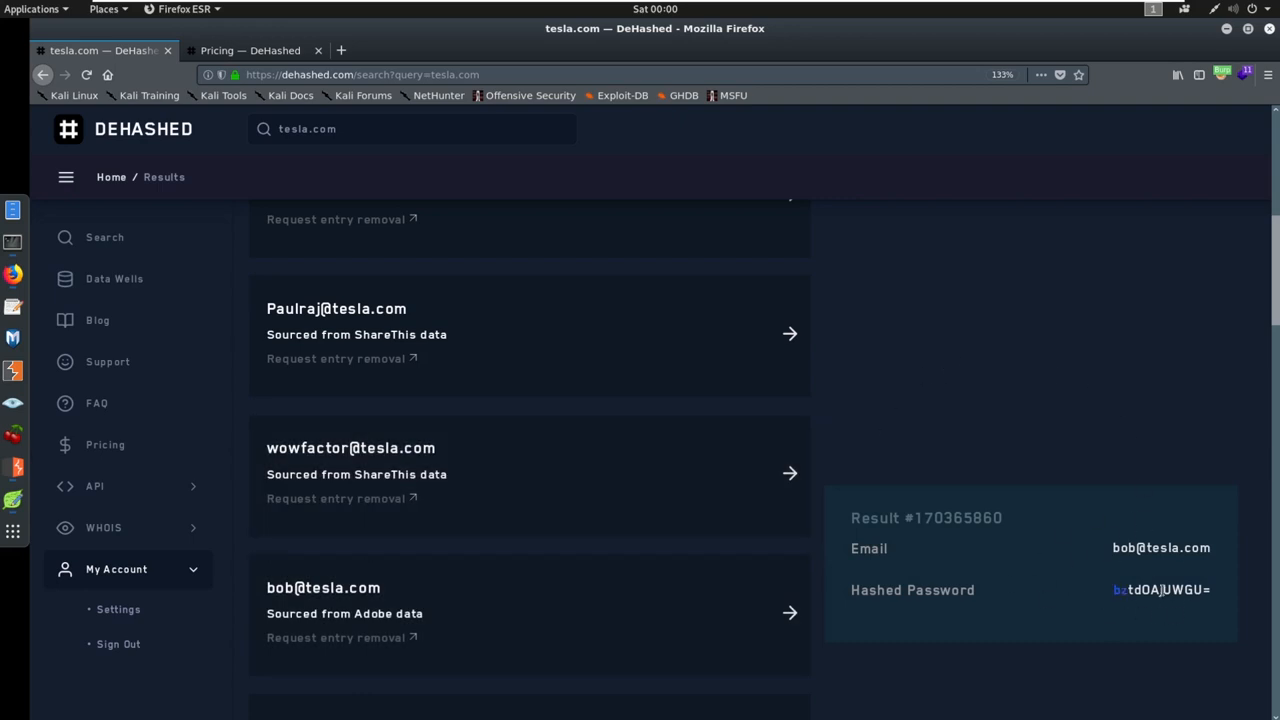
pyautogui.rightClick(1160, 588)
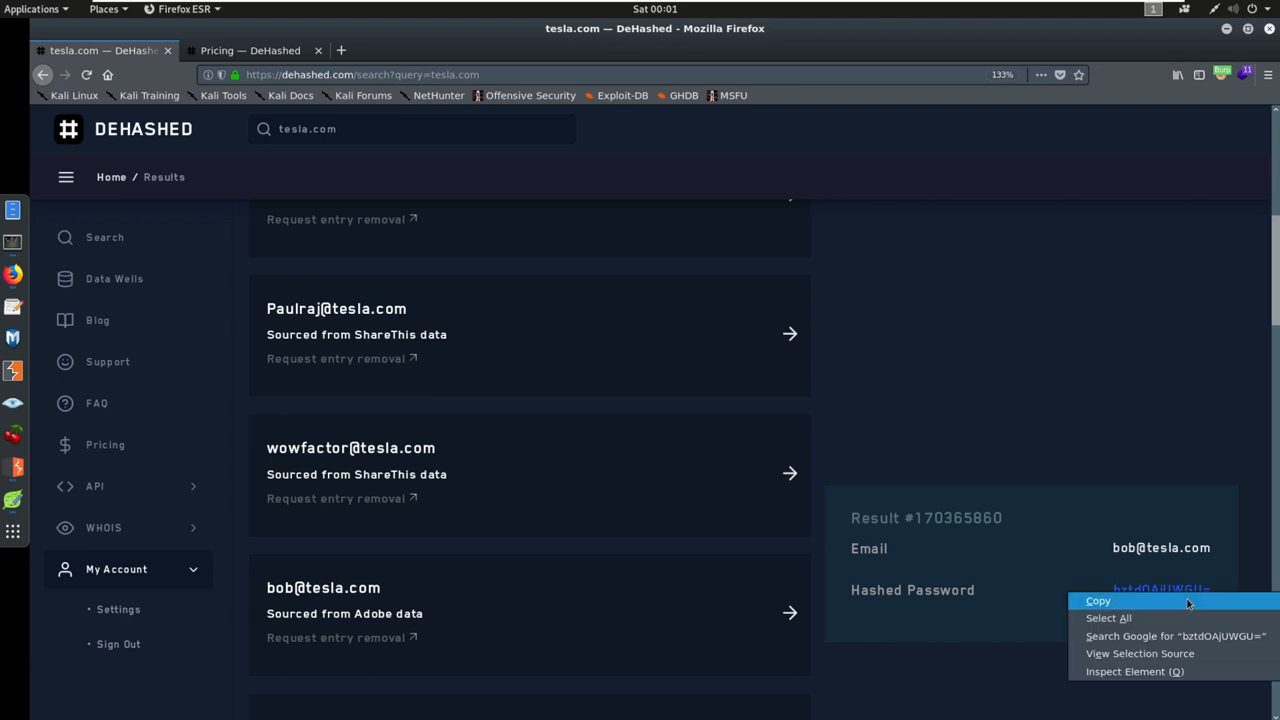
pyautogui.click(1096, 600)
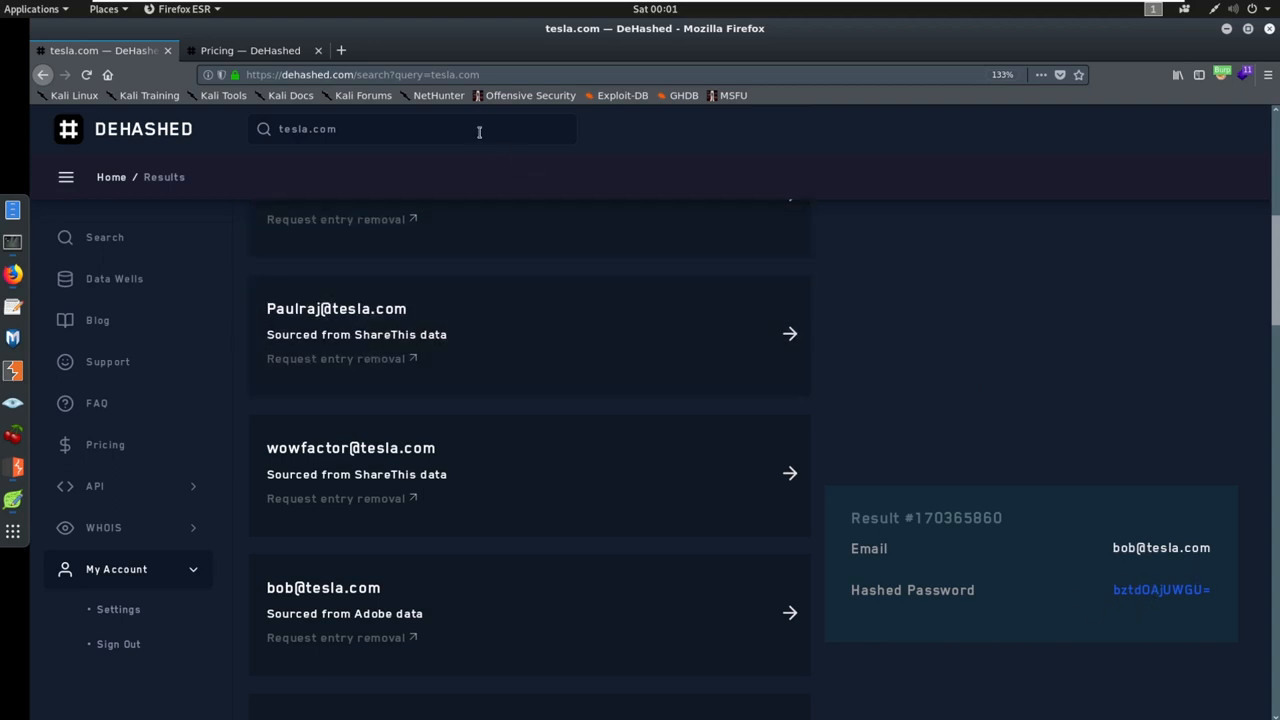
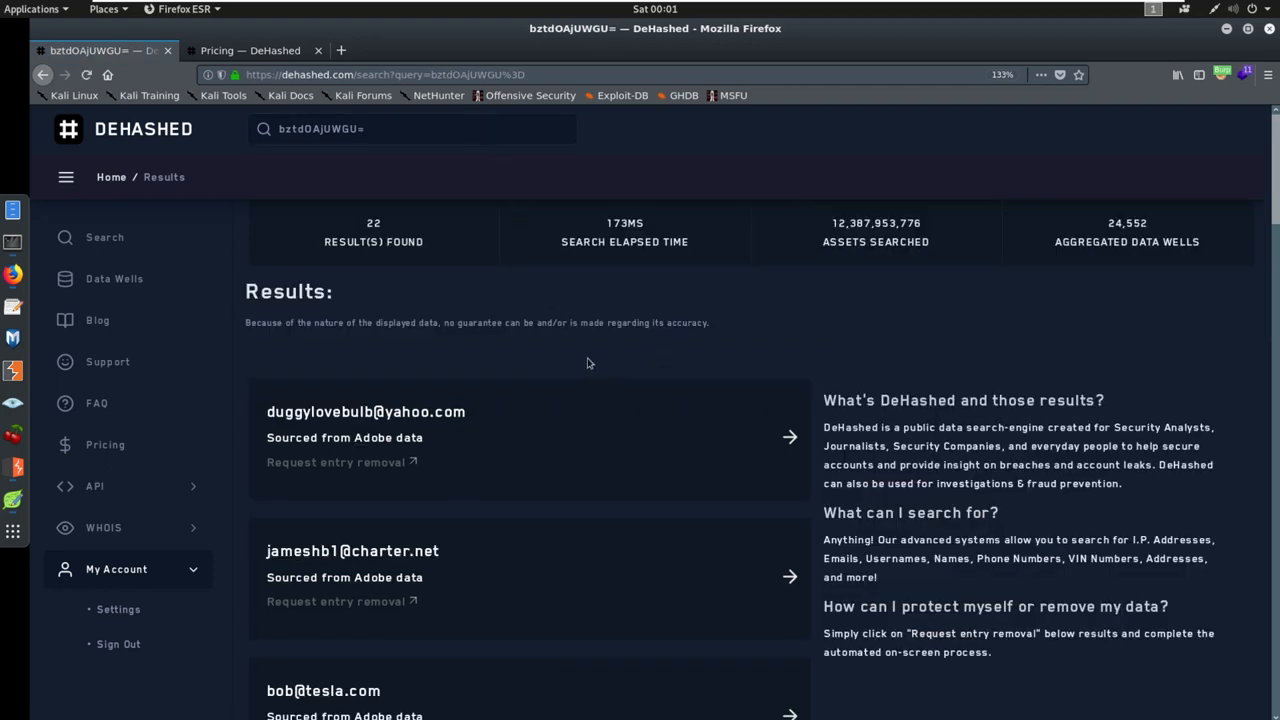
pyautogui.scroll(-3)
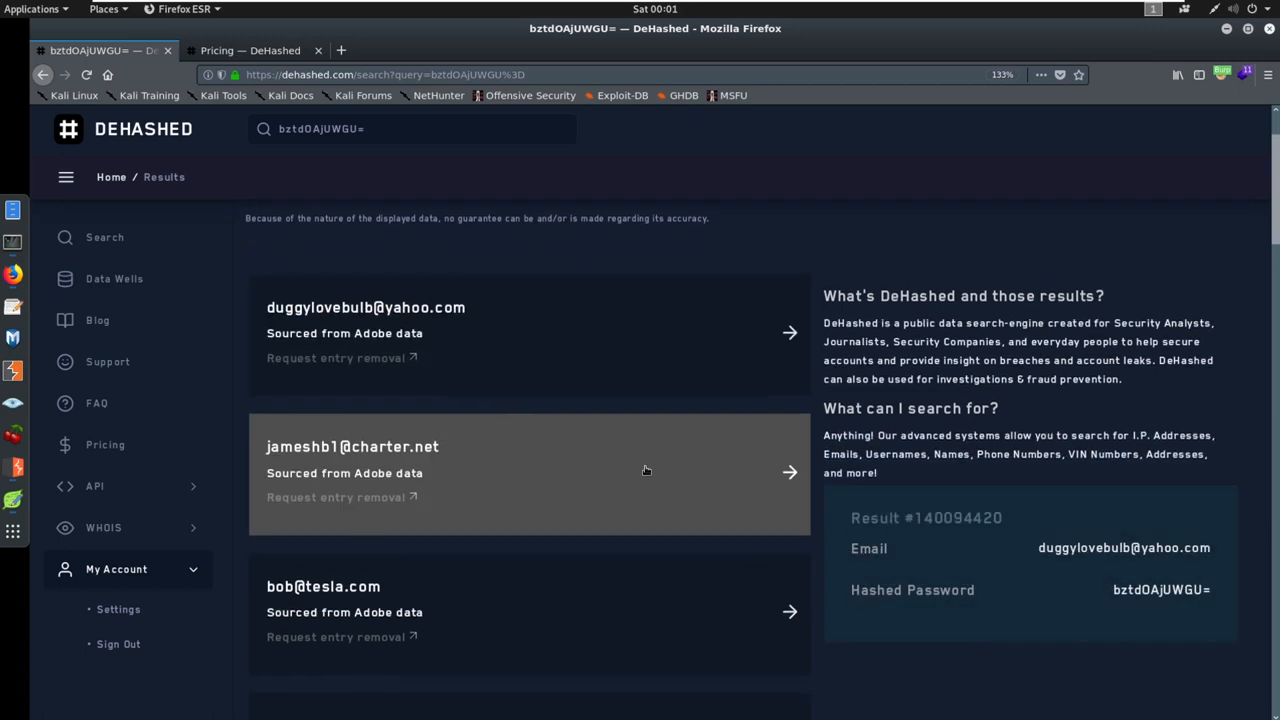
pyautogui.scroll(-3)
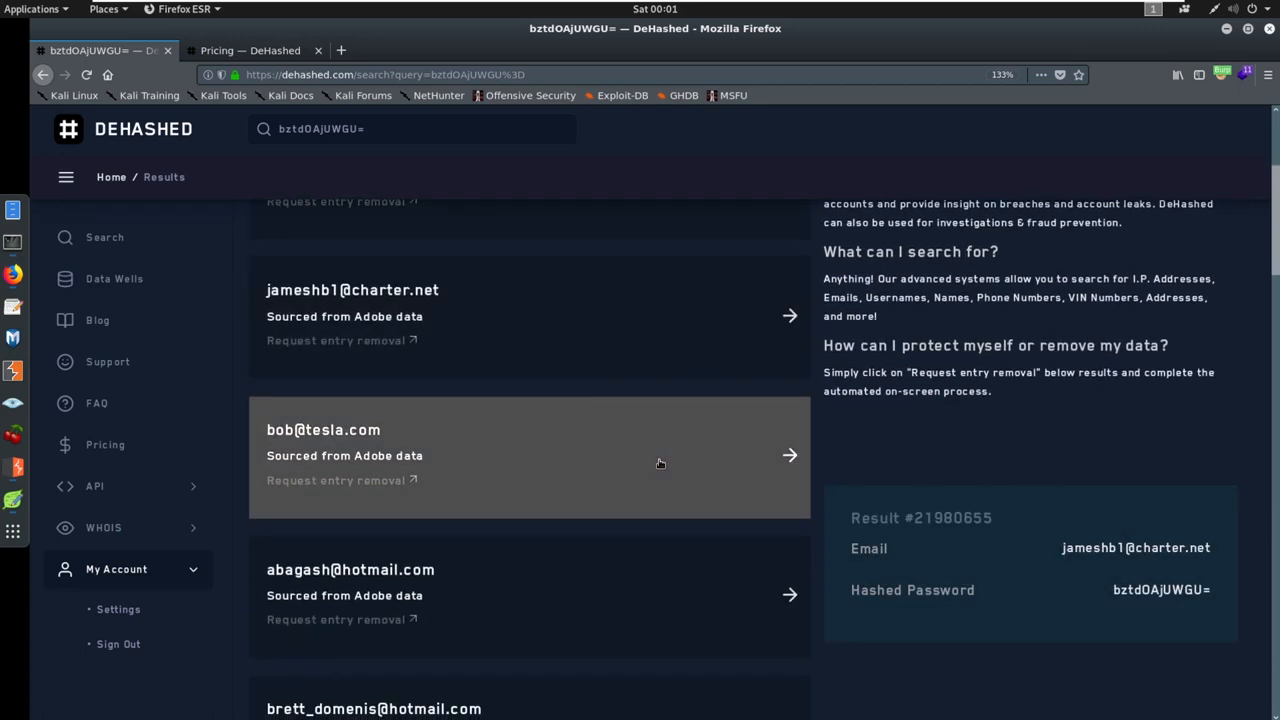
pyautogui.scroll(-3)
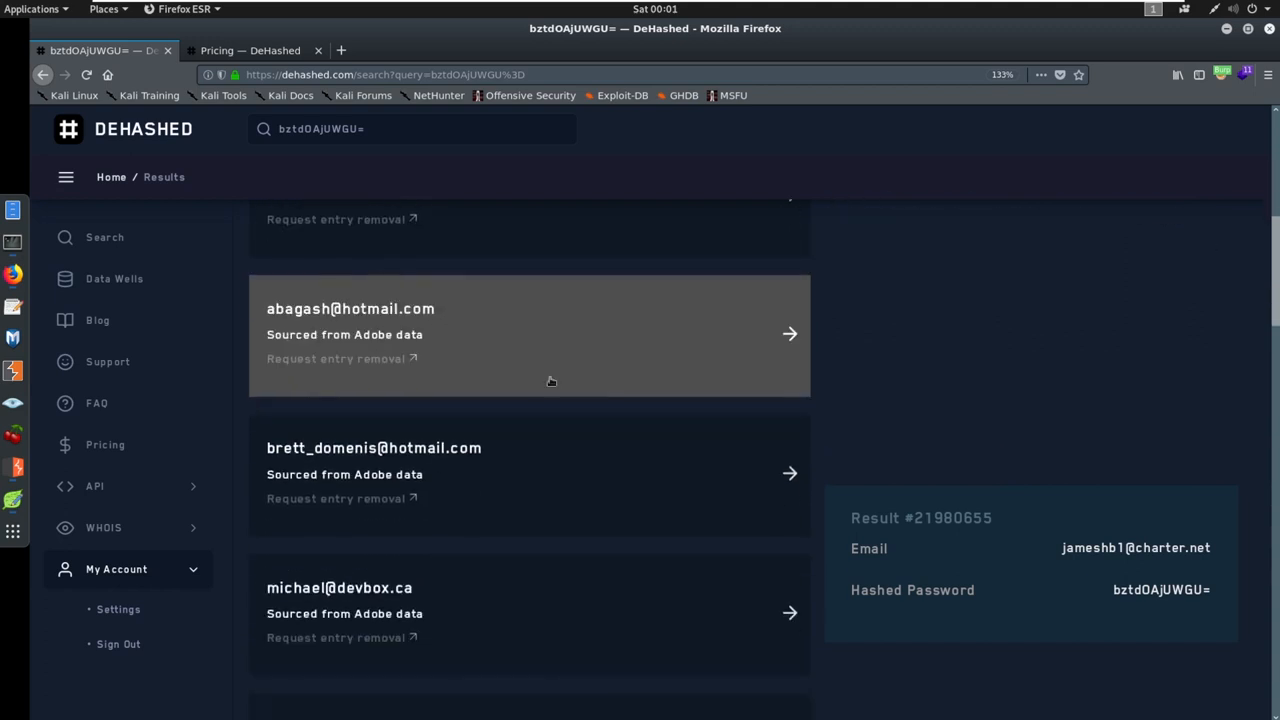
pyautogui.moveTo(606, 488)
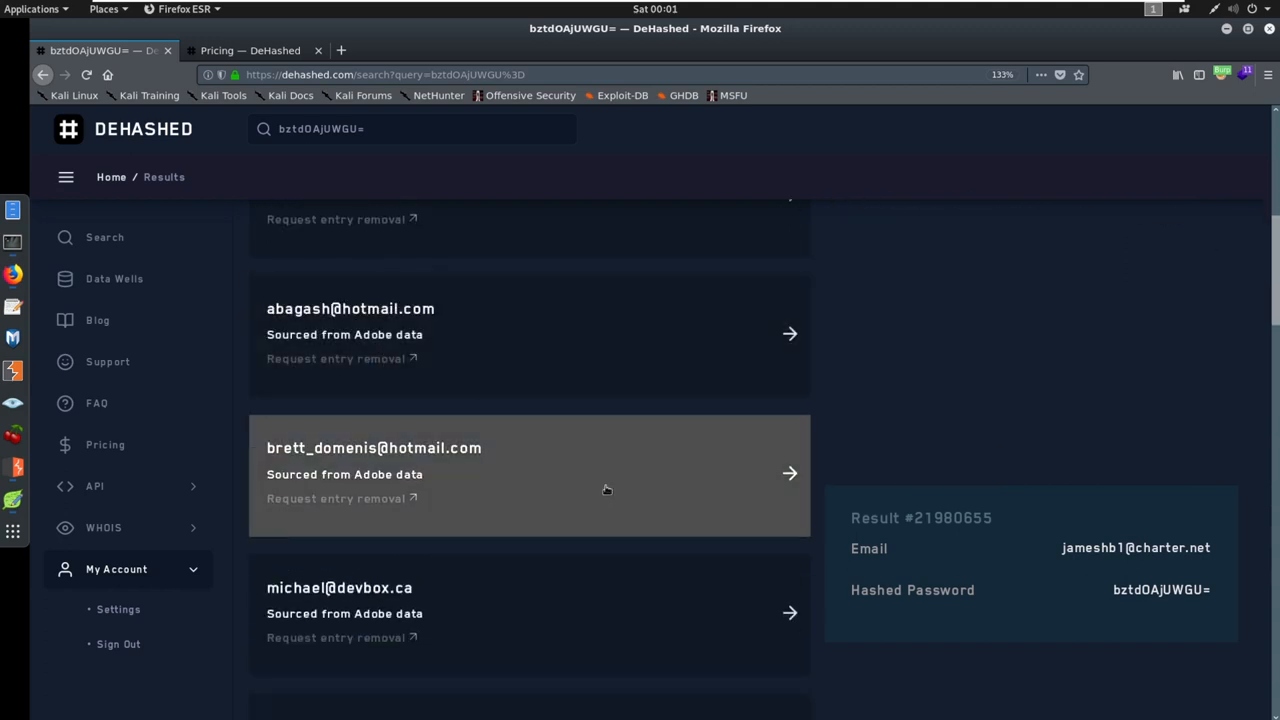
pyautogui.scroll(-3)
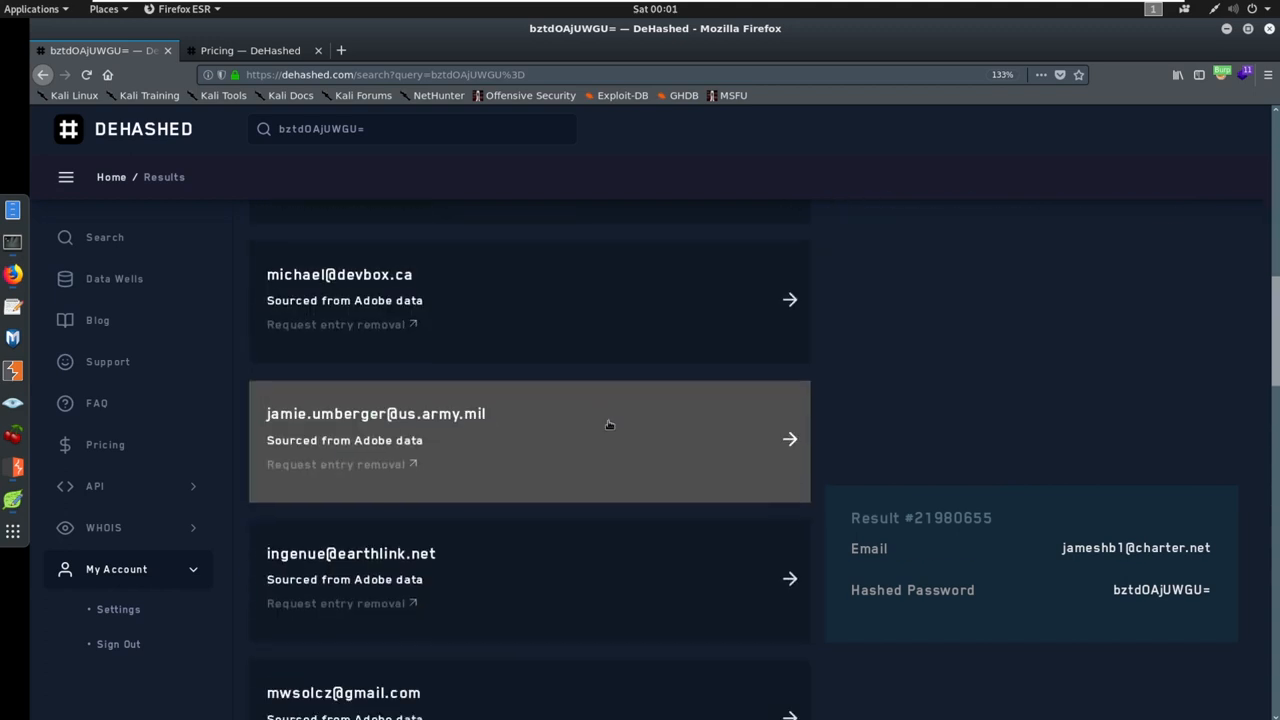
pyautogui.scroll(-3)
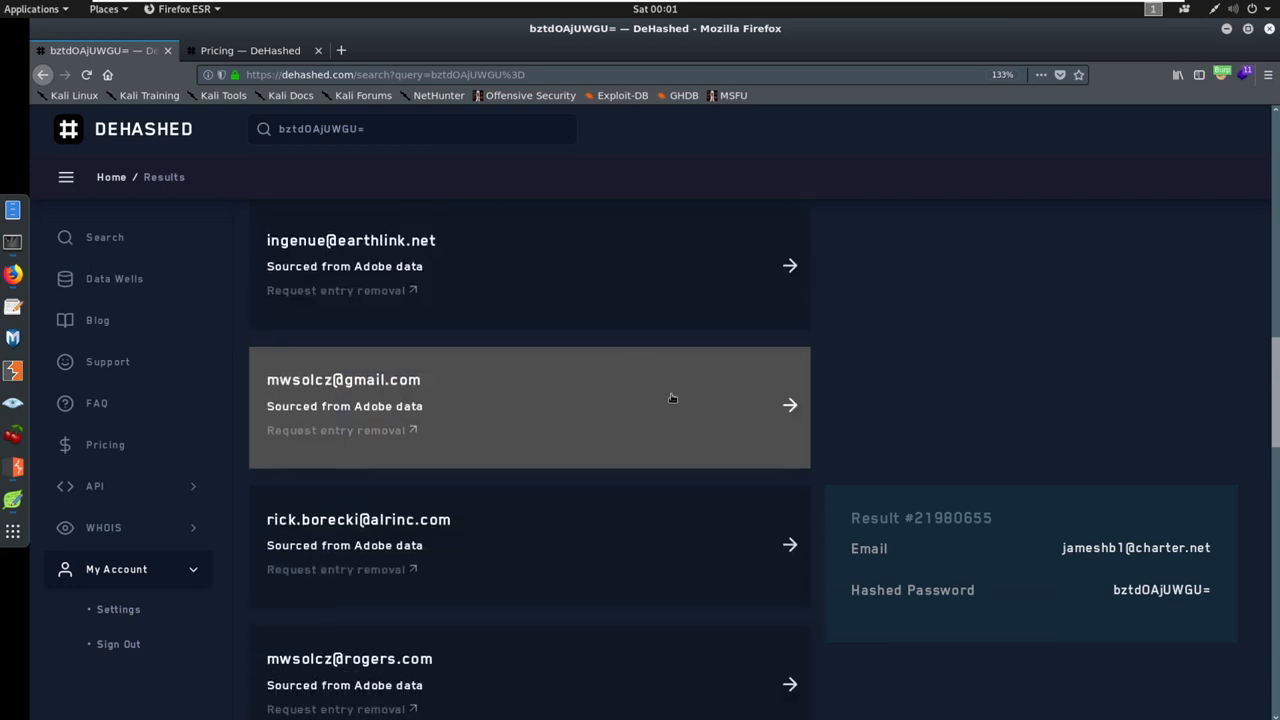
pyautogui.scroll(-3)
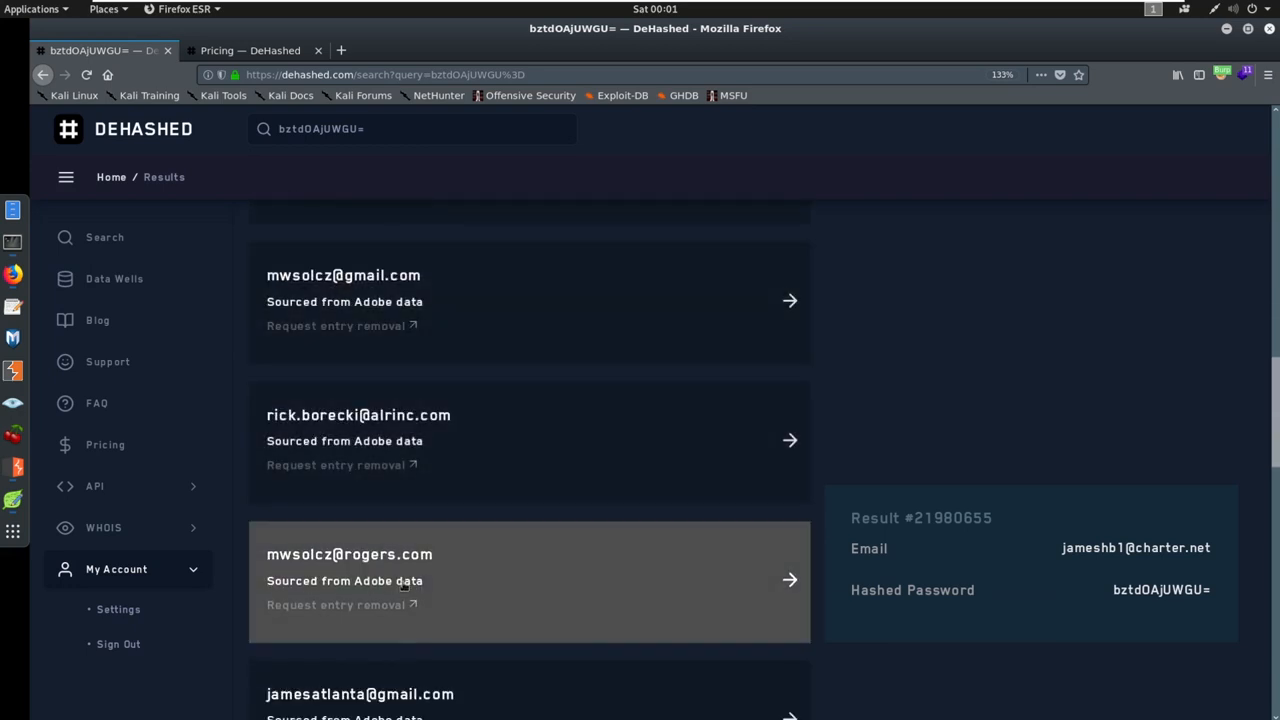
pyautogui.scroll(-3)
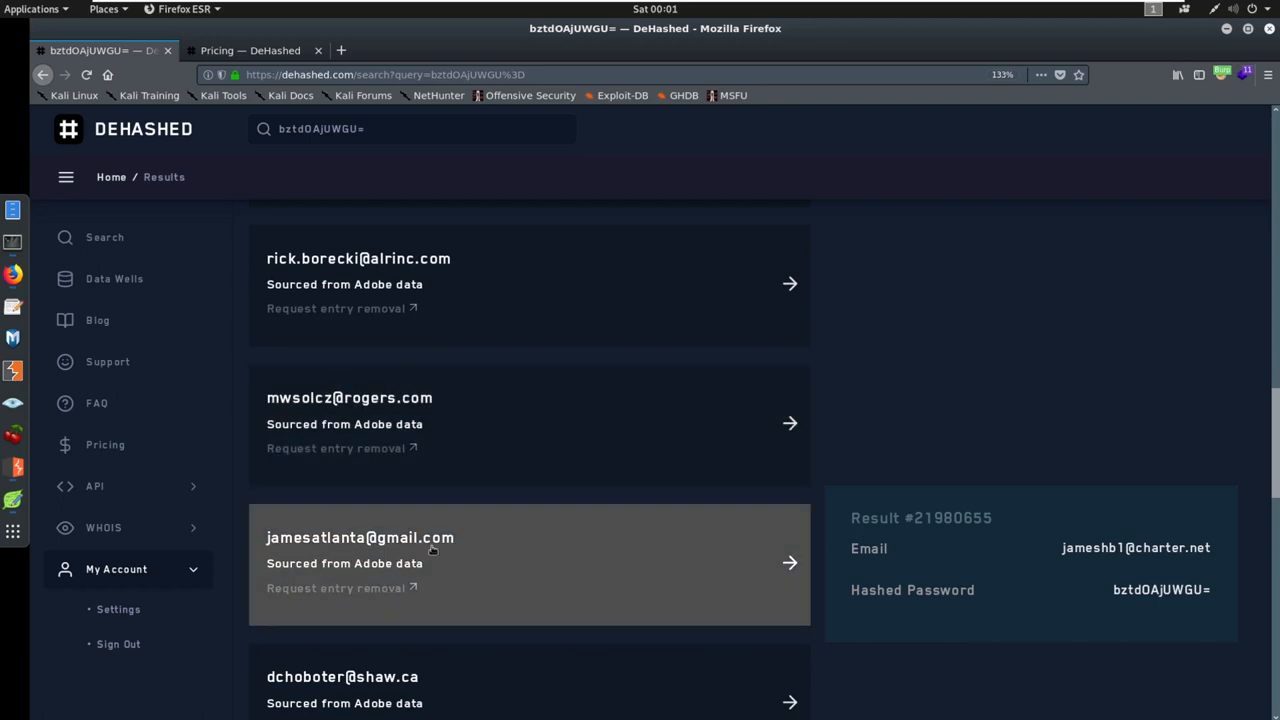
pyautogui.scroll(-3)
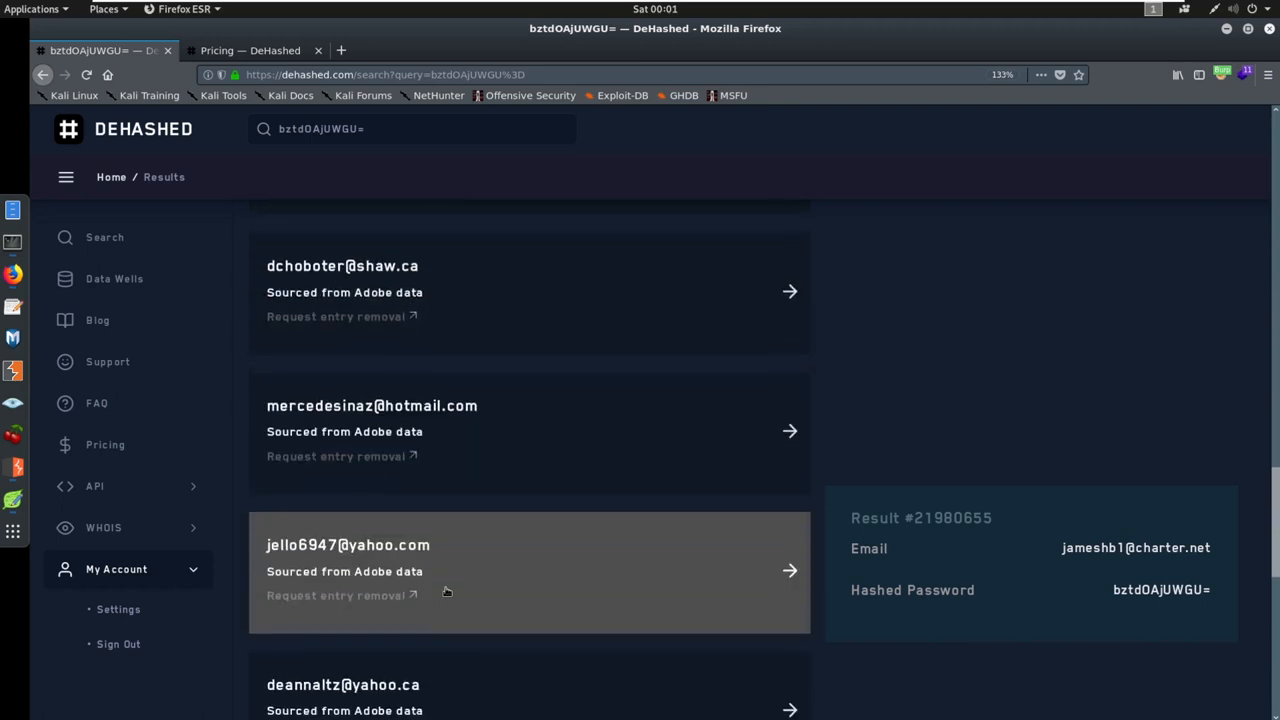
pyautogui.scroll(-3)
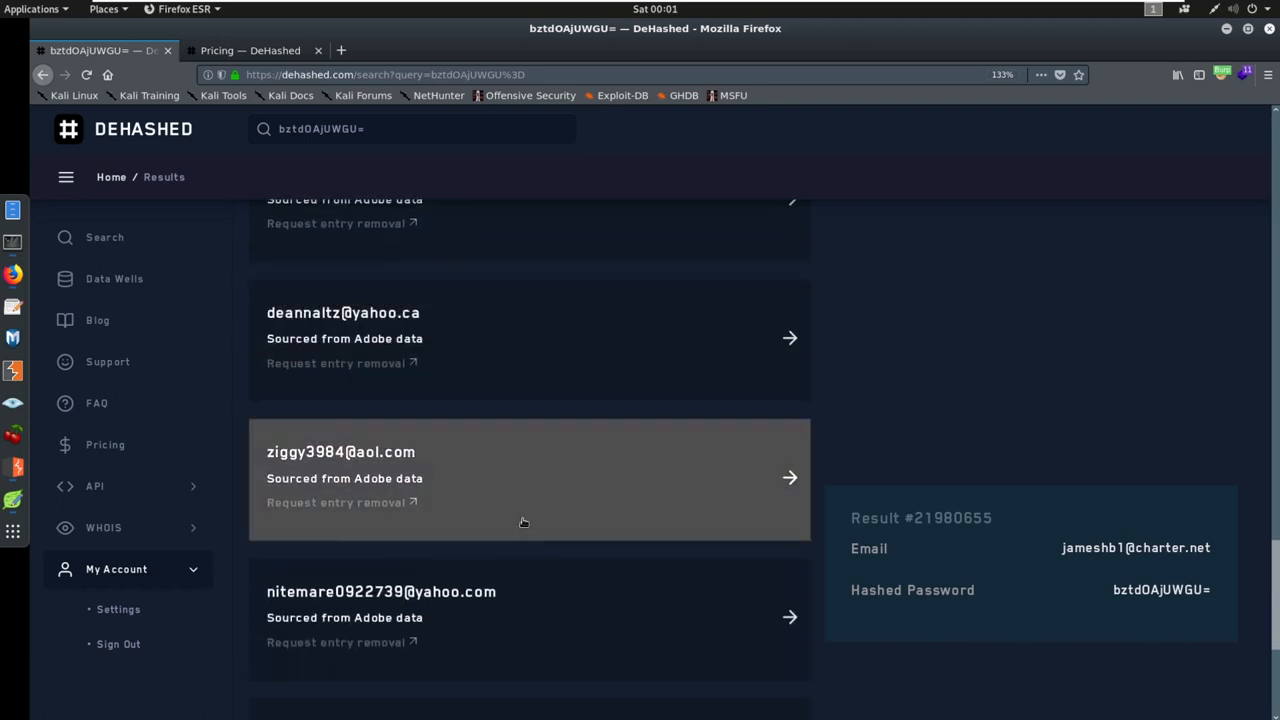
pyautogui.scroll(-3)
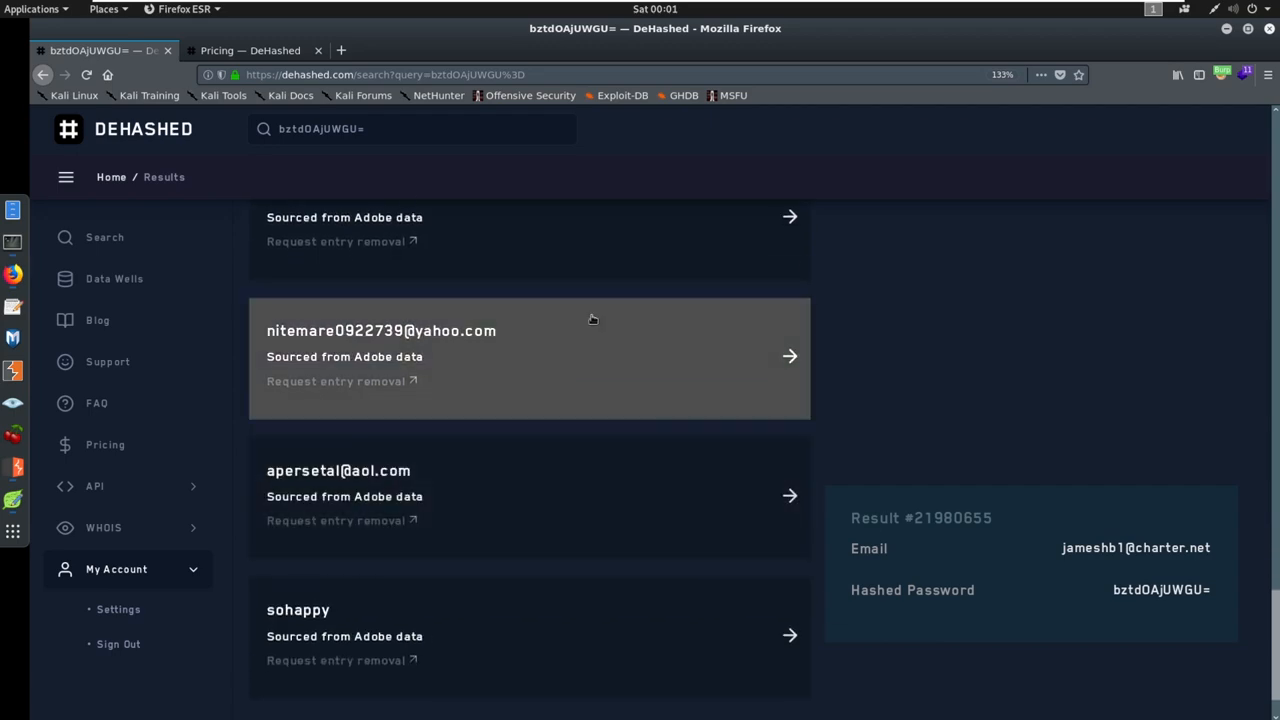
pyautogui.scroll(-3)
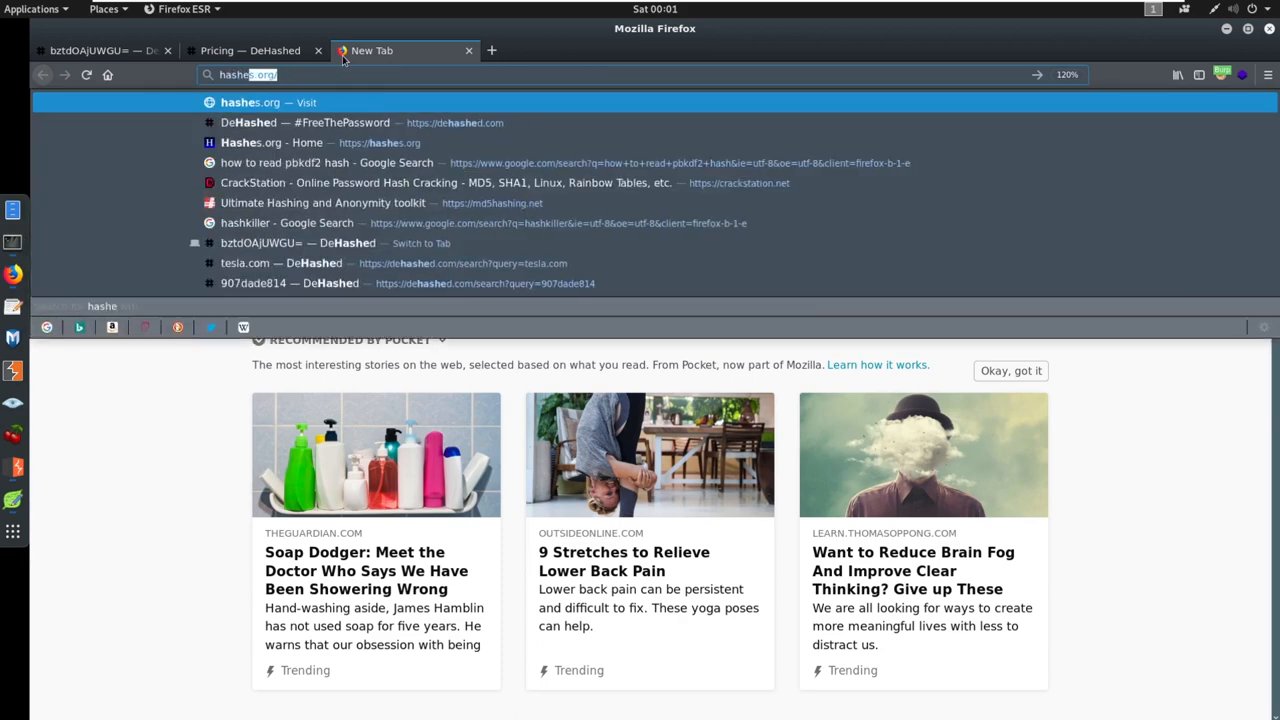
pyautogui.click(250, 102)
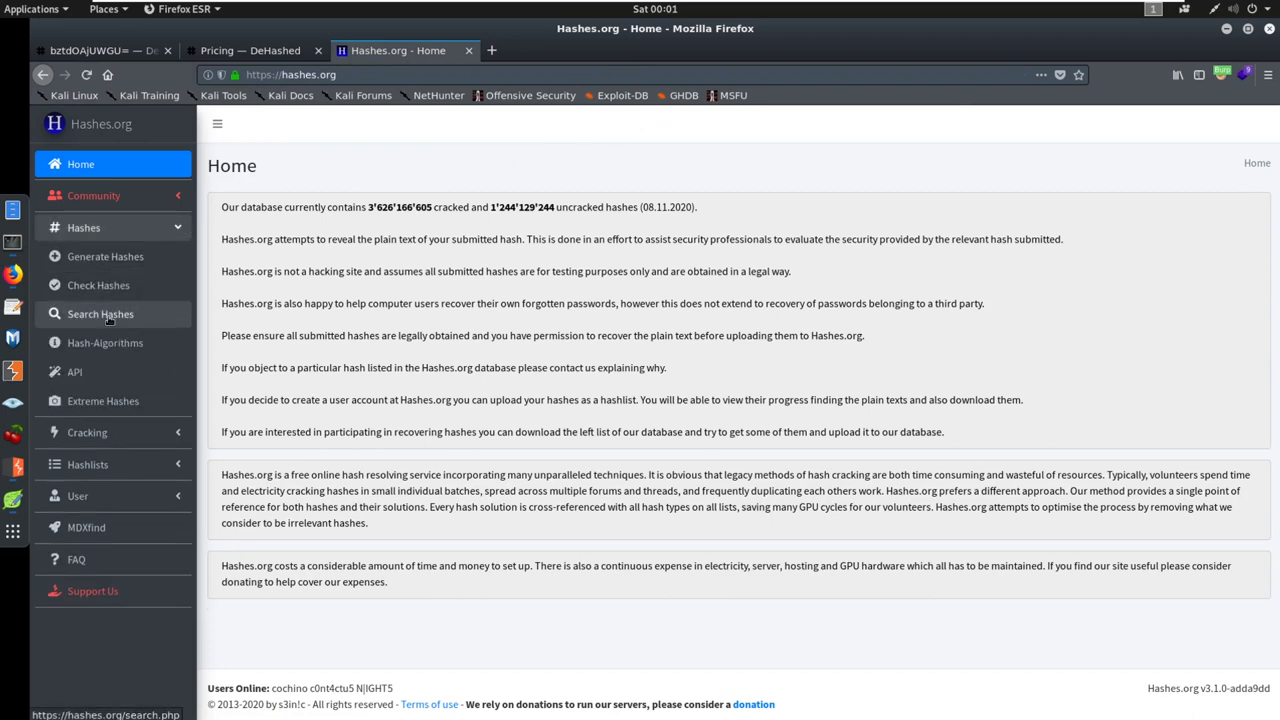
pyautogui.click(86, 74)
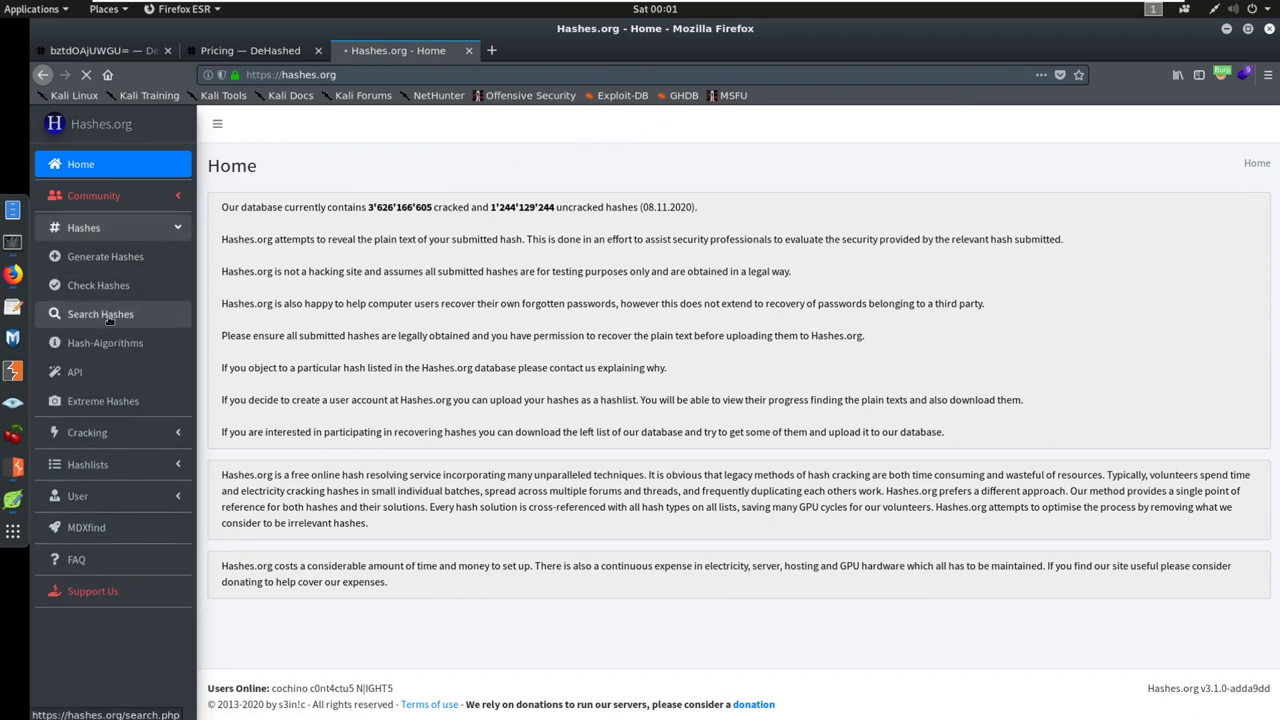
pyautogui.click(100, 314)
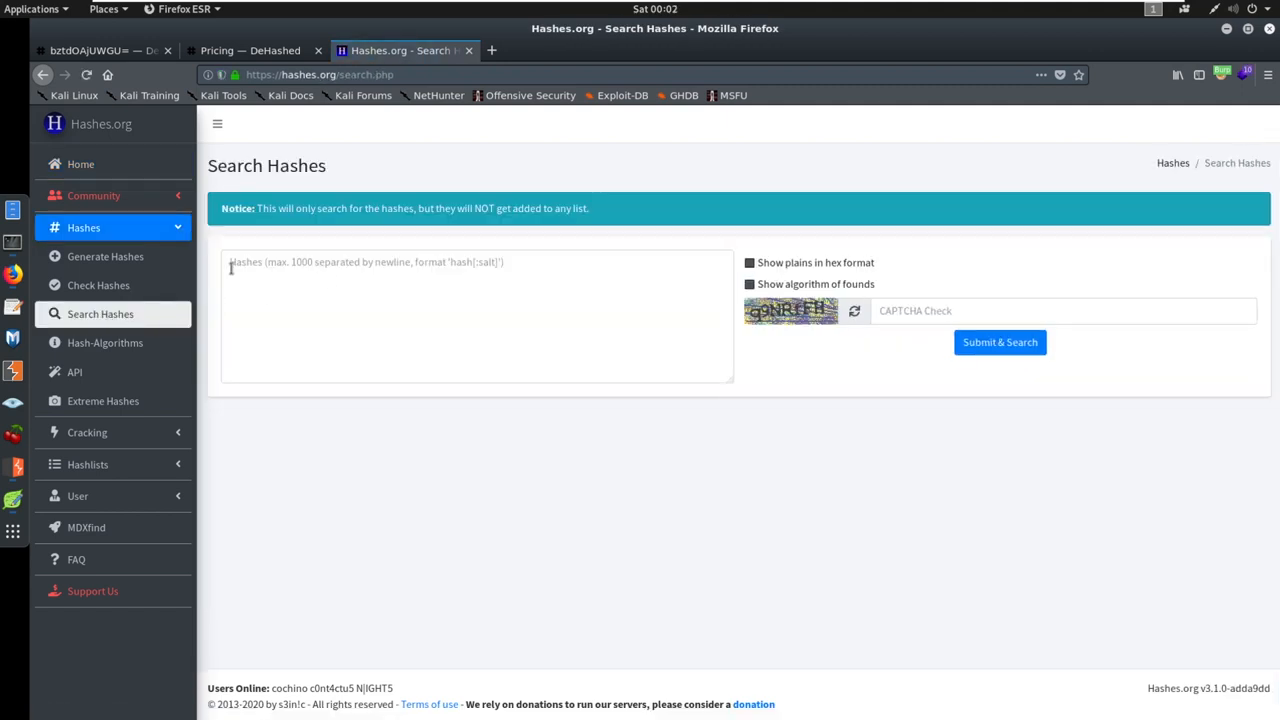
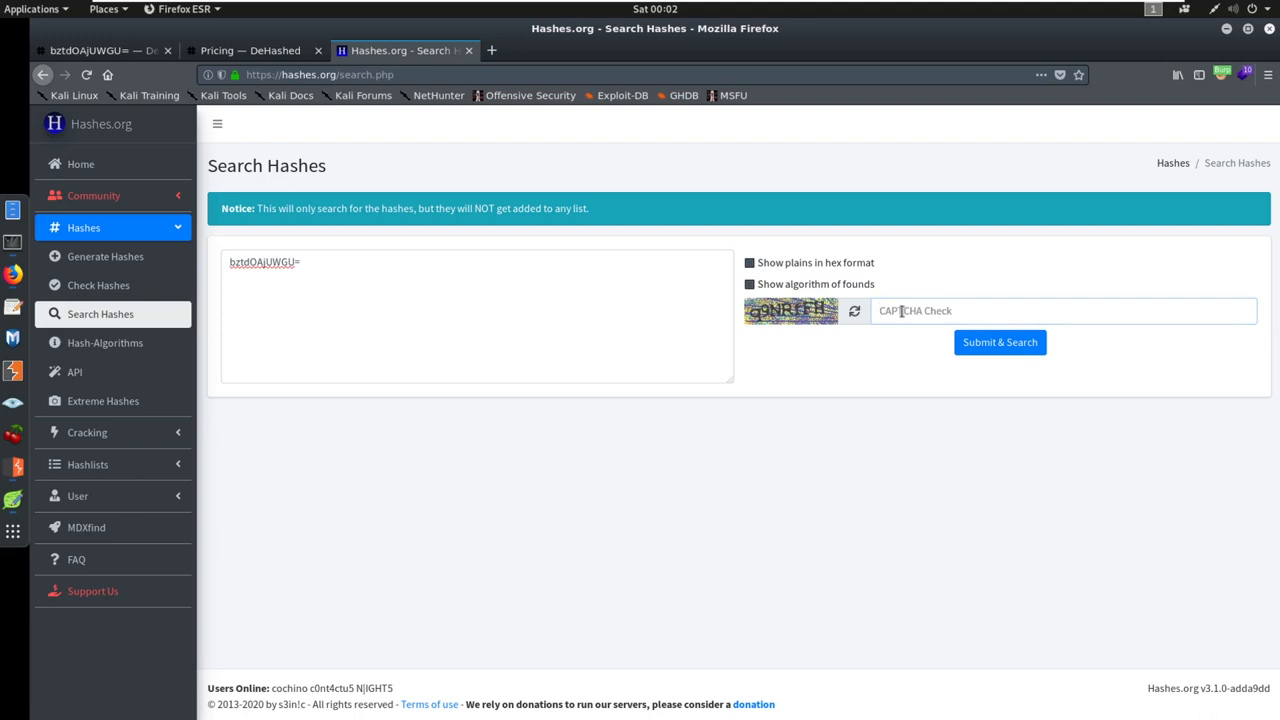
# - Fill the captcha q9, dismiss the donation popup and submit the hash search
pyautogui.write('q9')
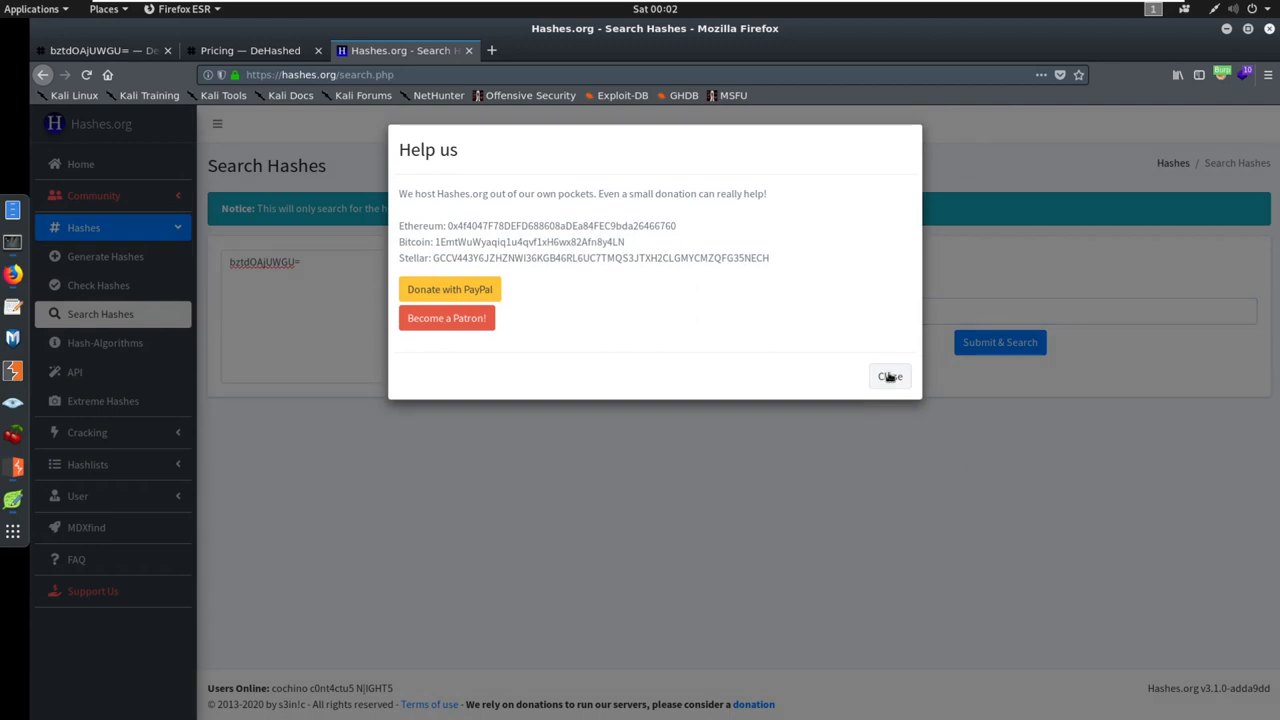
pyautogui.click(888, 376)
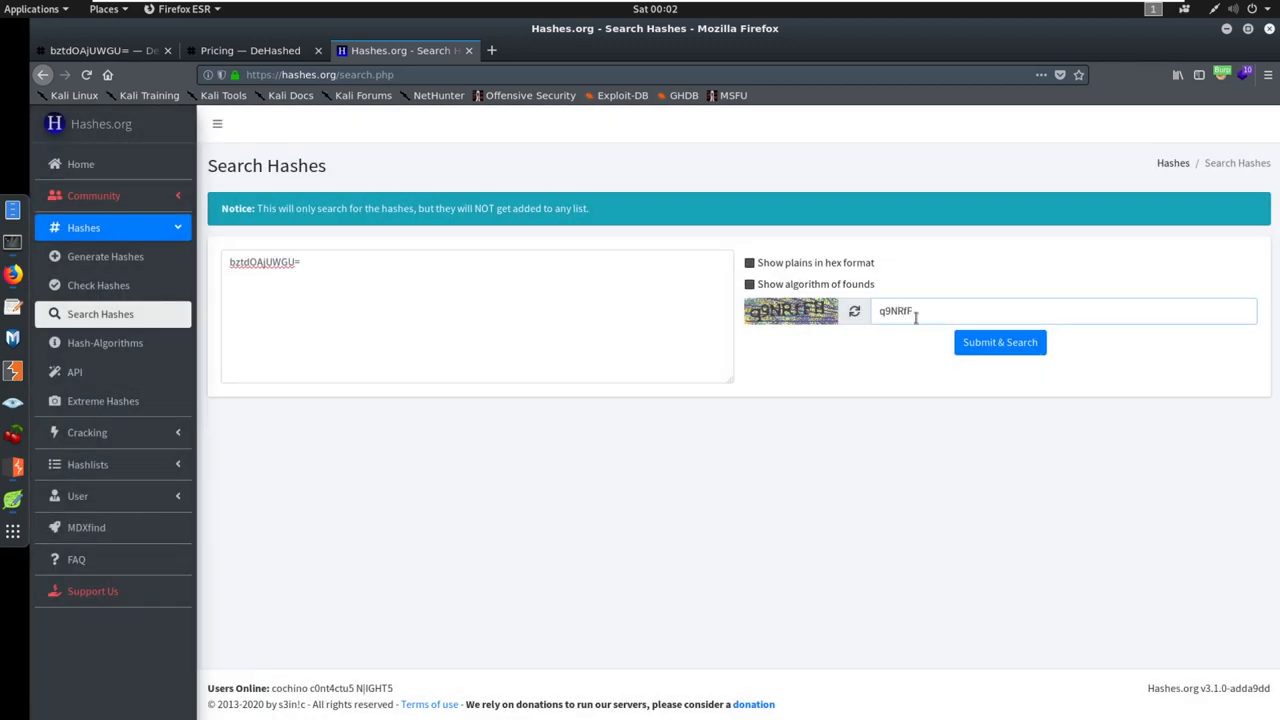
pyautogui.click(1000, 342)
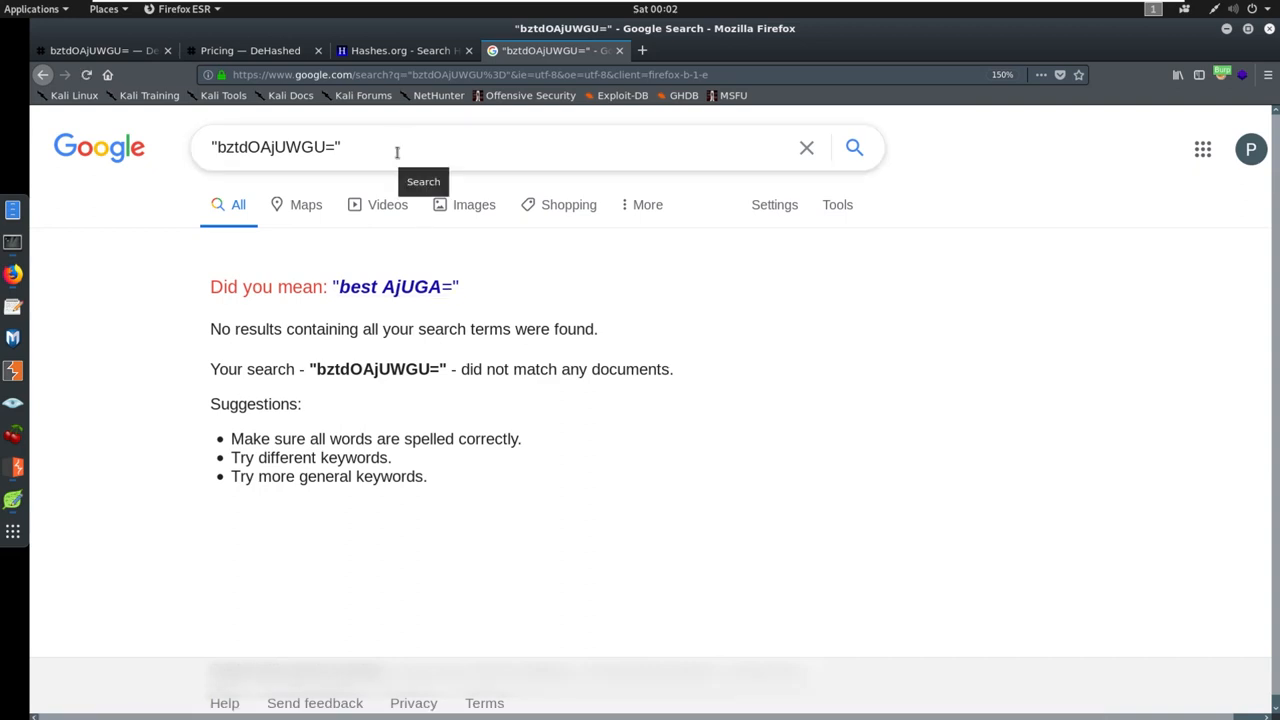
pyautogui.moveTo(360, 146)
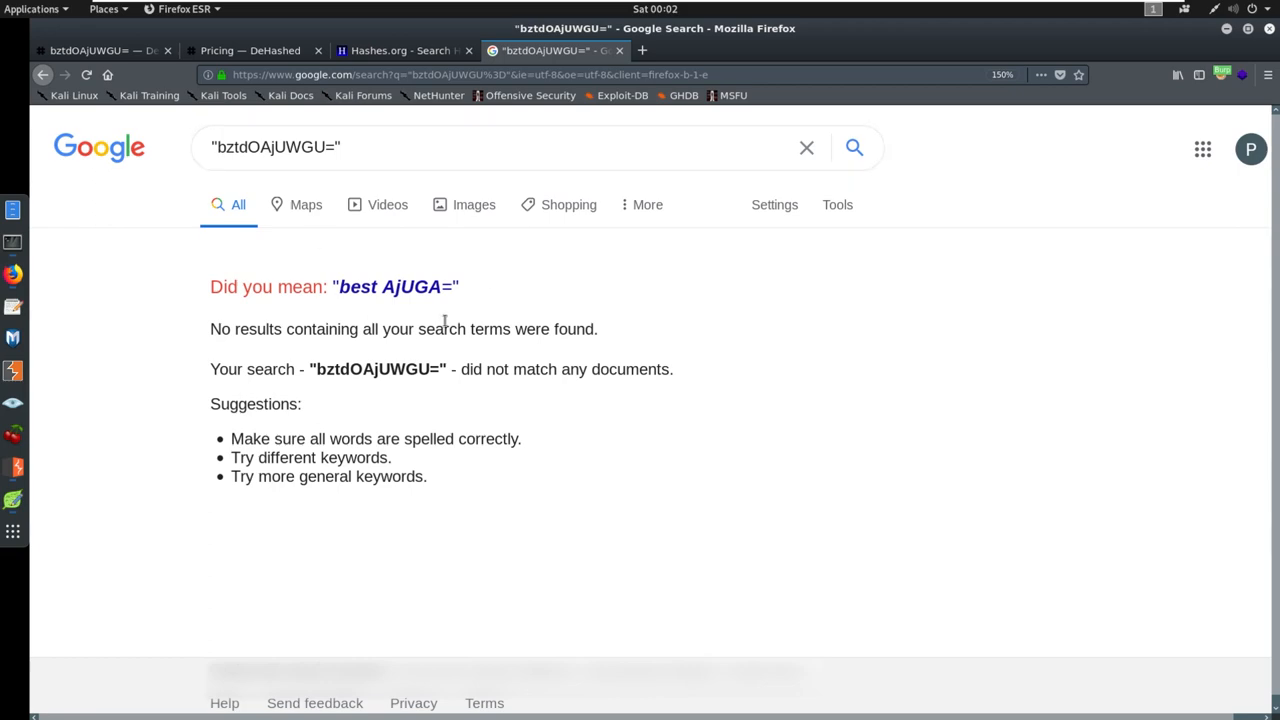
# - Return from the empty Google results to the DeHashed results tab
pyautogui.click(100, 50)
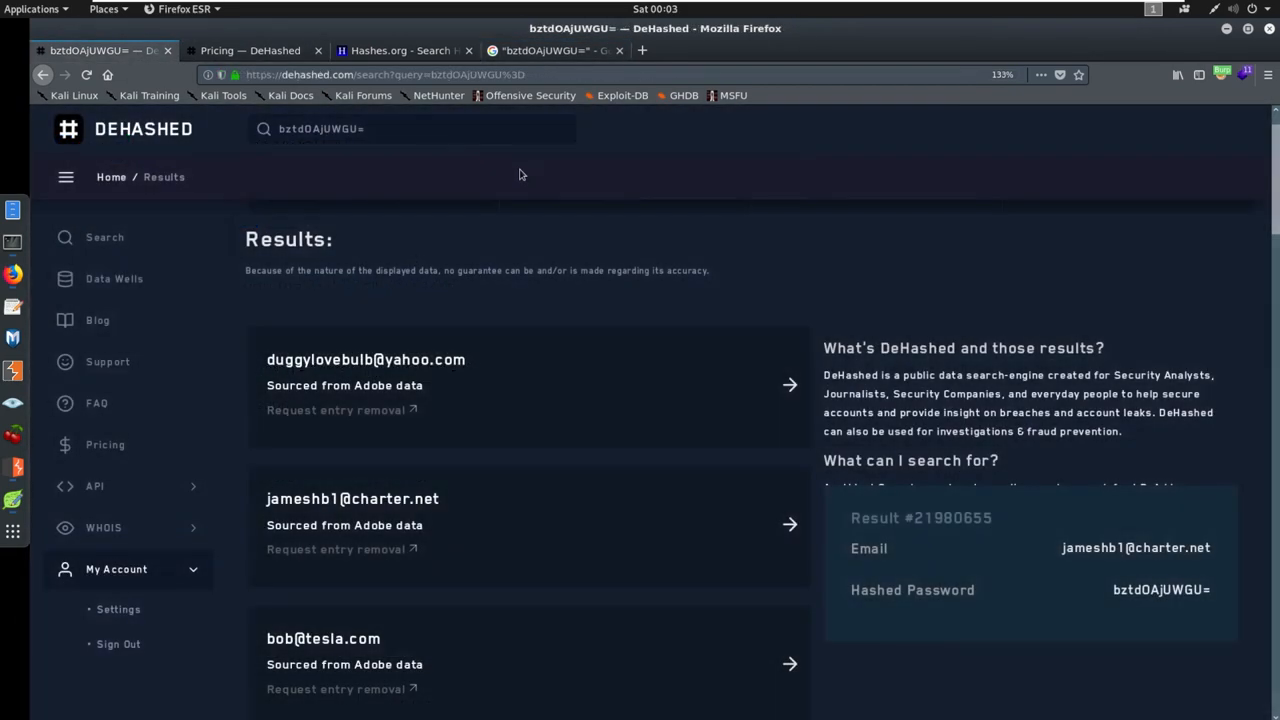
pyautogui.moveTo(594, 320)
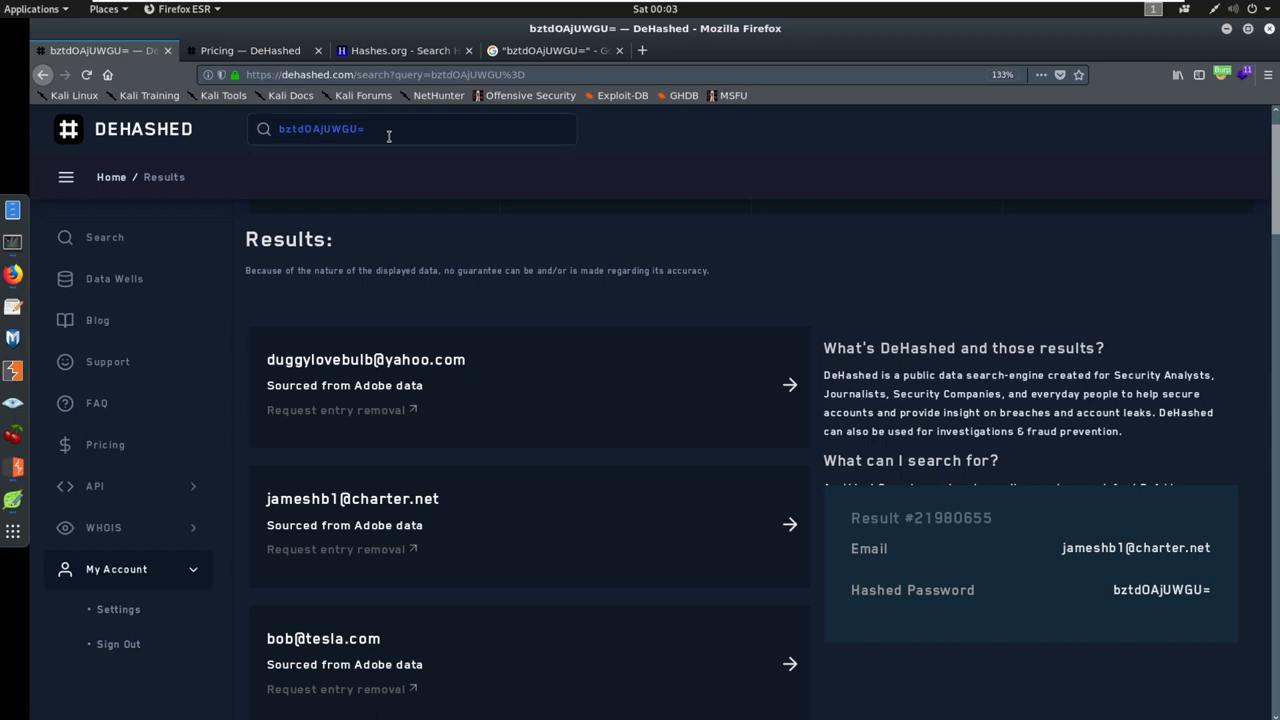
pyautogui.write('@company')
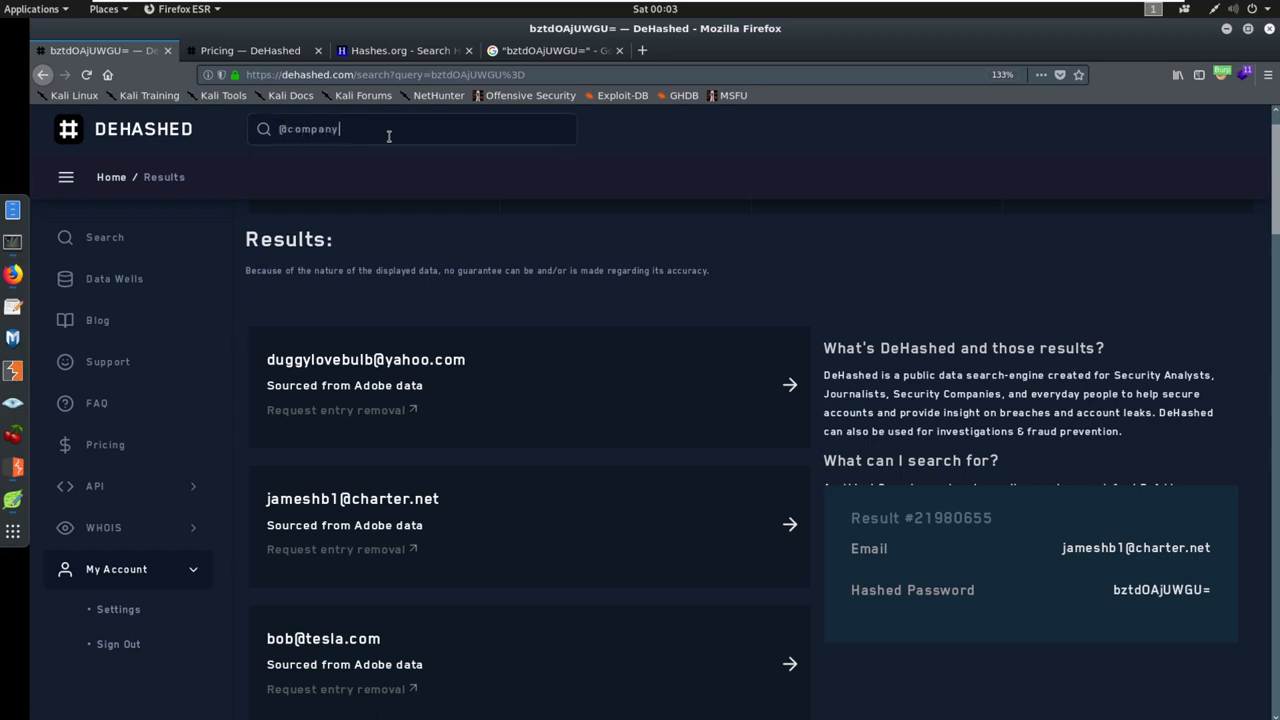
pyautogui.write('.com')
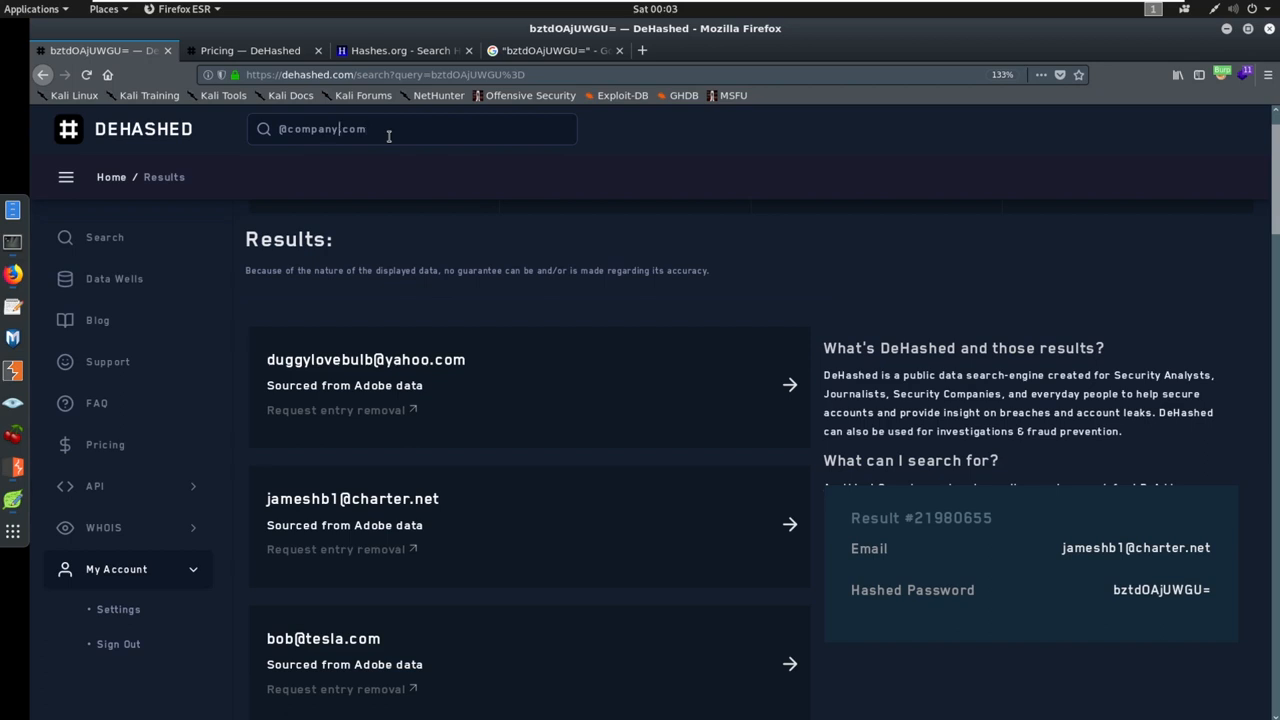
pyautogui.click(412, 128)
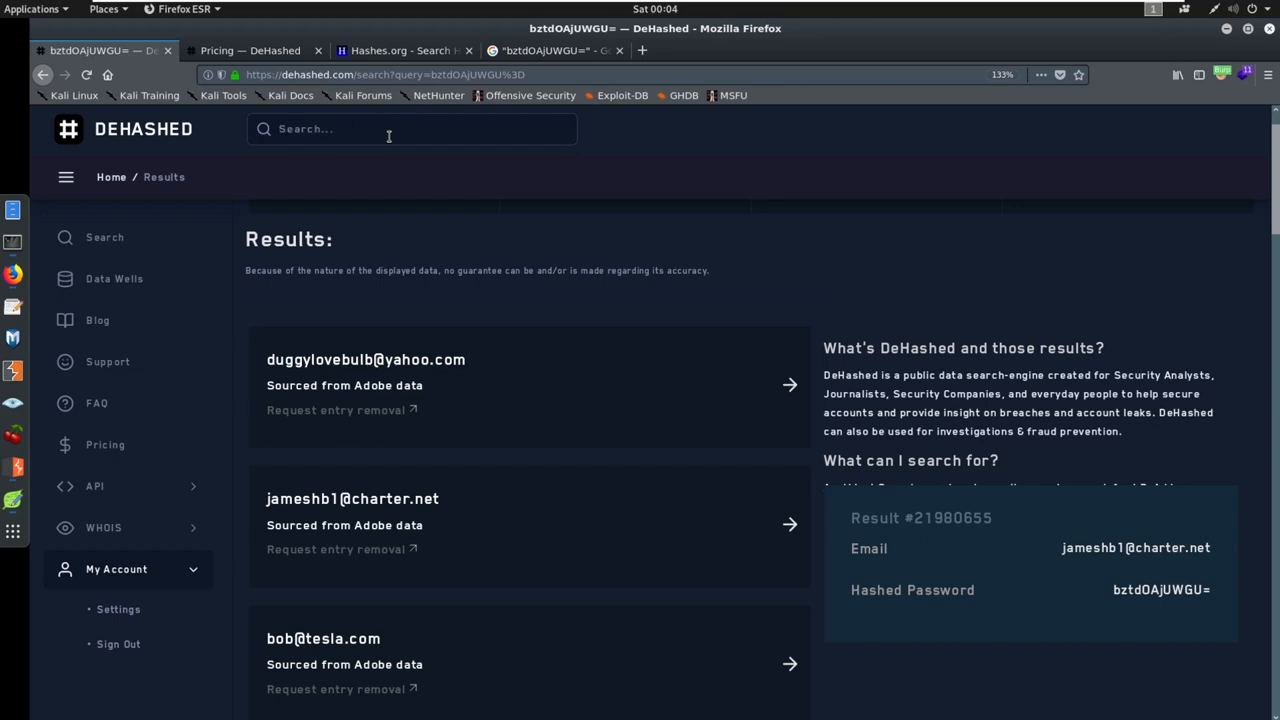
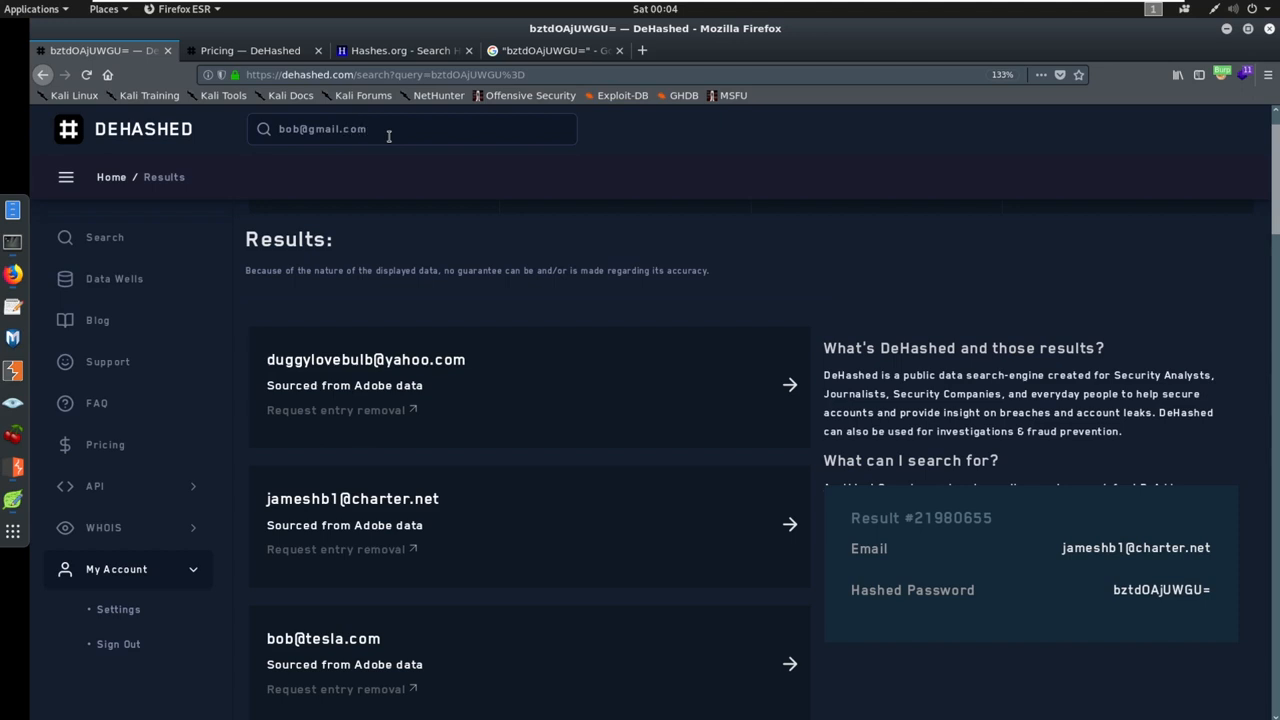
pyautogui.moveTo(172, 166)
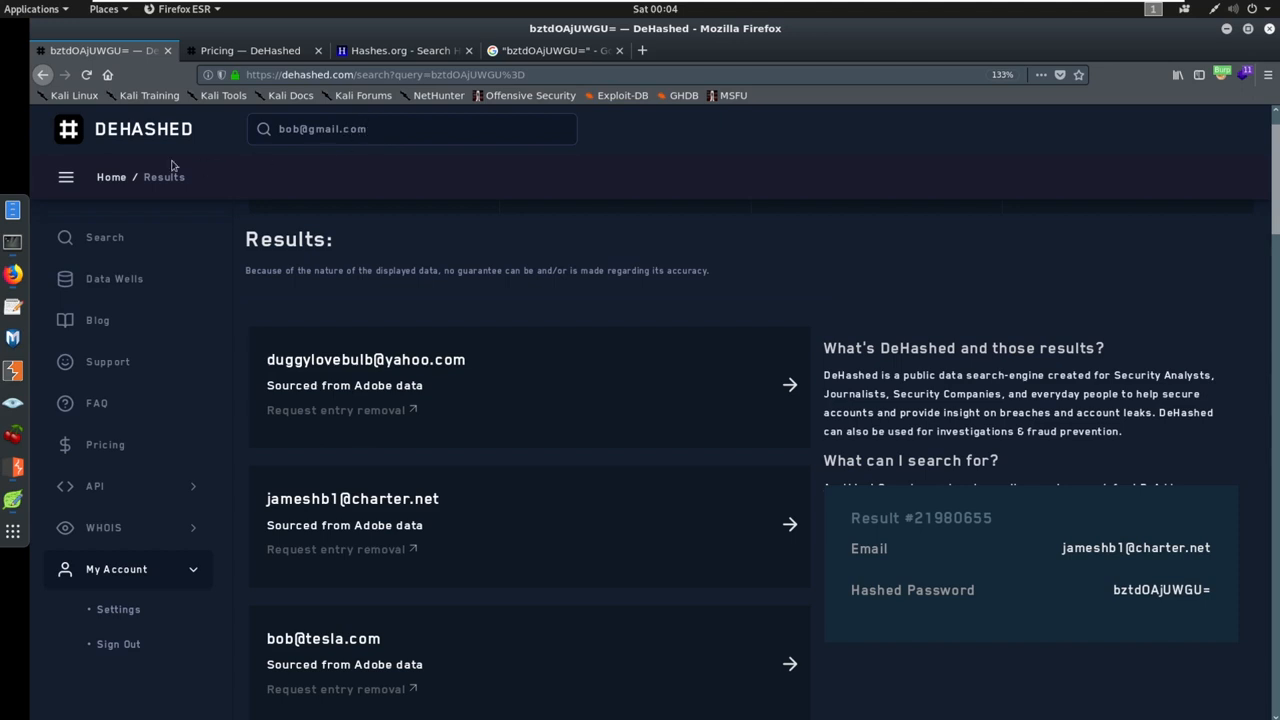
pyautogui.click(112, 176)
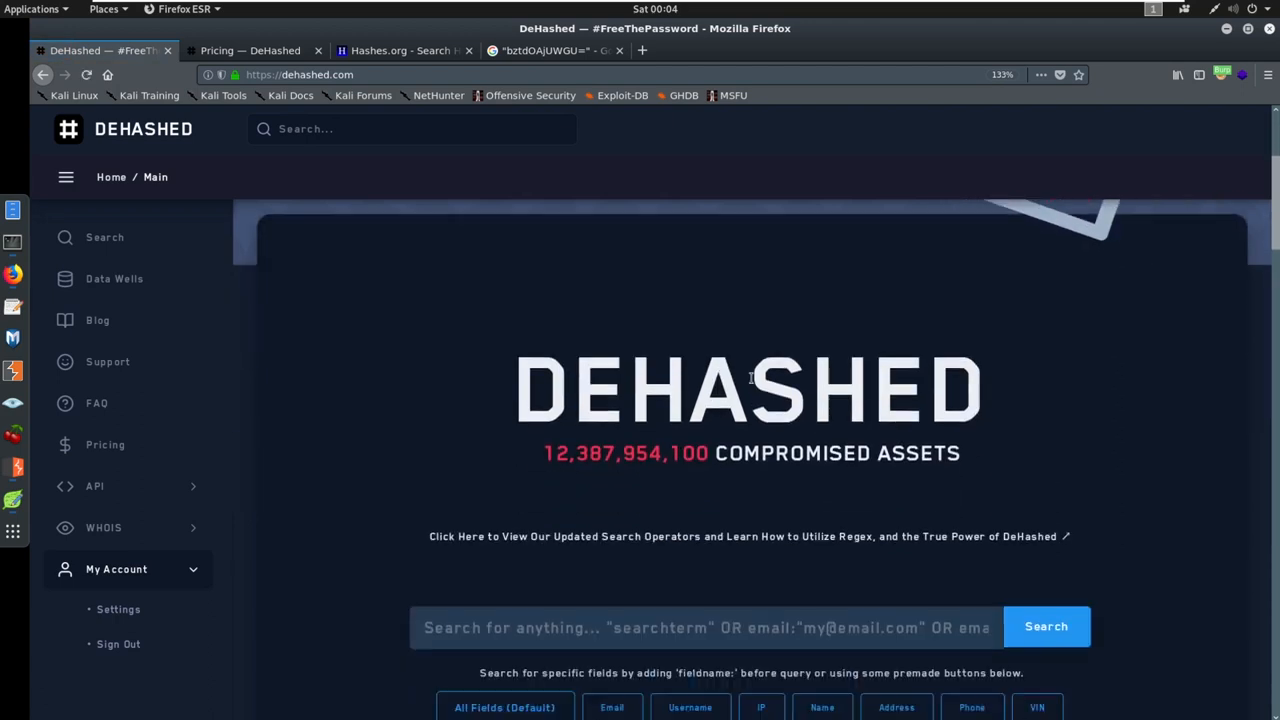
pyautogui.click(820, 432)
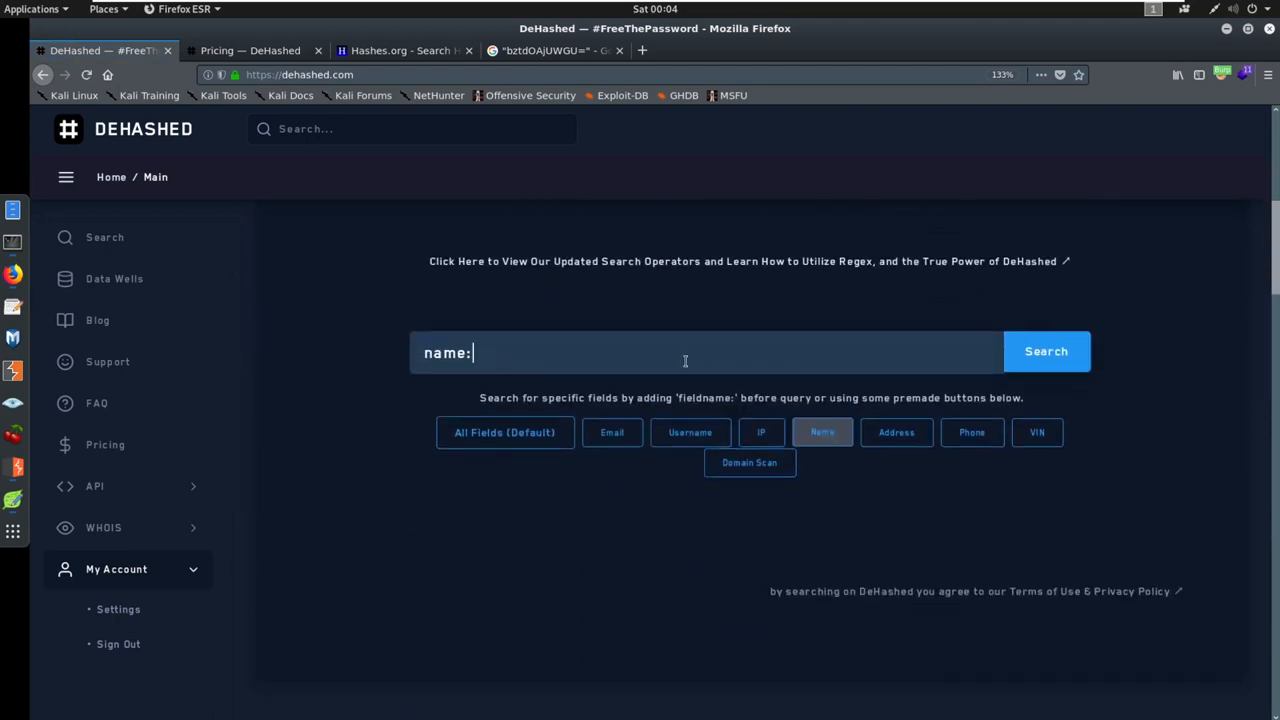
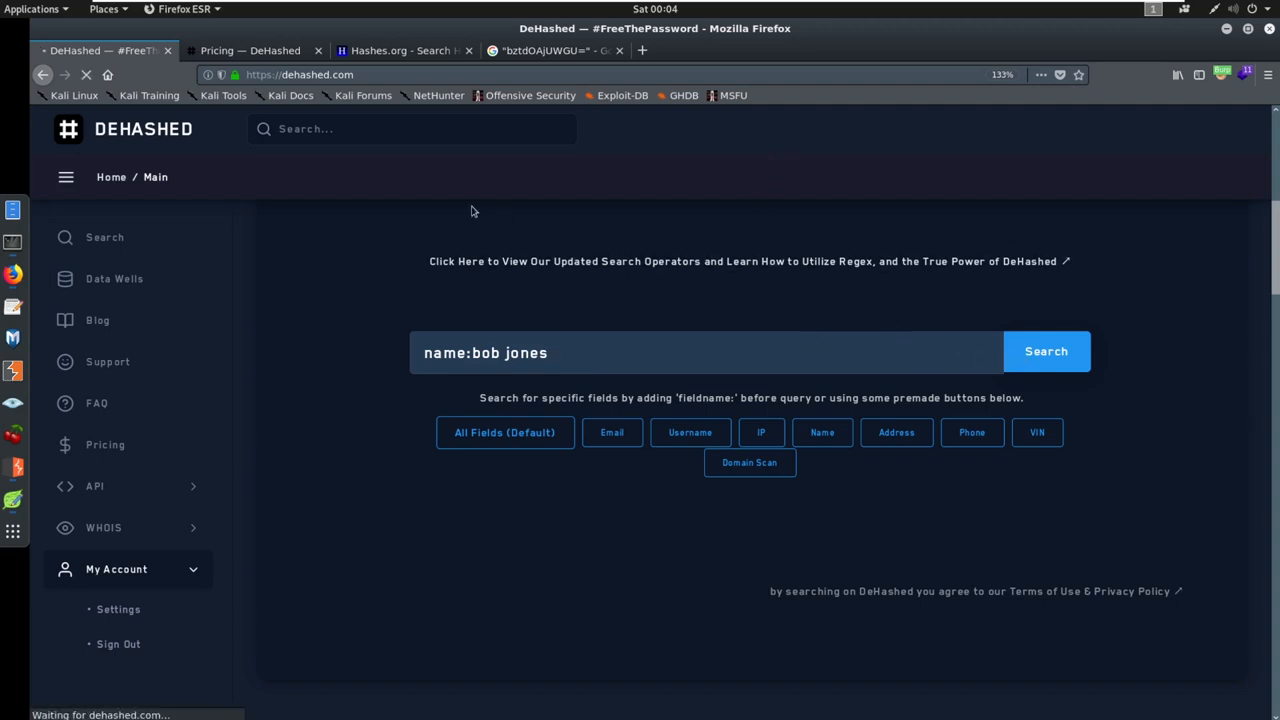
pyautogui.moveTo(616, 352)
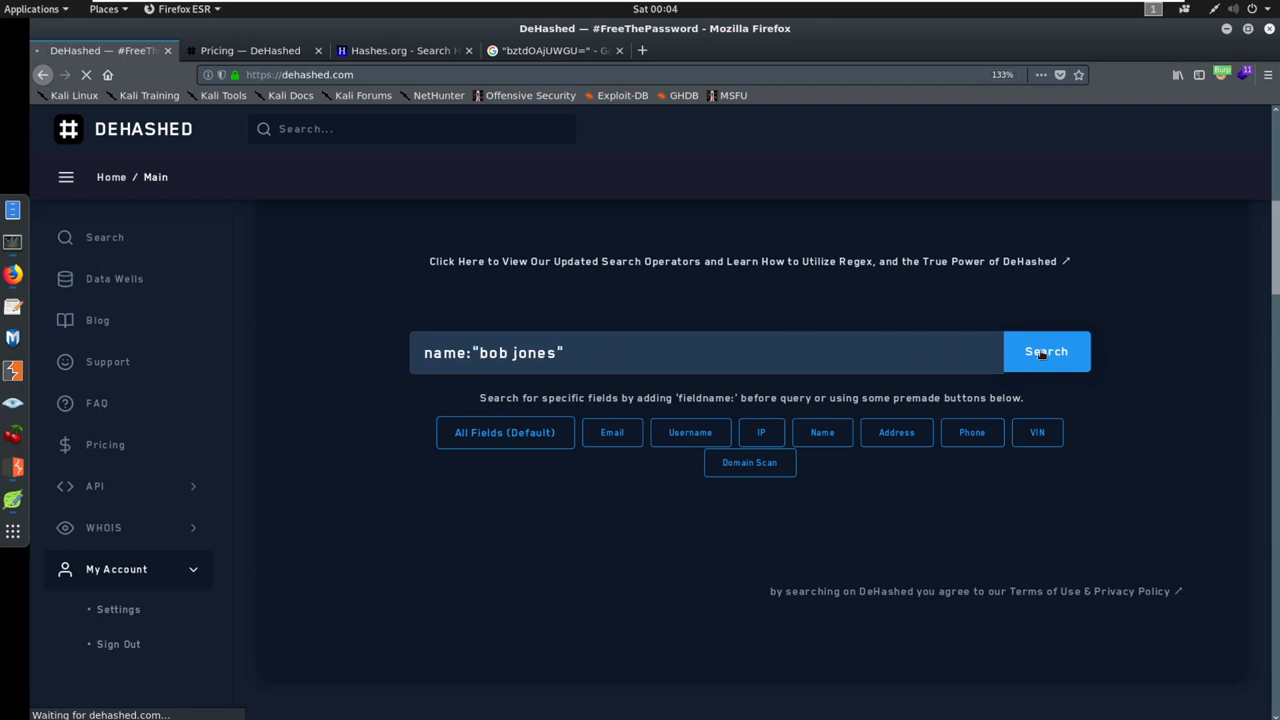
pyautogui.click(1046, 352)
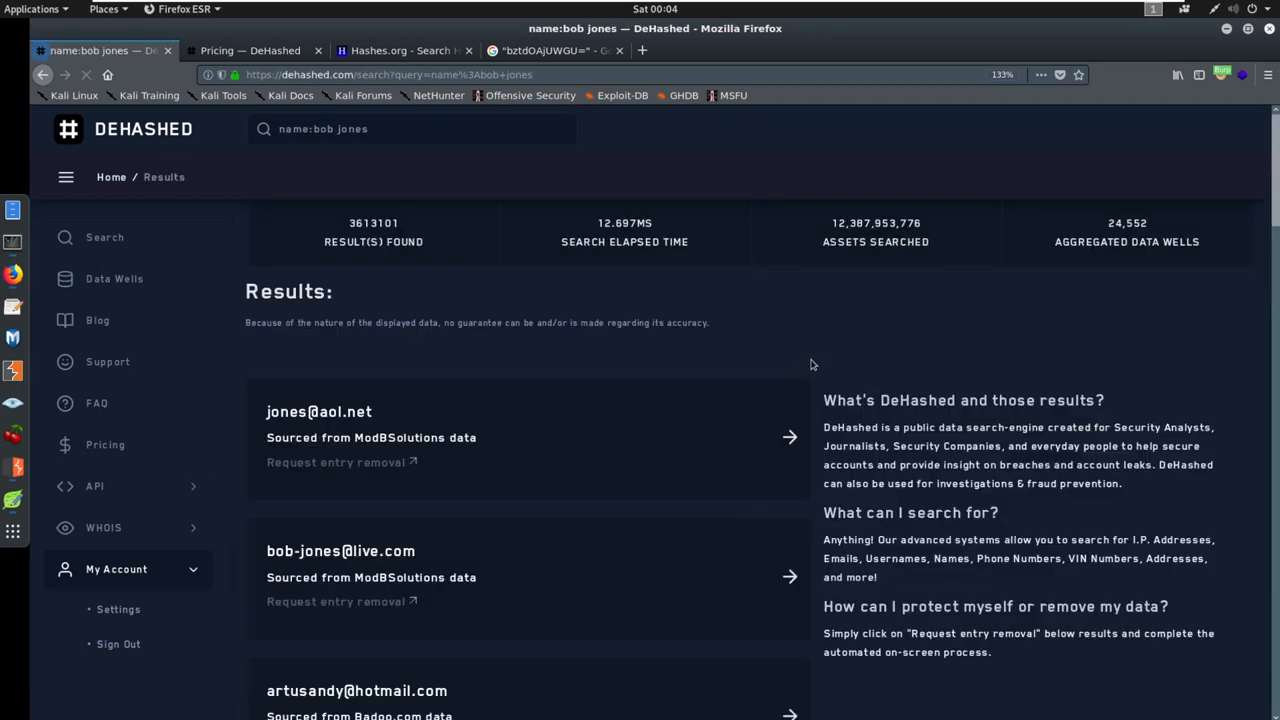
pyautogui.moveTo(688, 420)
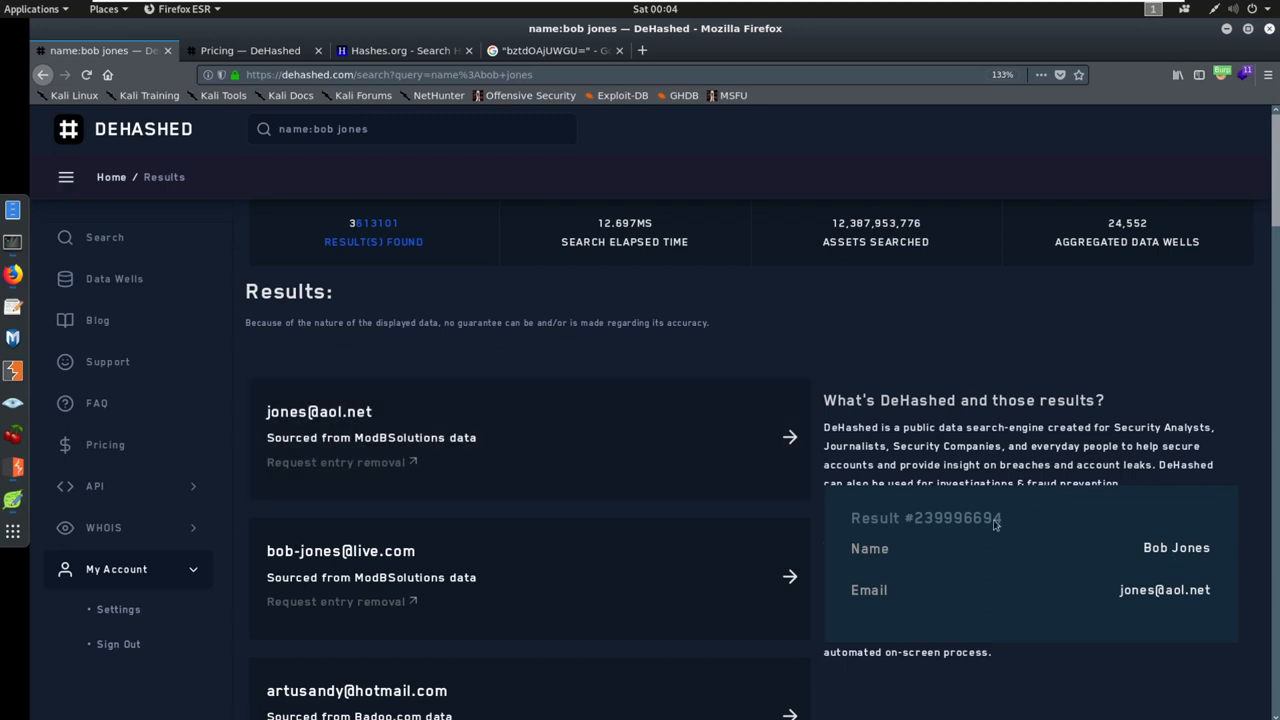
pyautogui.scroll(-3)
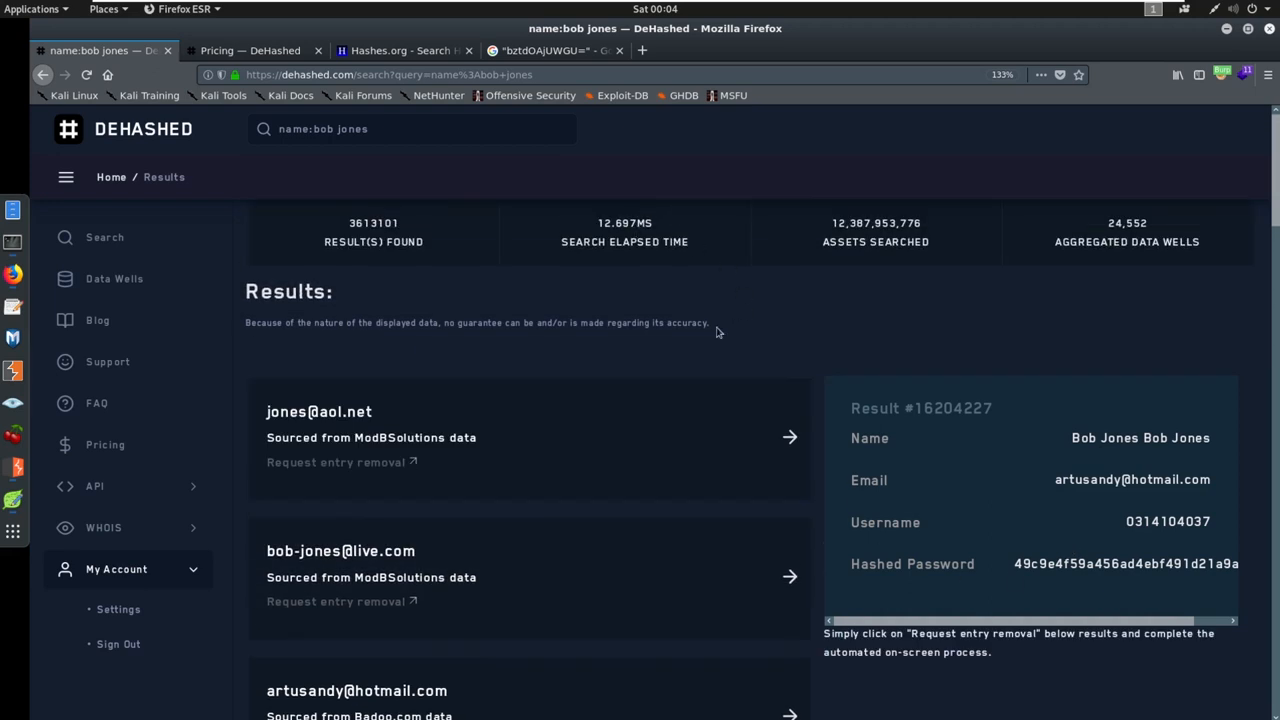
pyautogui.moveTo(520, 232)
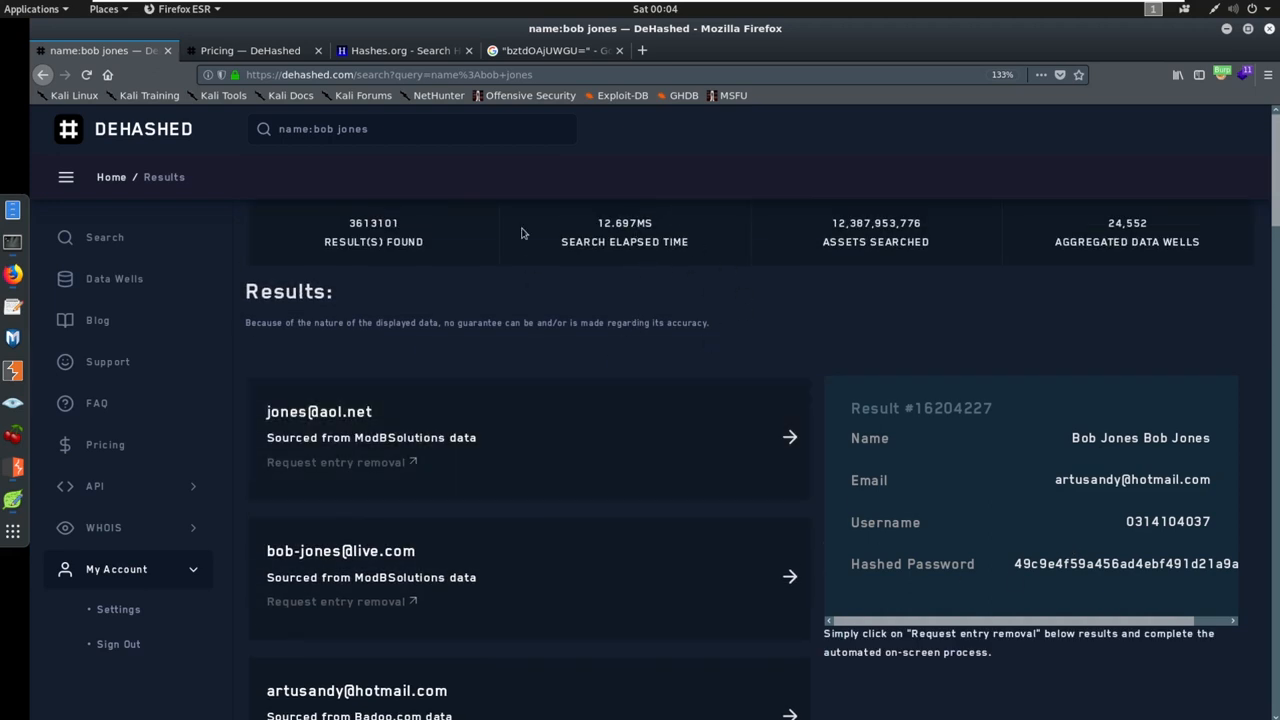
pyautogui.moveTo(796, 414)
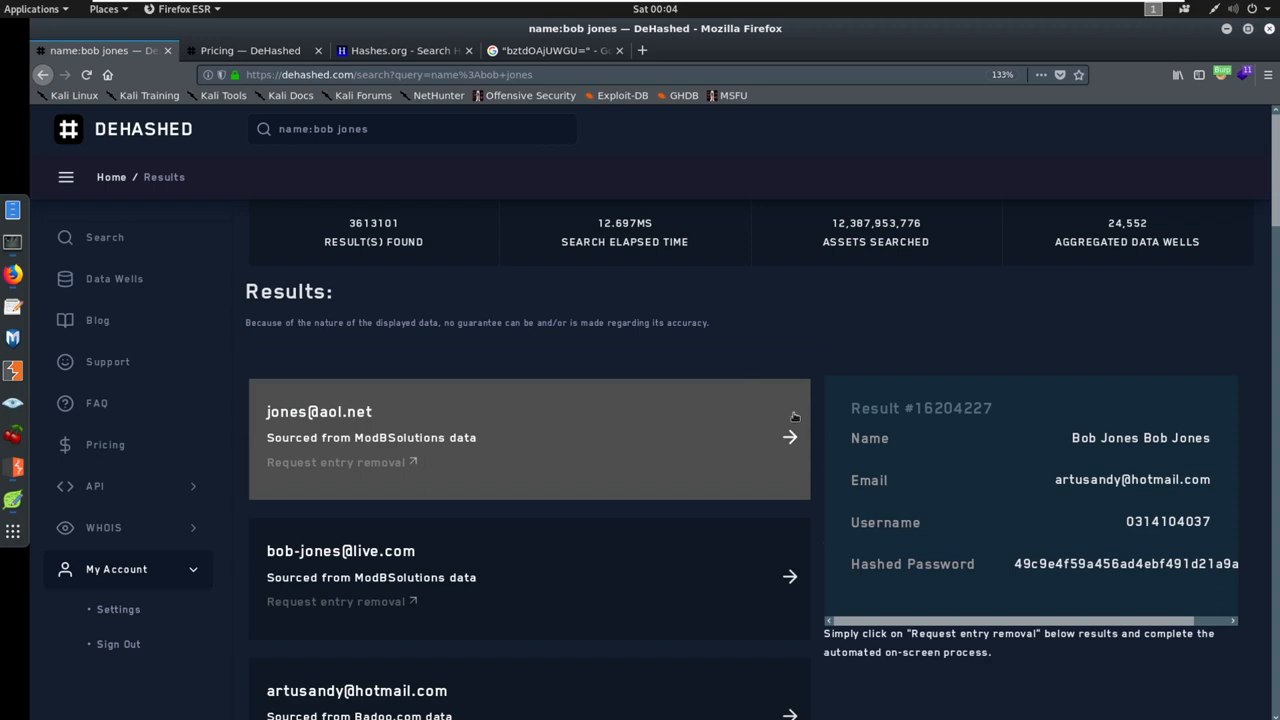
pyautogui.moveTo(620, 428)
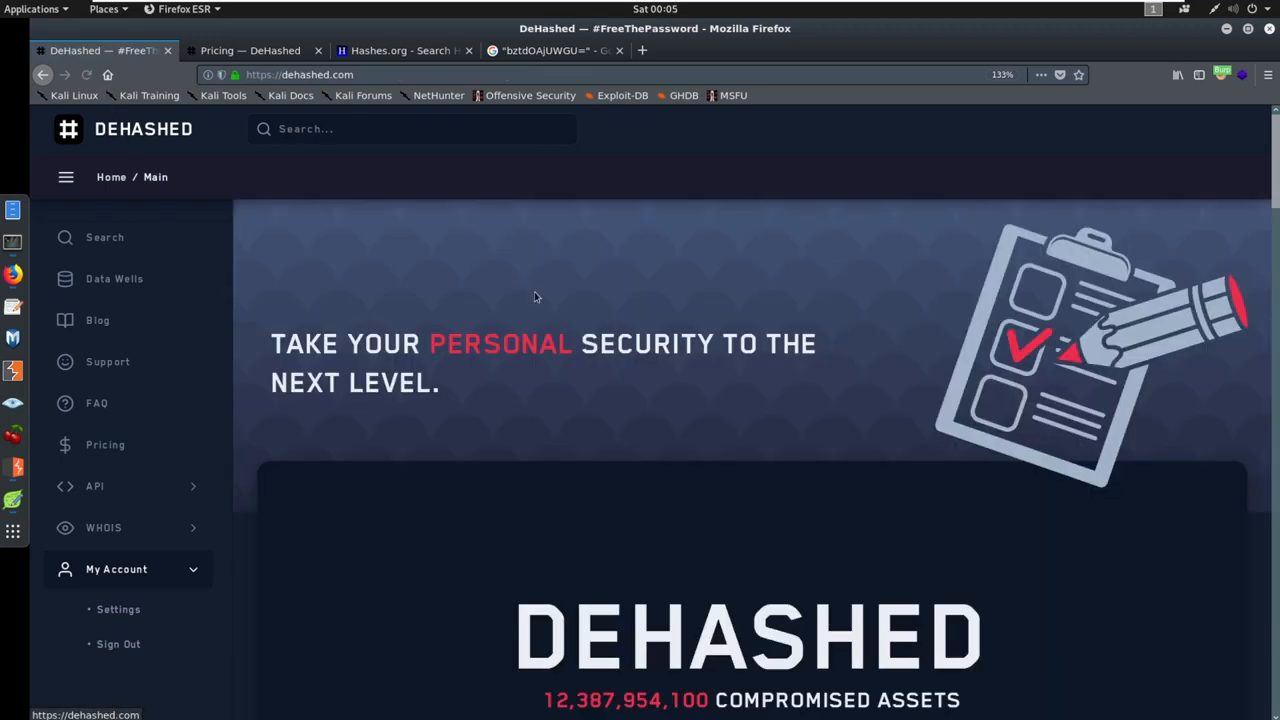
pyautogui.scroll(-3)
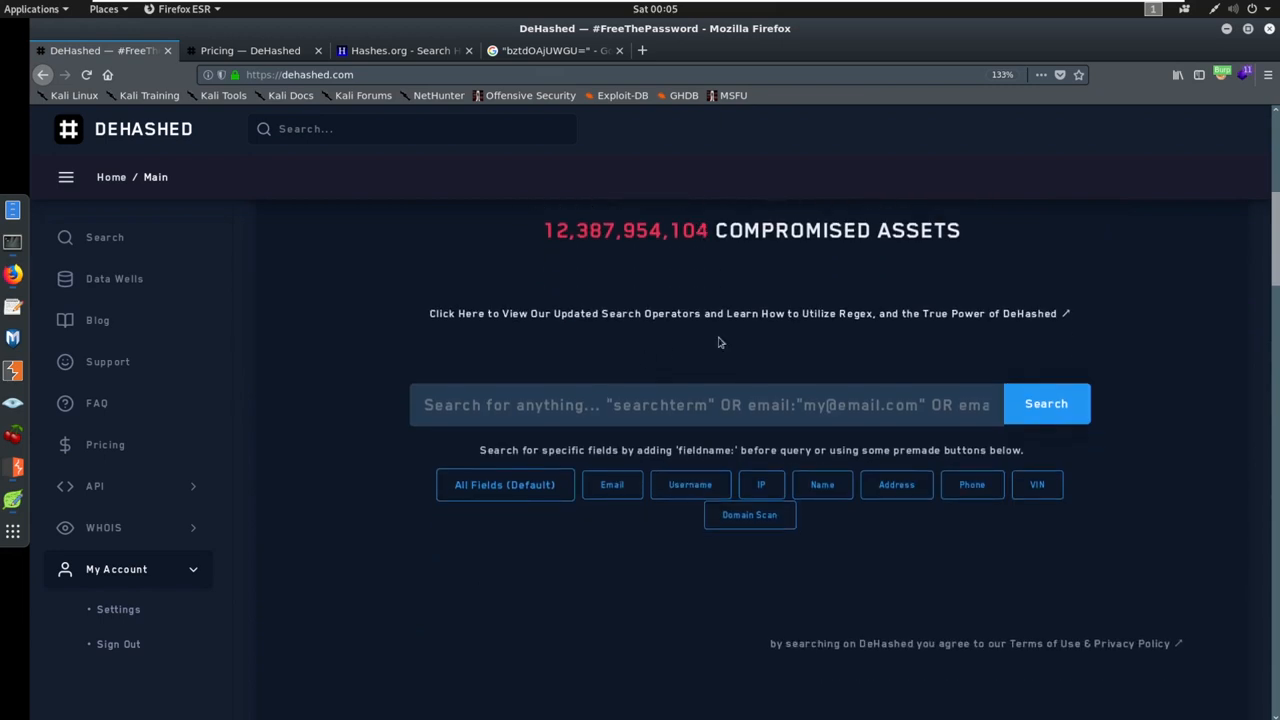